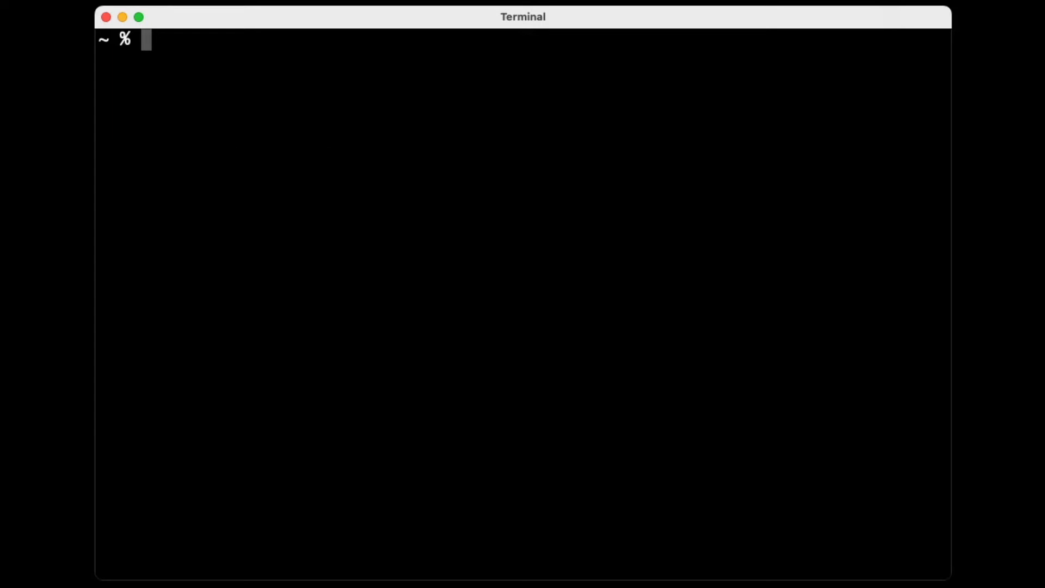
Install gpg with Homebrew and list the GPG keys, finding the keyring empty.
text(b)
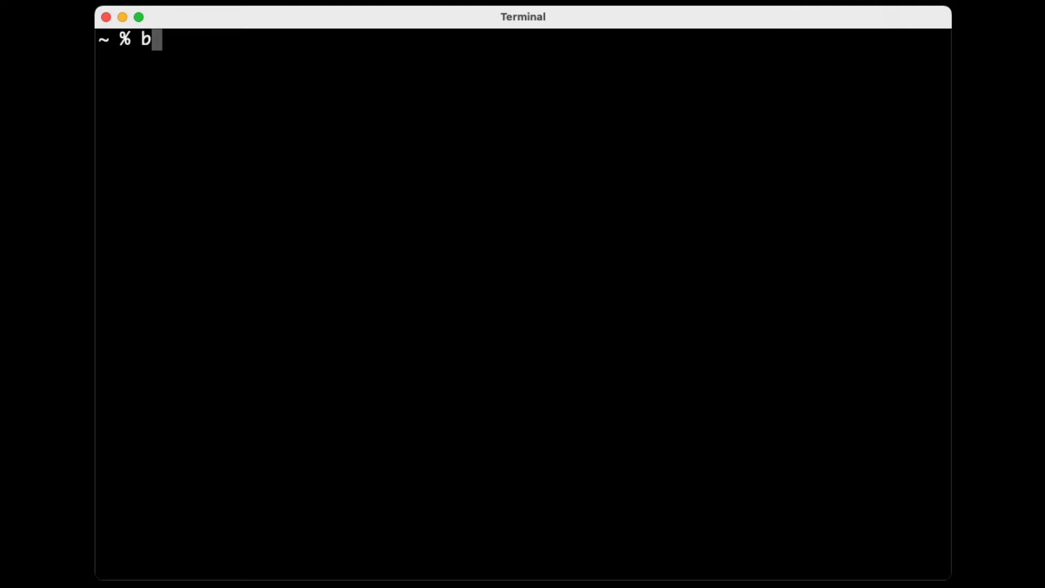
text(rew install gpg)
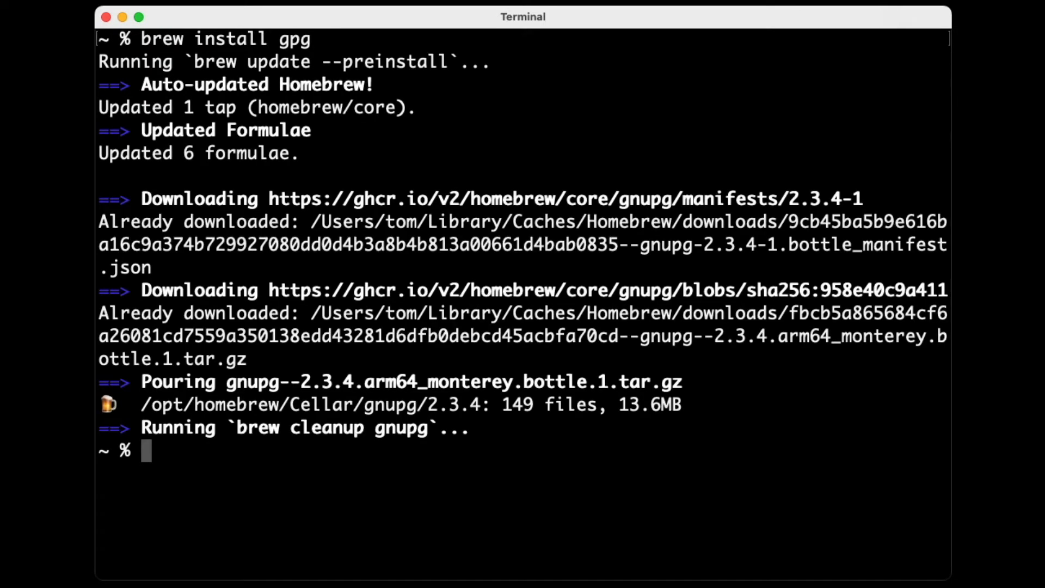
text(gpg --list-keys)
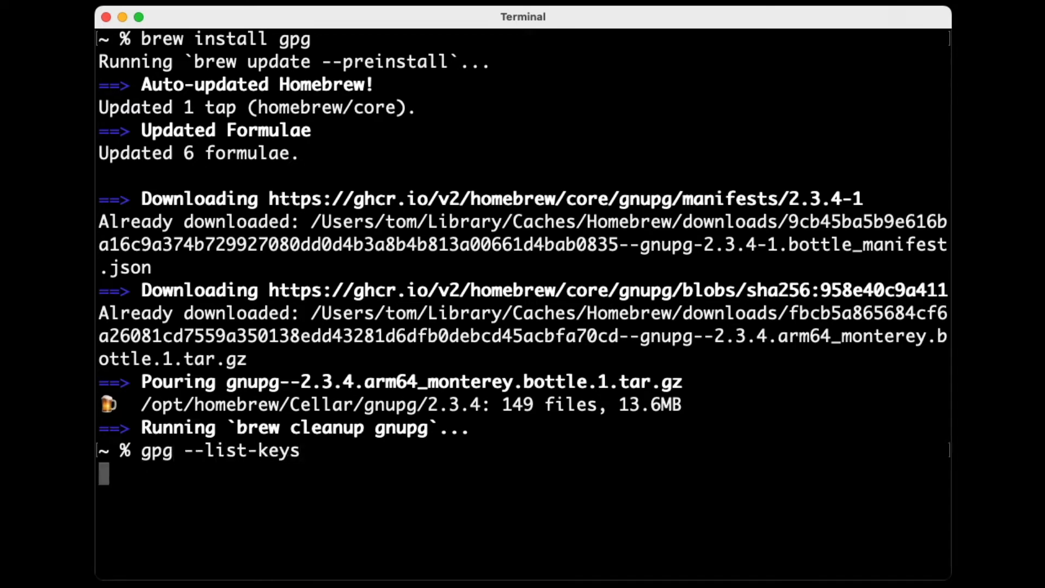
key(Return)
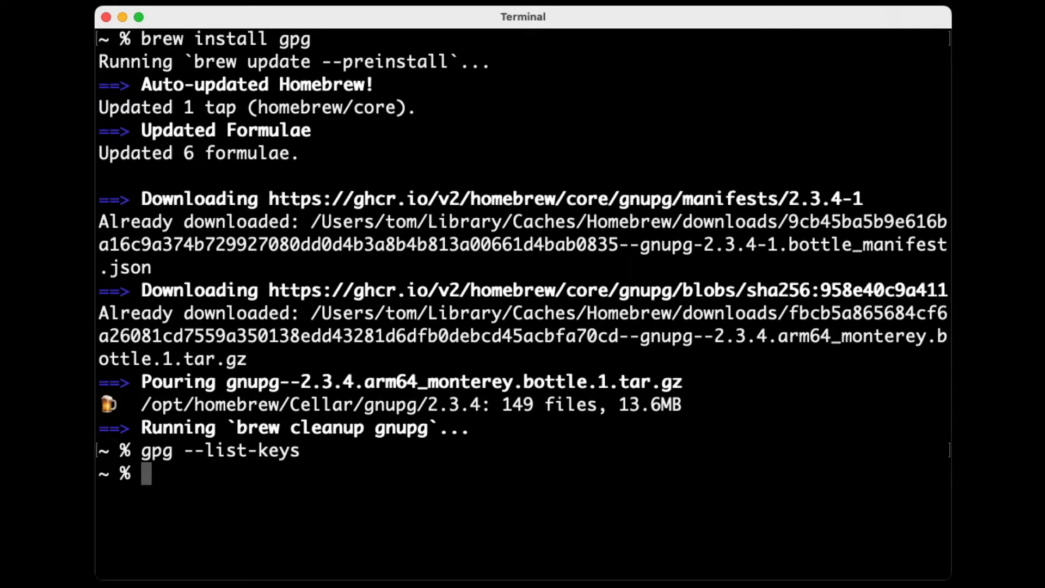
Start gpg --full-generate-key with the default Curve 25519 and no expiry.
text(gpg --full-generate-key)
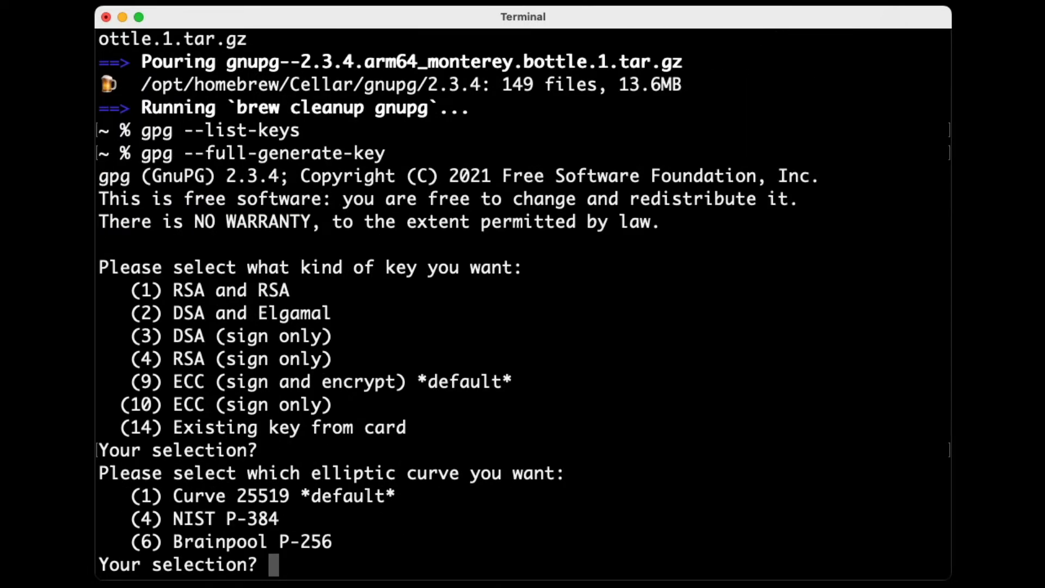
key(Return)
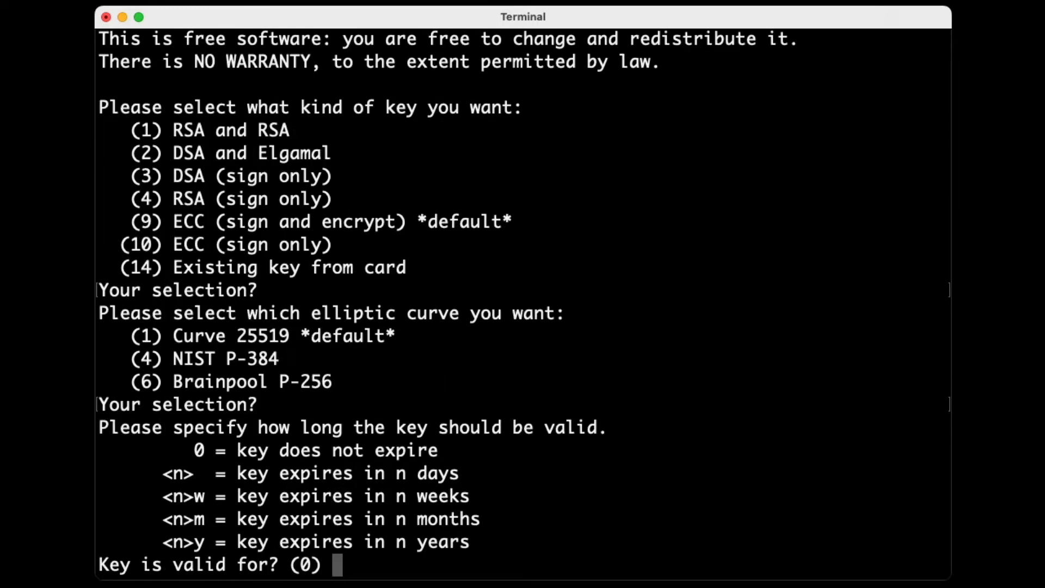
key(Return)
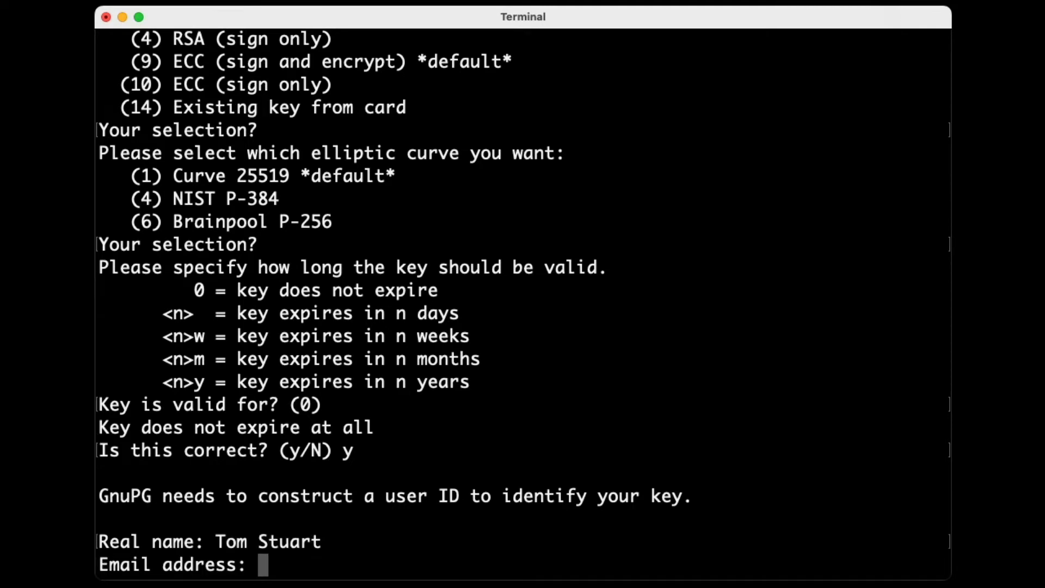
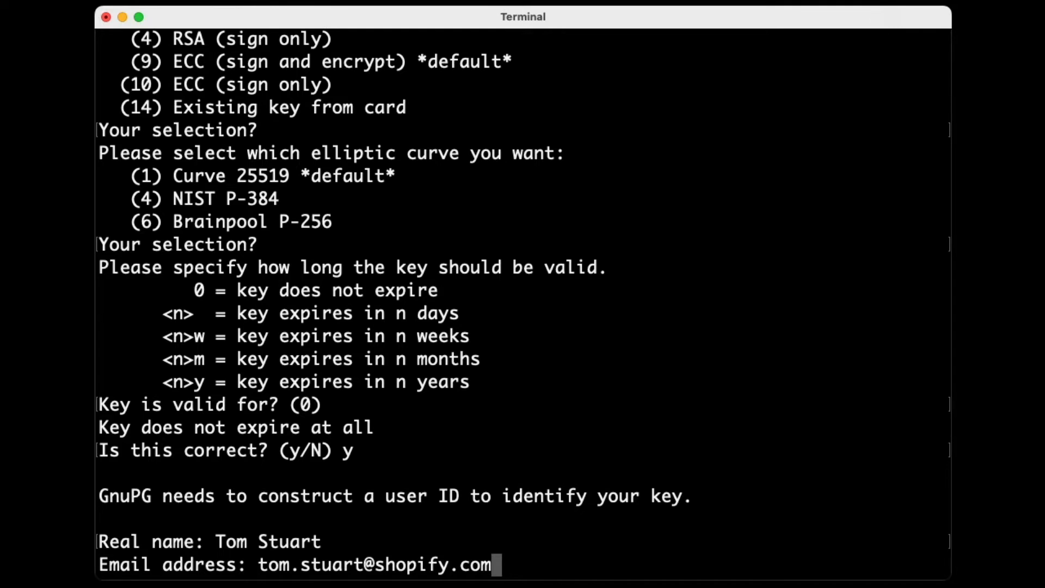
key(Return)
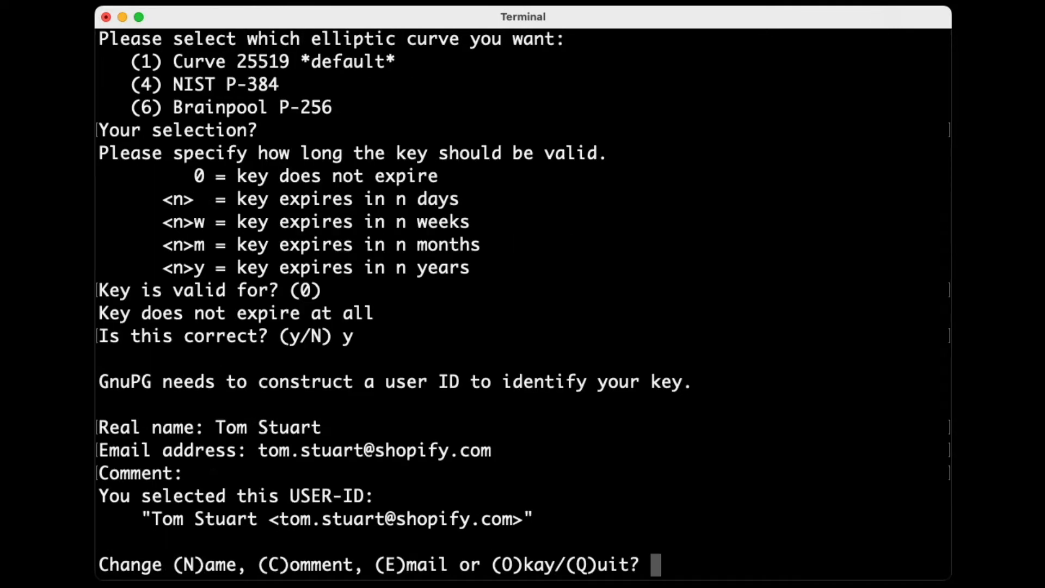
text(o)
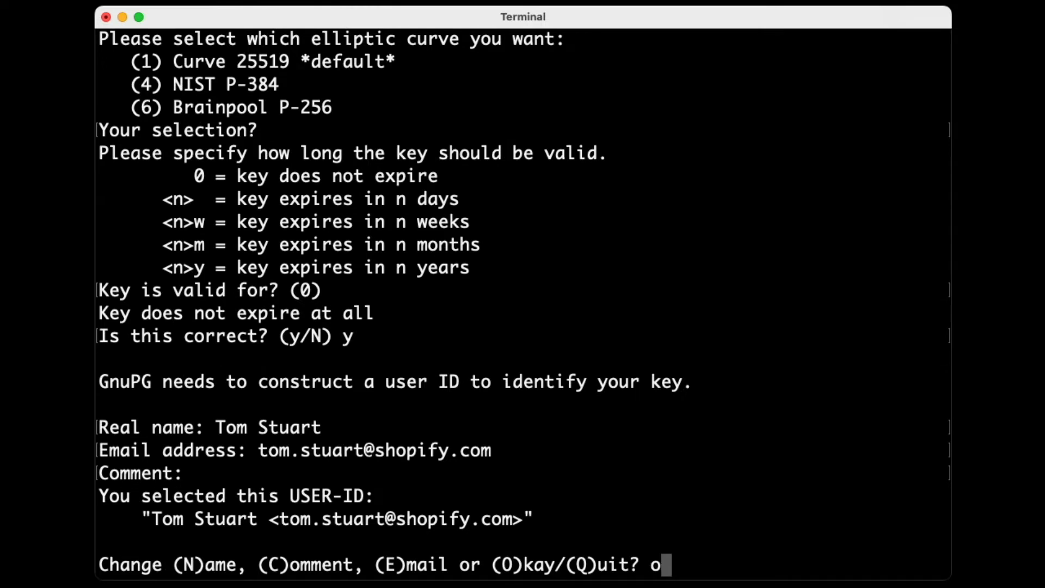
Confirm the user ID and set a passphrase, creating the ed25519 key and cv25519 subkey.
key(Return)
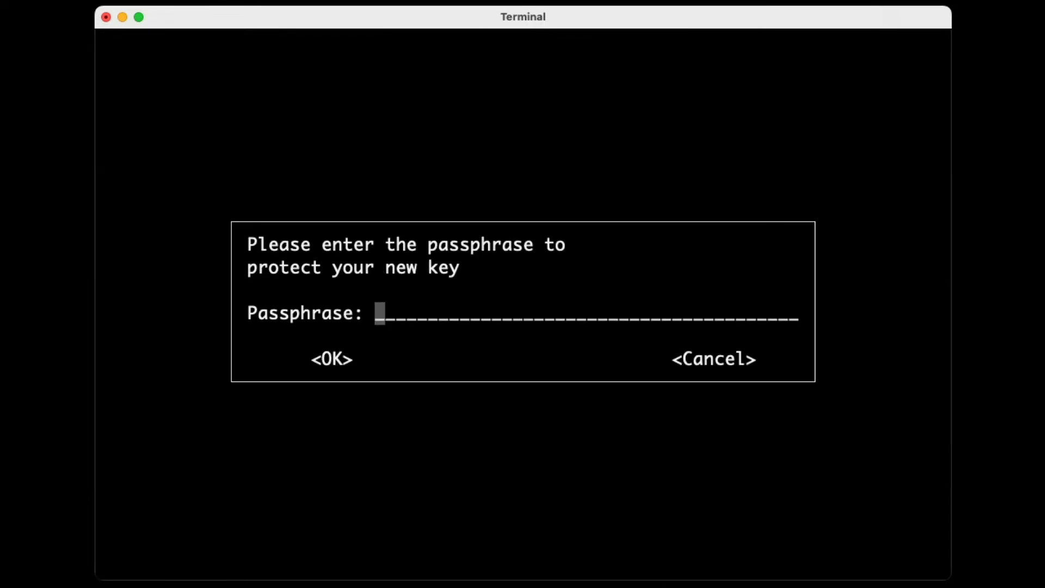
text(*******)
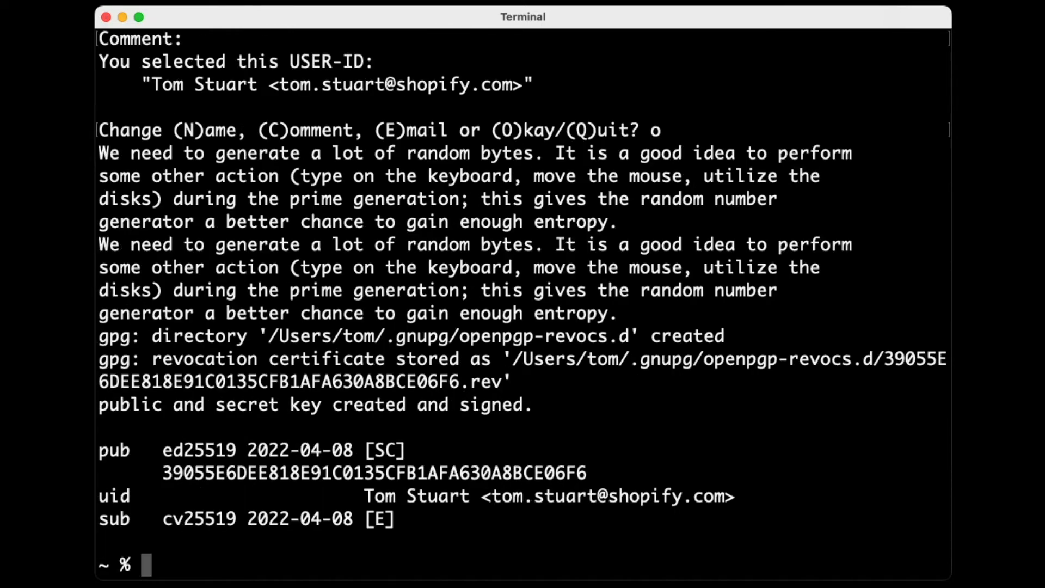
Run gpg --list-keys to show the new ed25519 key with ultimate trust.
text(g)
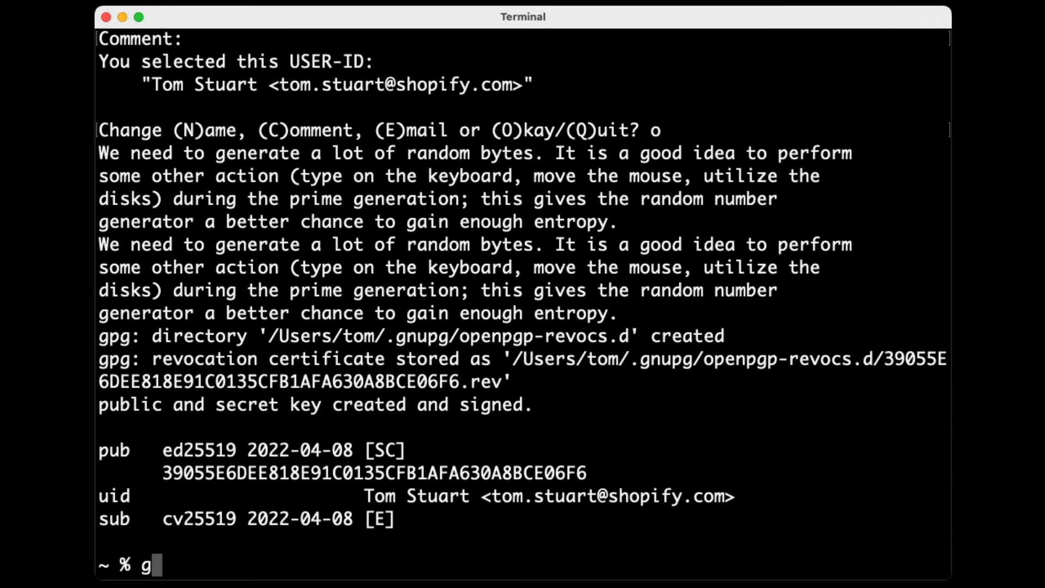
text(pg --list-key)
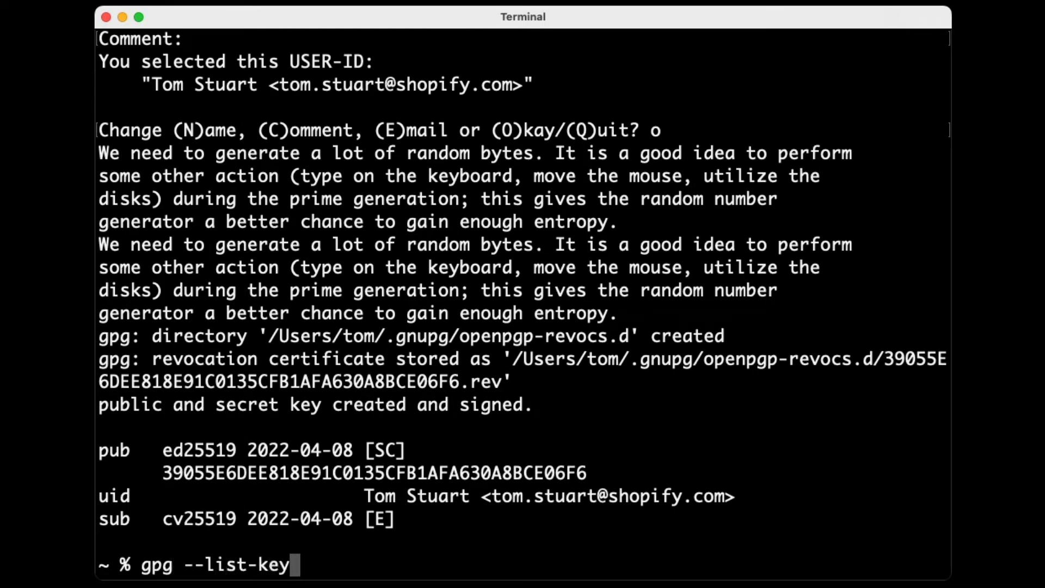
key(Return)
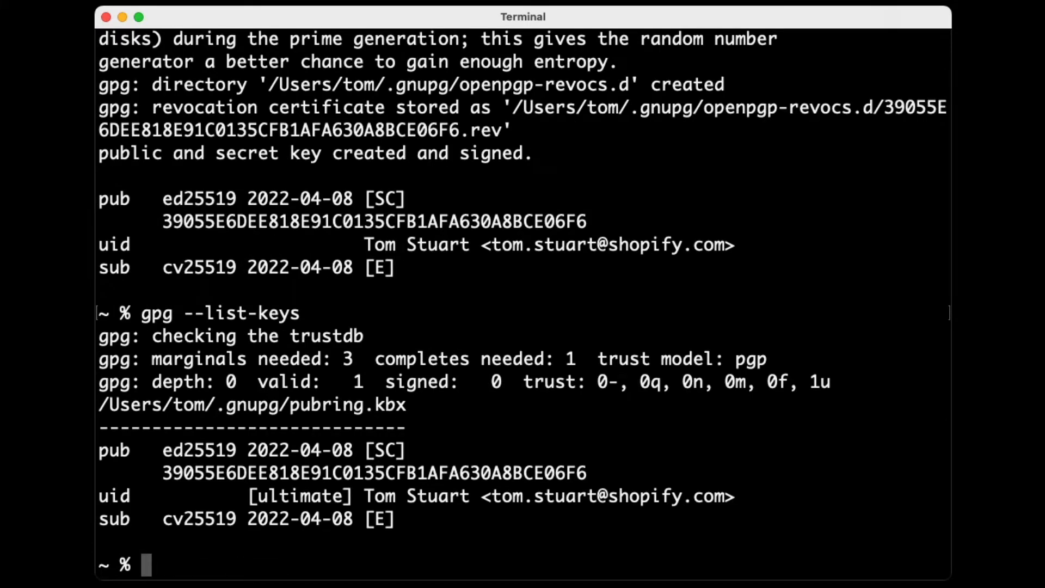
mouse_move(1031, 560)
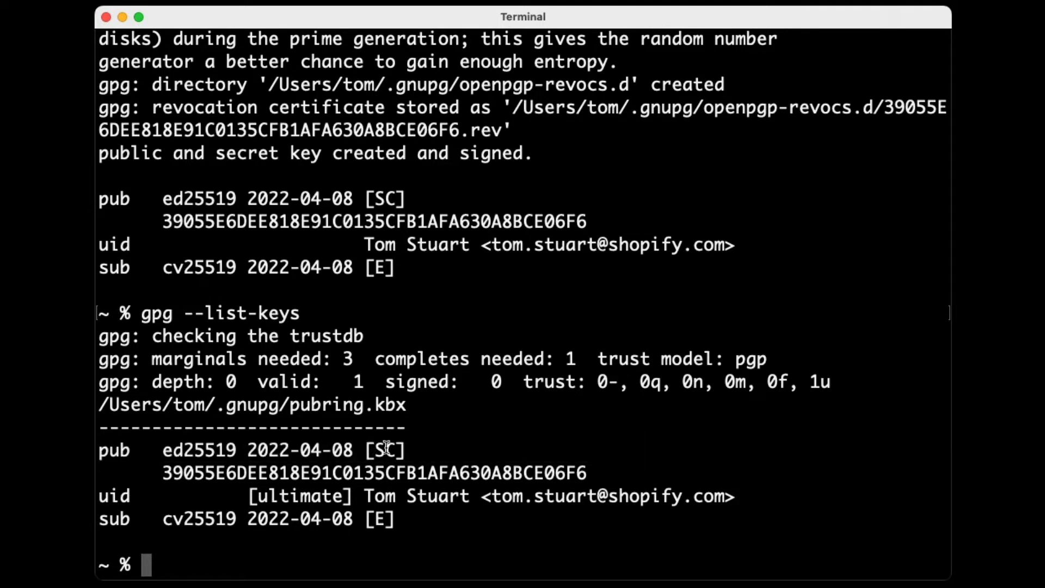
mouse_move(379, 449)
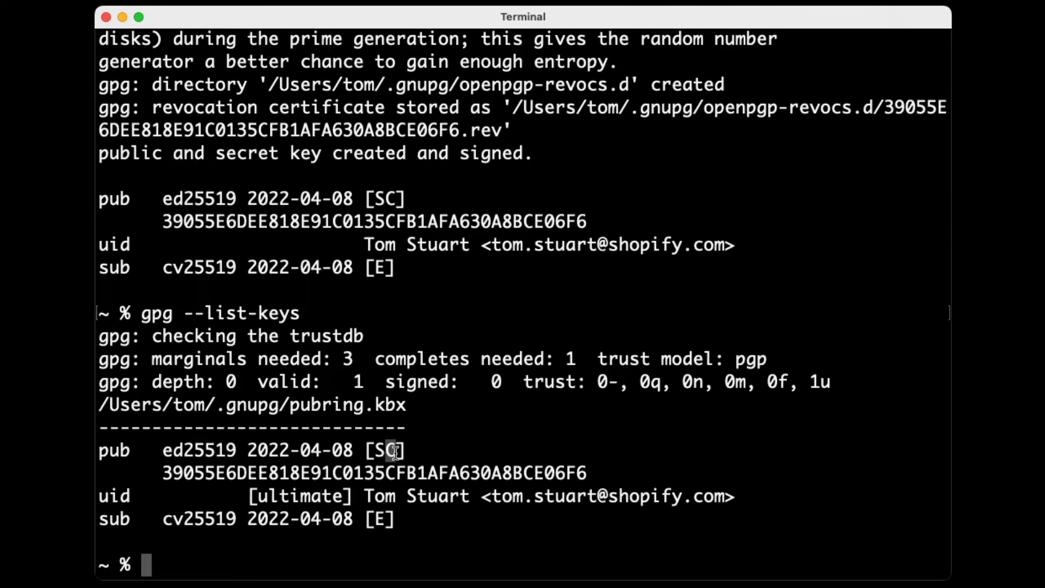
mouse_move(192, 527)
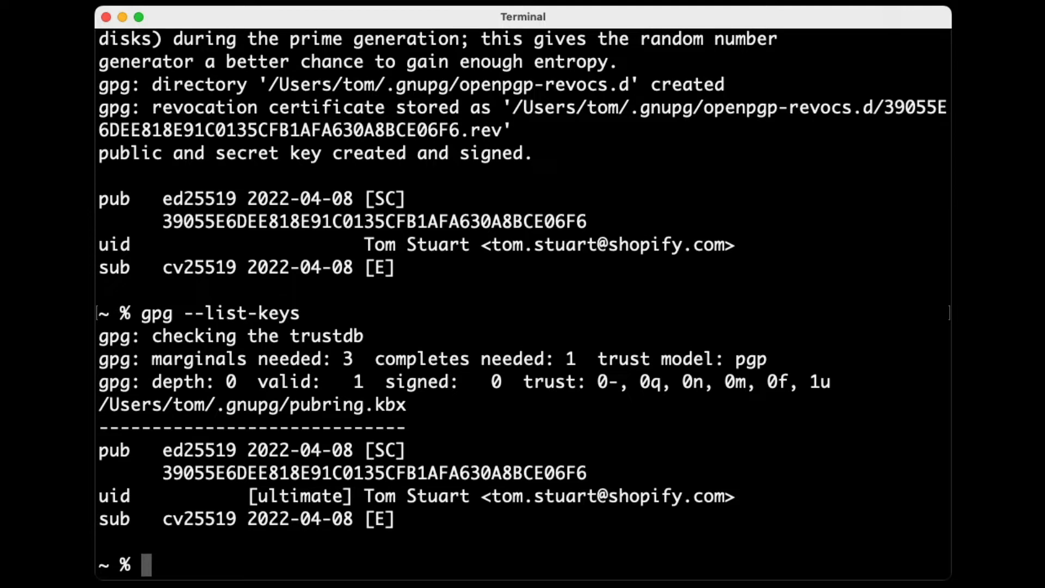
In commit-signing-demo, attempt git commit --gpg-sign --allow-empty 'This is a signed commit'; gpg fails to sign.
text(cd commit-signing-demo)
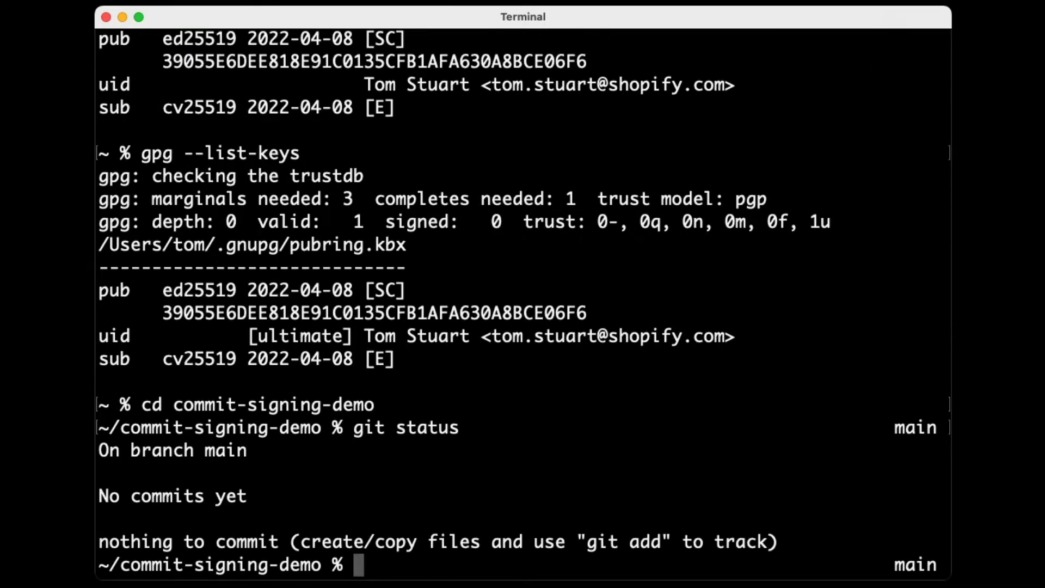
text(git)
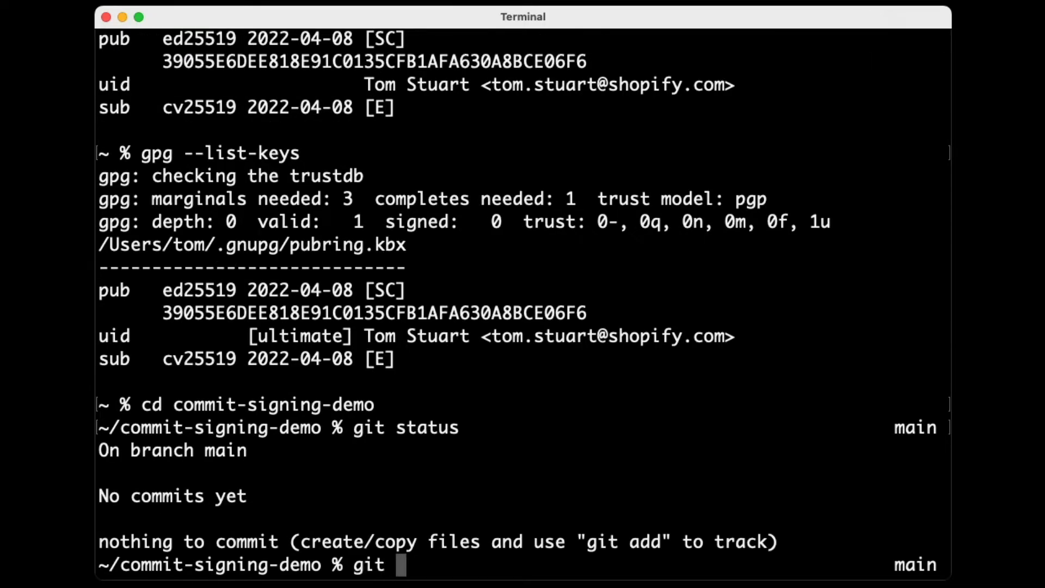
text(commit -)
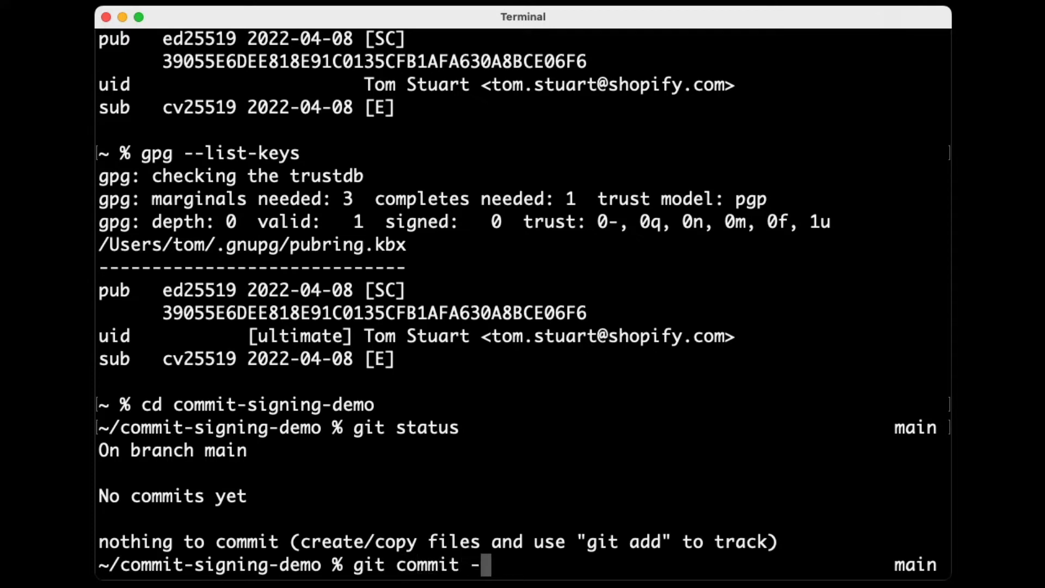
text(-gpg-sign)
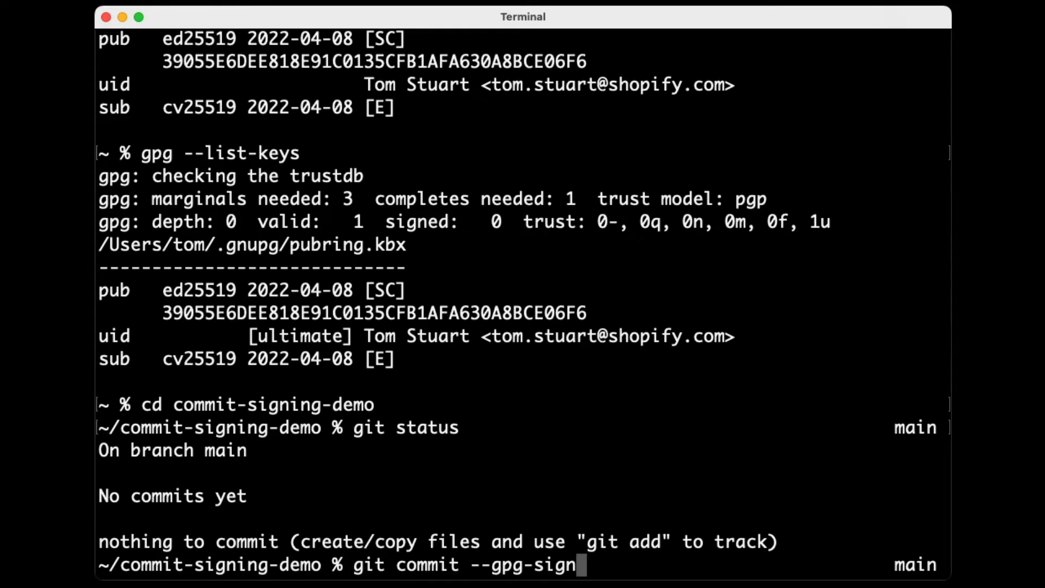
text(--allow-empty)
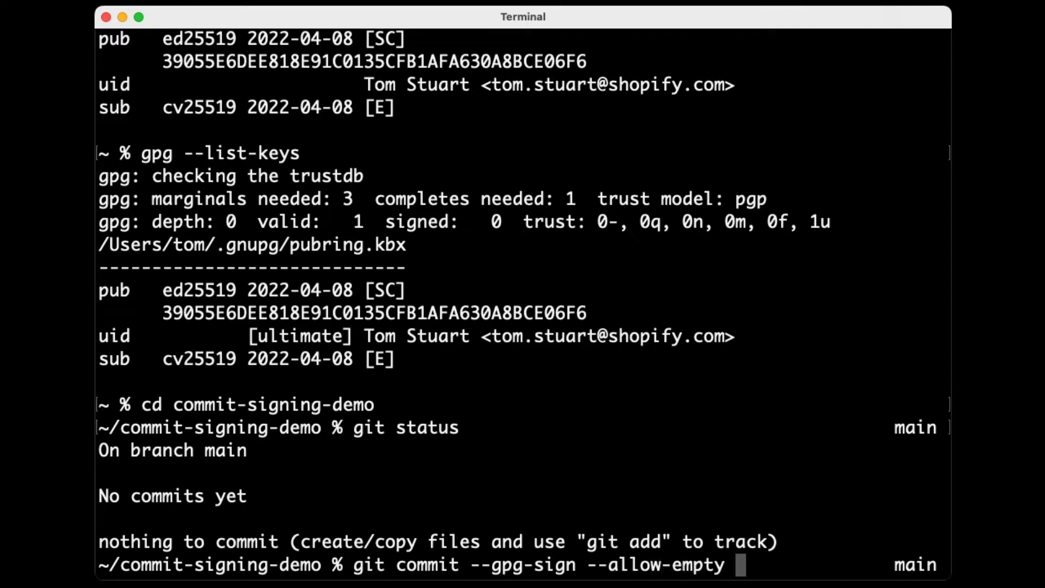
text(--message ')
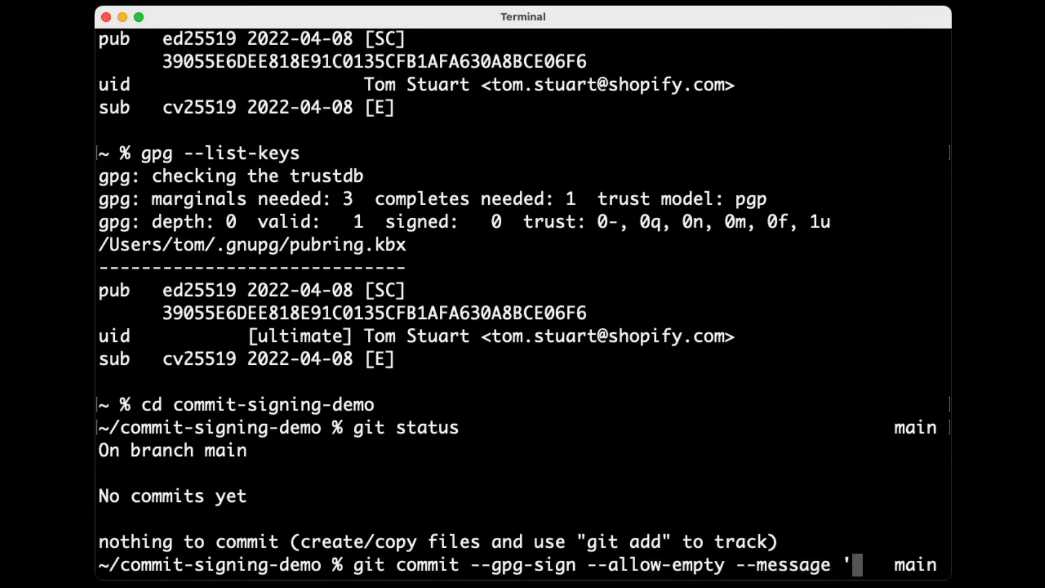
text(This is a signed c)
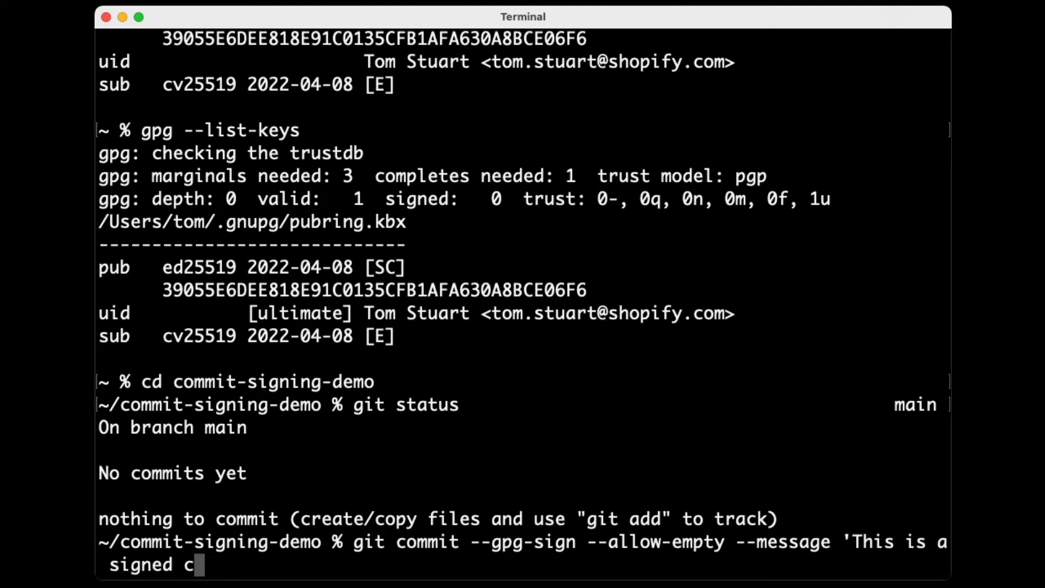
text(ommit')
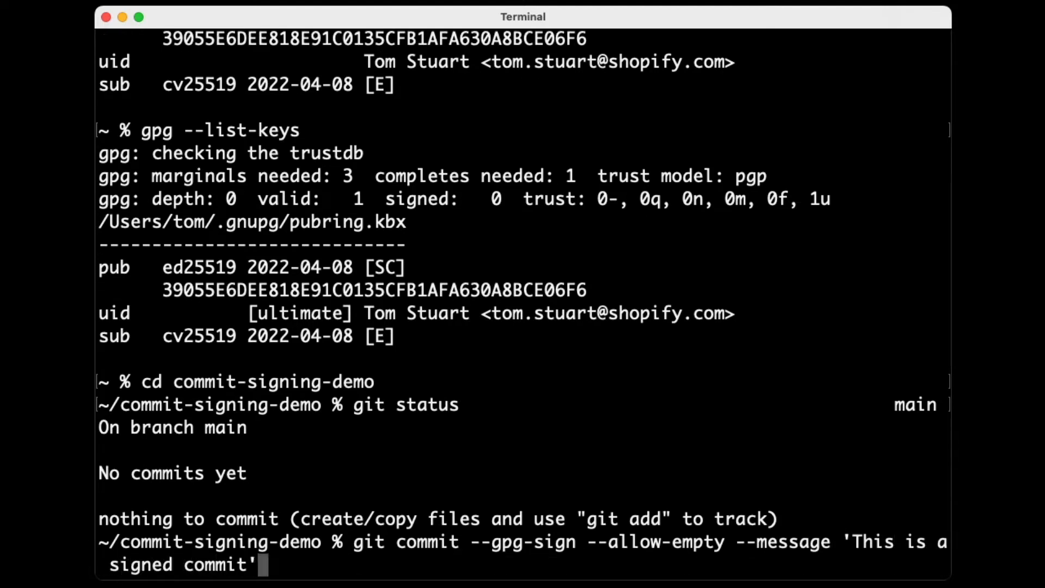
key(Return)
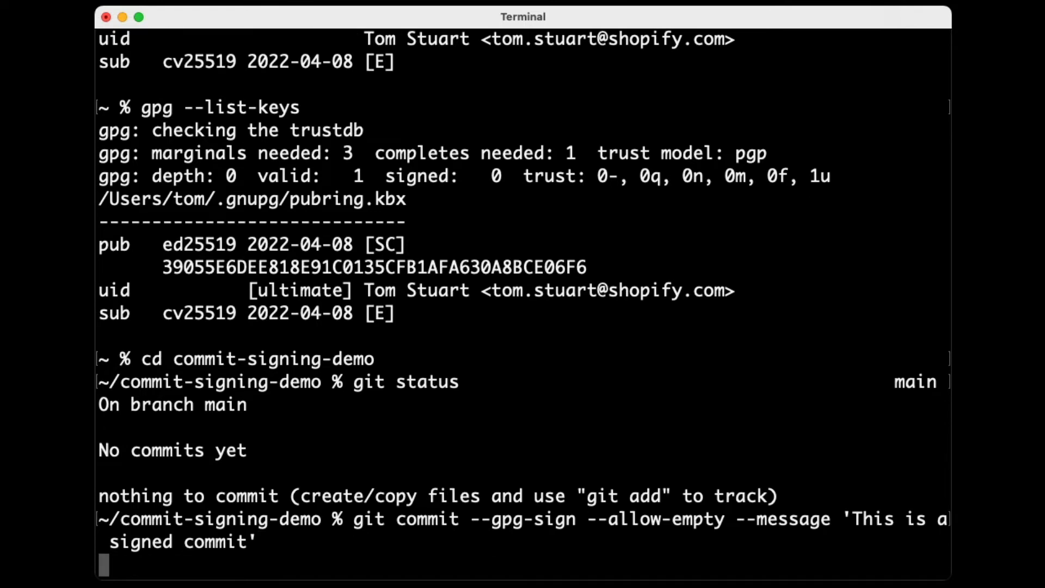
key(Return)
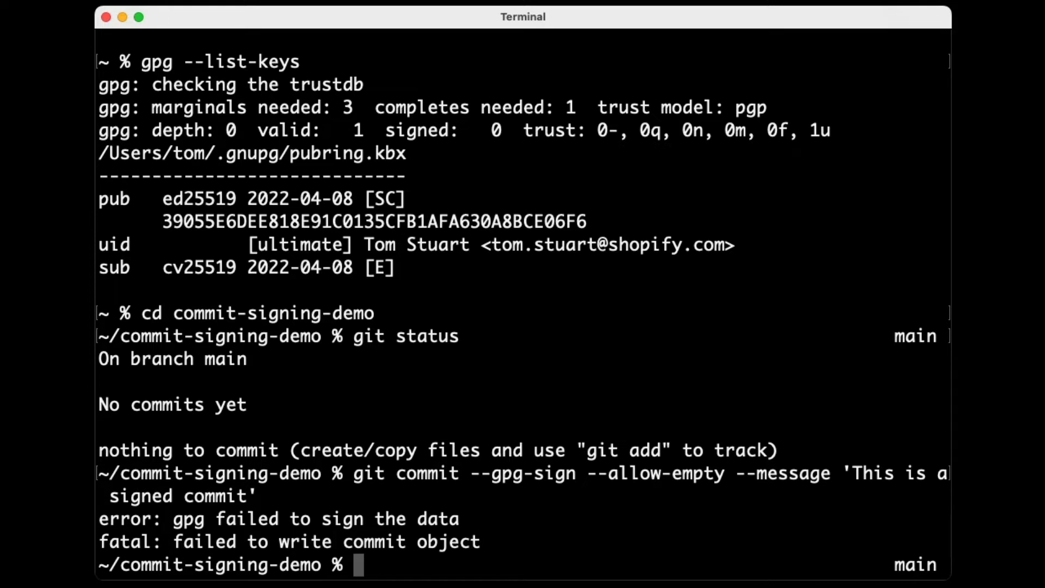
Export GPG_TTY=$(tty) and retype the signed empty commit command.
text(export GPG_)
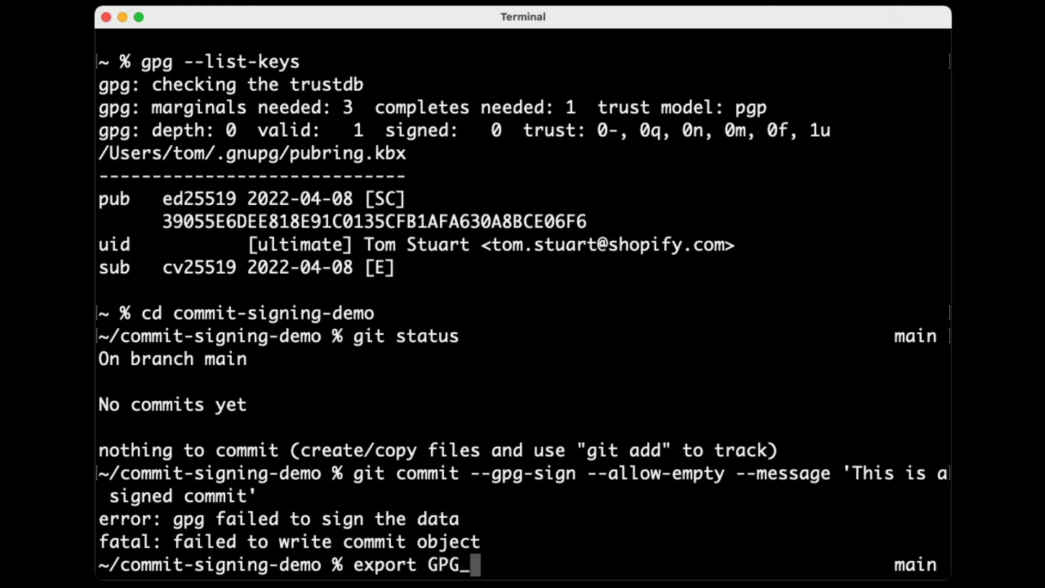
text(TTY=$()
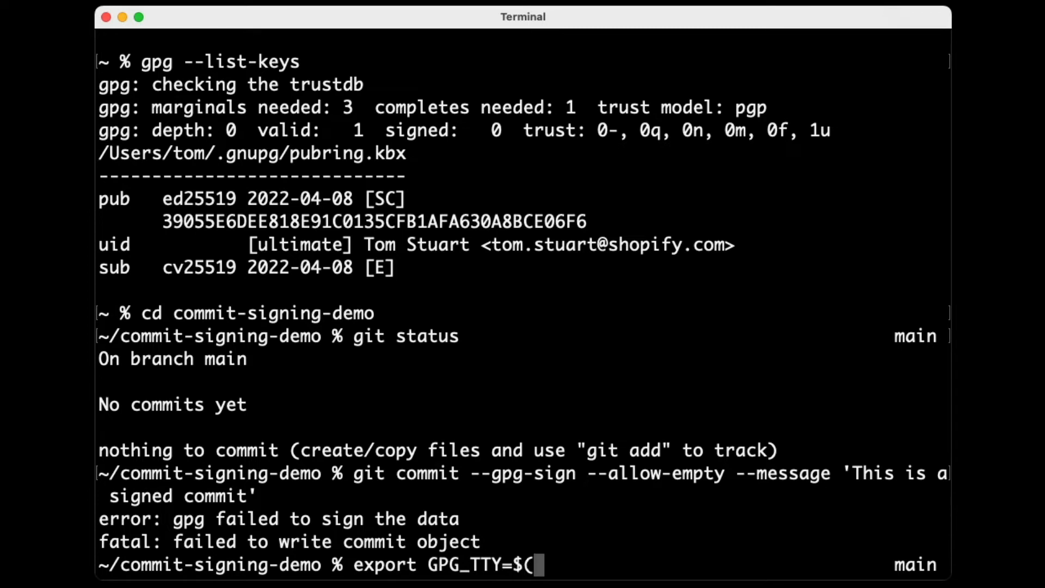
text(tty))
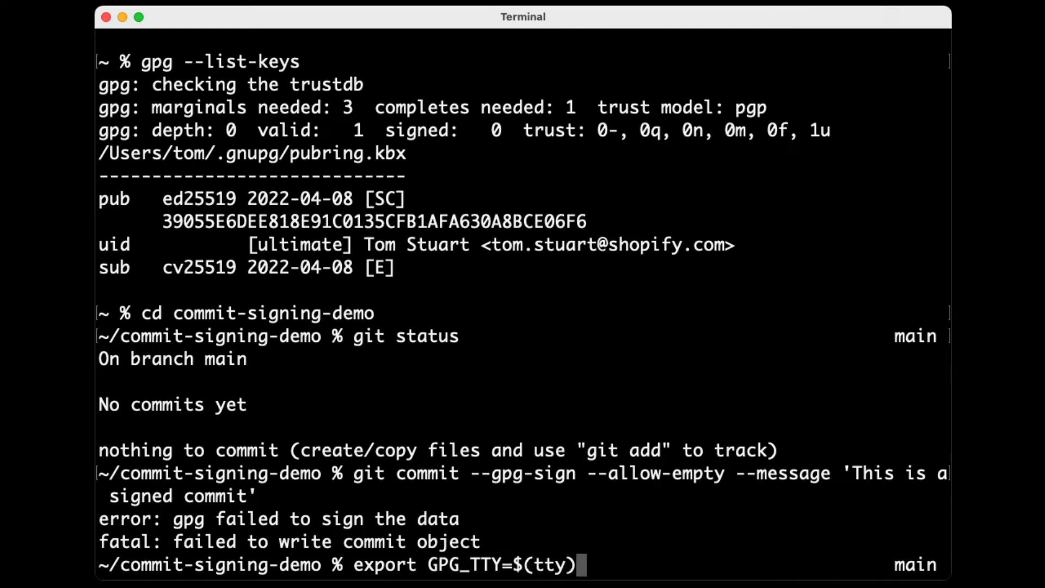
key(Return)
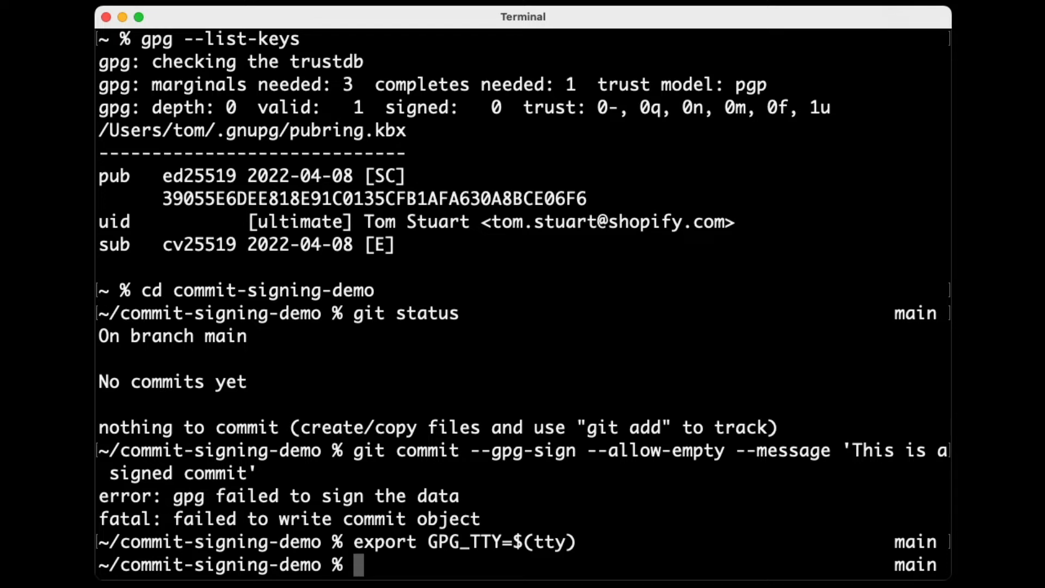
text(git commit --gpg-sign --allow-empty --message 'This is a signed commit')
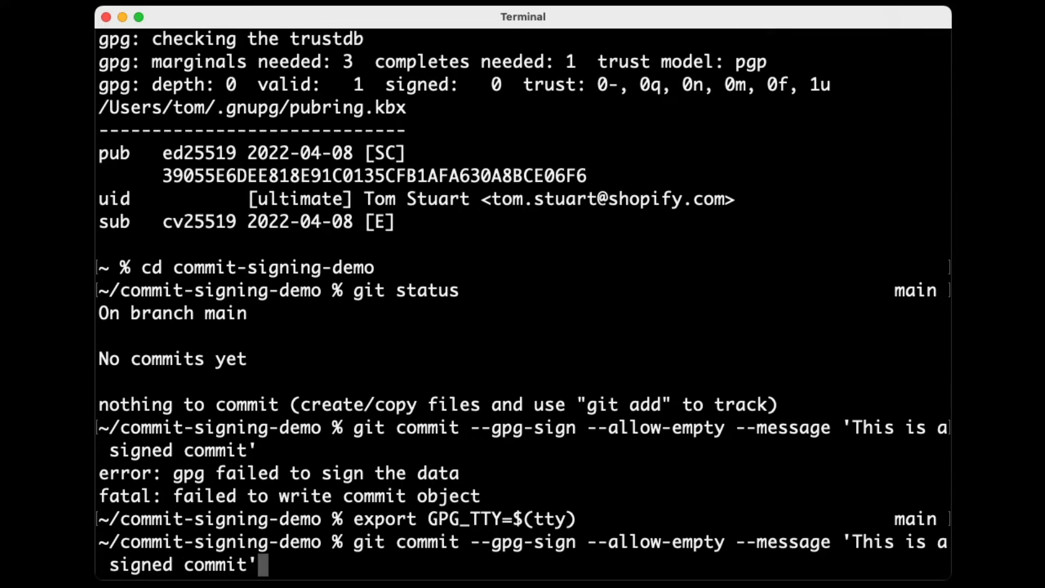
Run the signed empty commit and unlock the secret key with its passphrase.
key(Return)
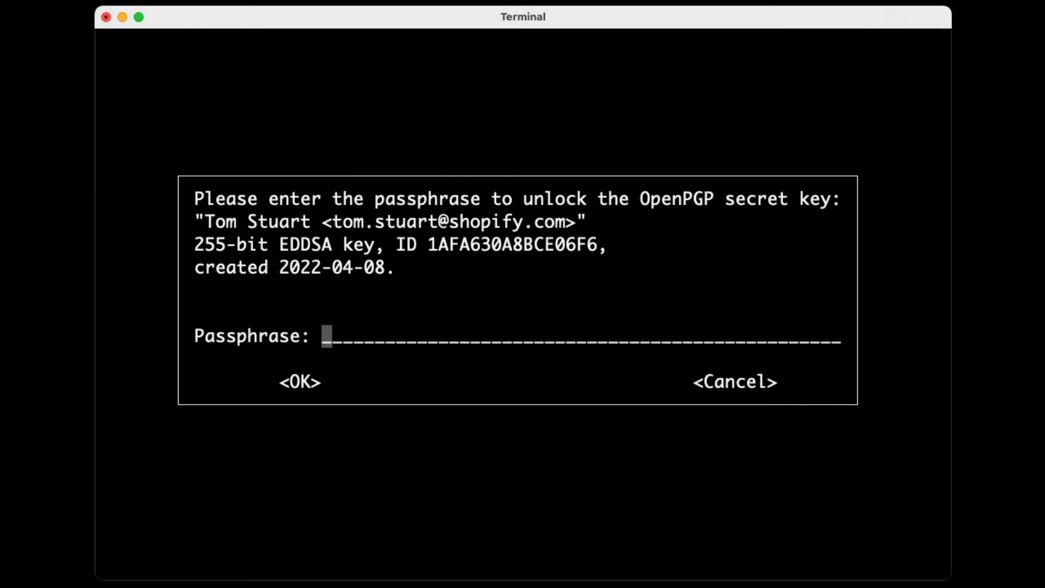
text(*********)
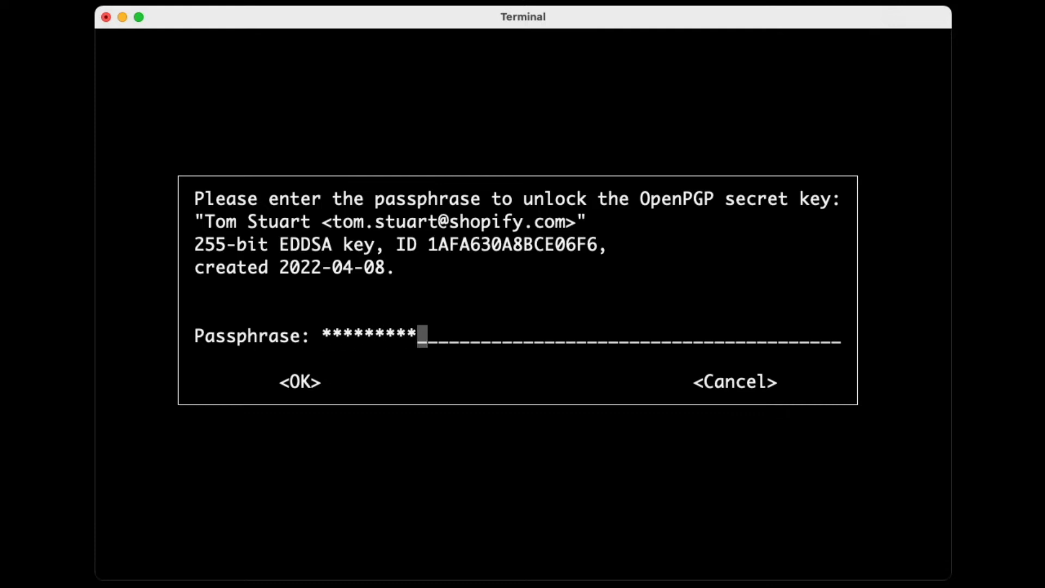
key(Return)
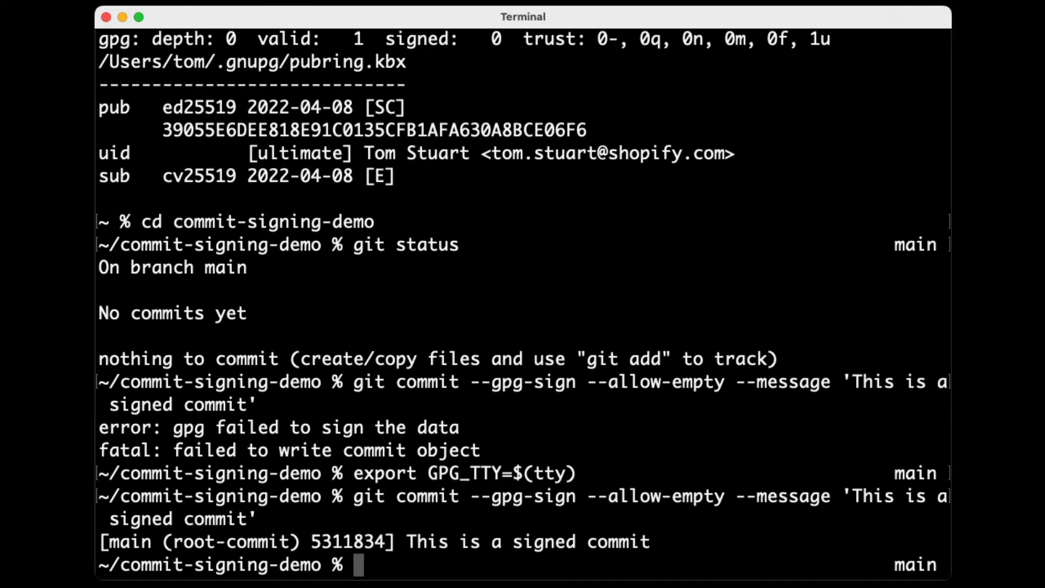
Run git show --show-signature to confirm a good signature from the ultimate-trust key.
text(git sh)
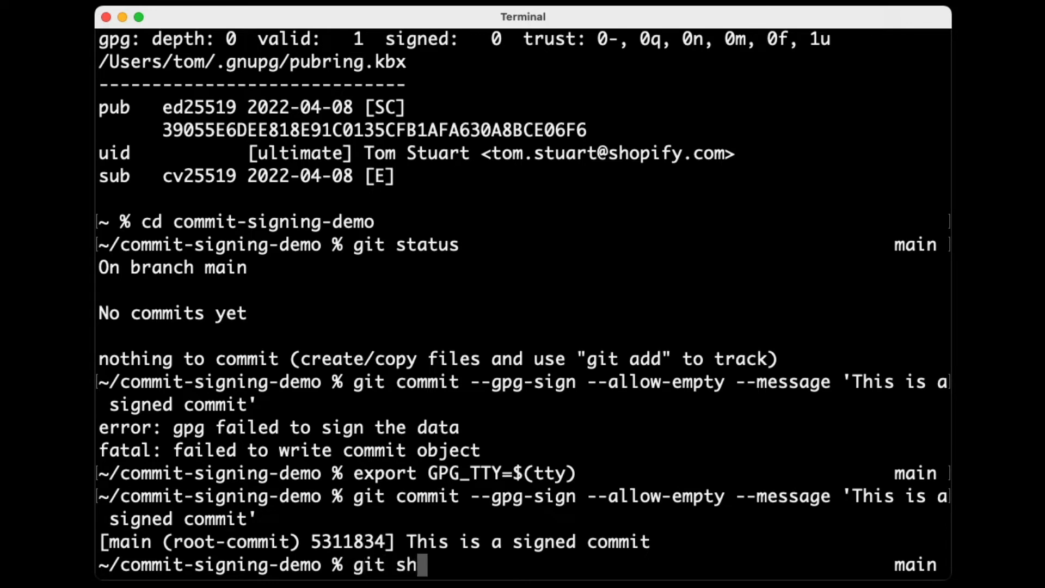
text(ow --sho)
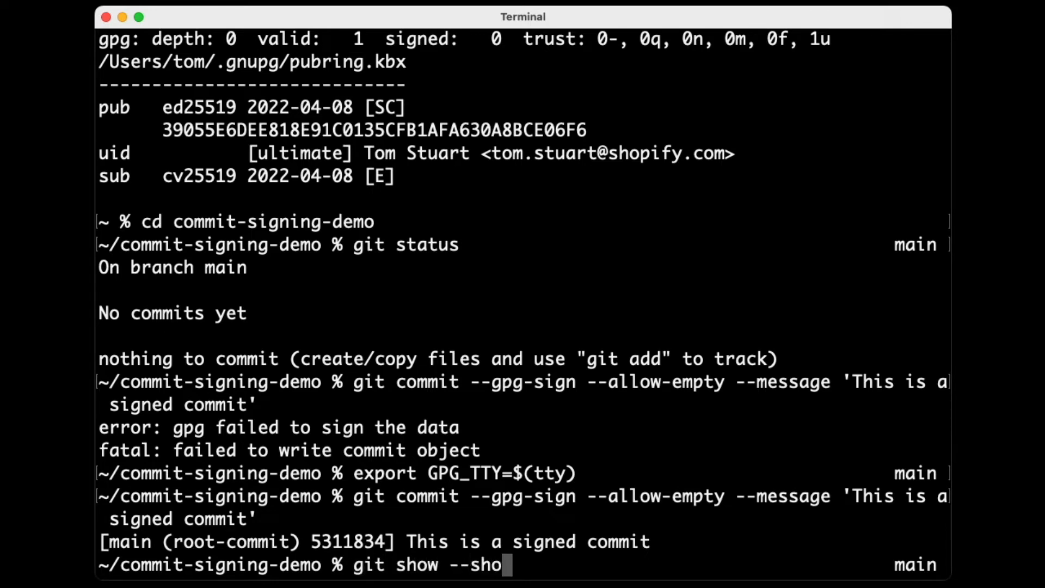
key(Return)
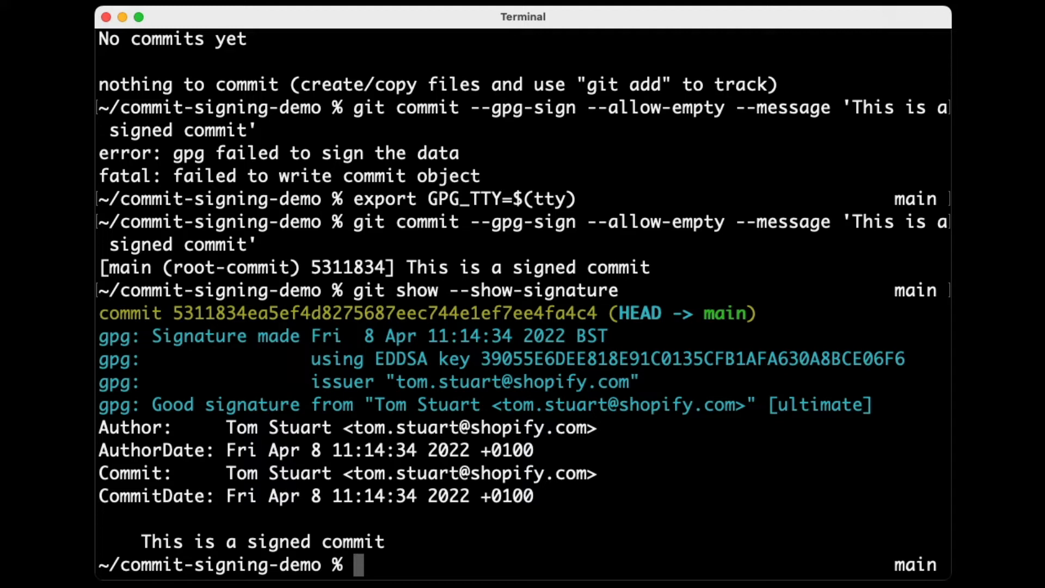
Install pinentry-mac with Homebrew.
text(brew install)
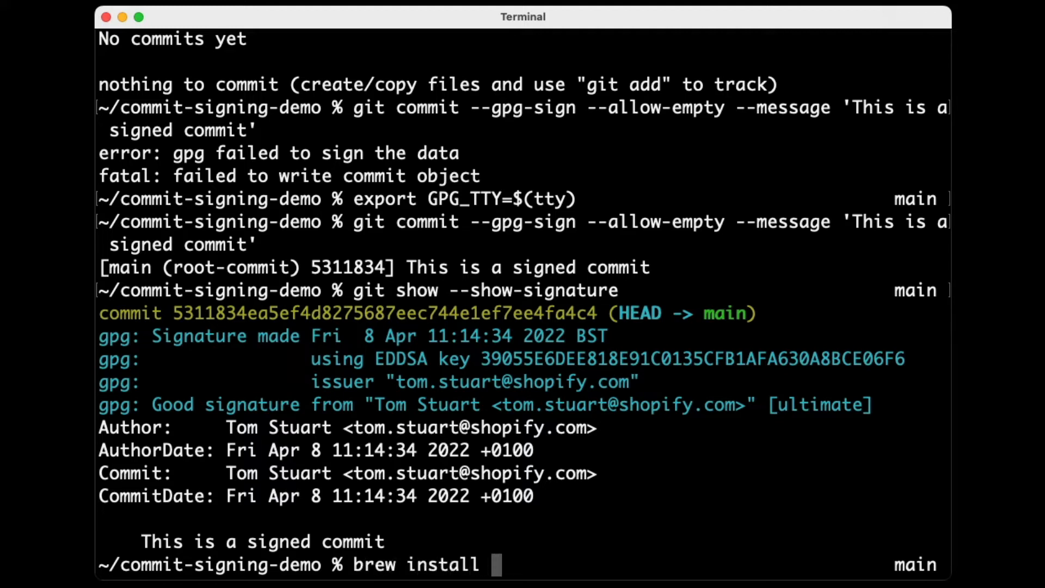
text(pinentry-mac)
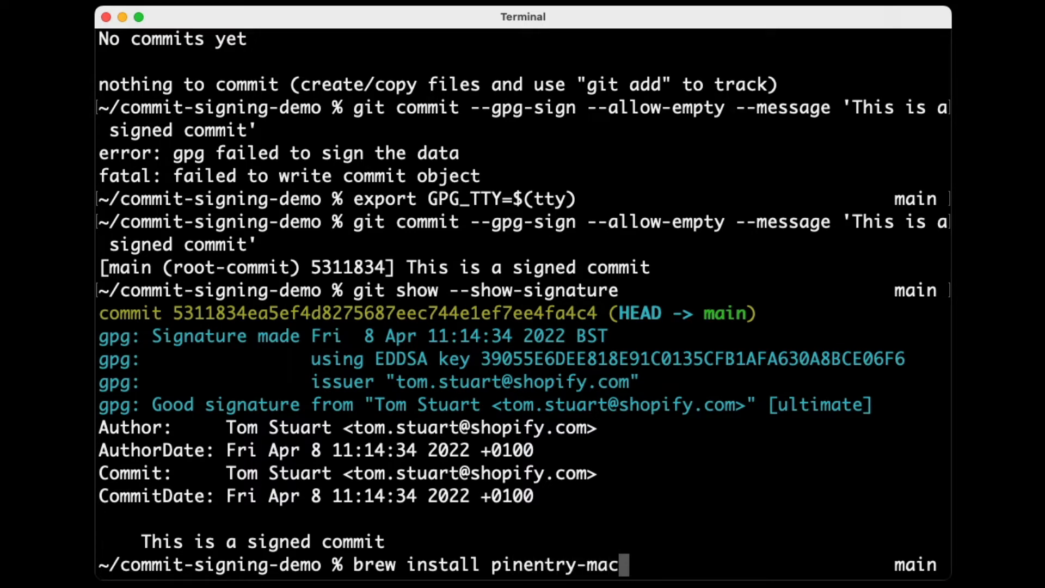
key(Return)
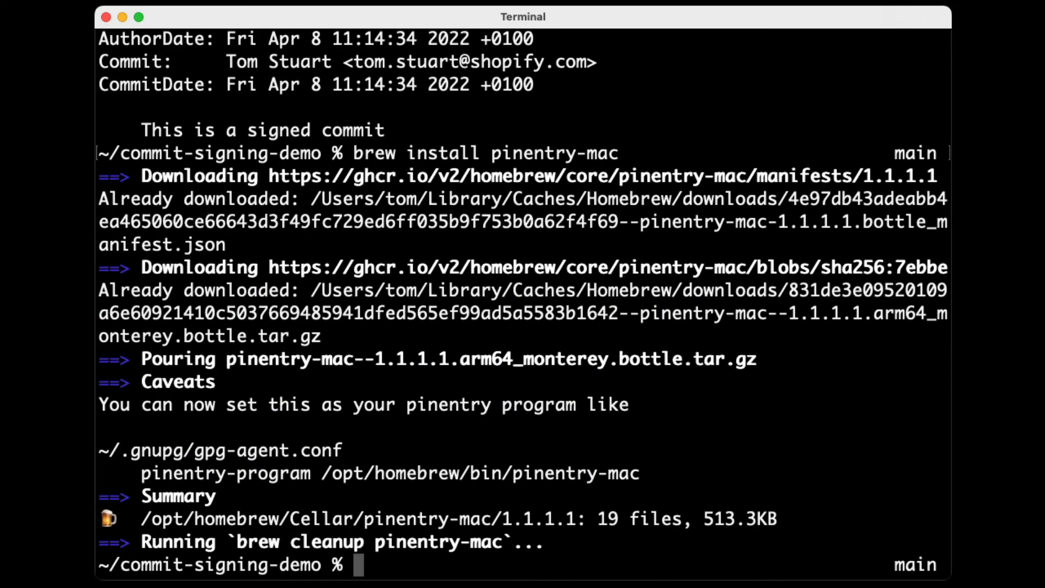
mouse_move(207, 461)
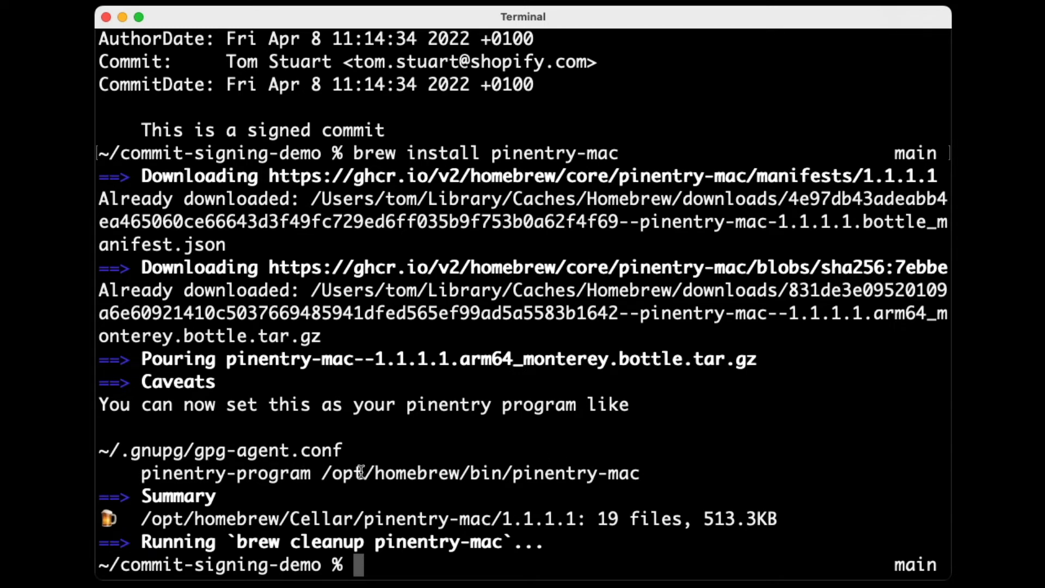
mouse_move(143, 474)
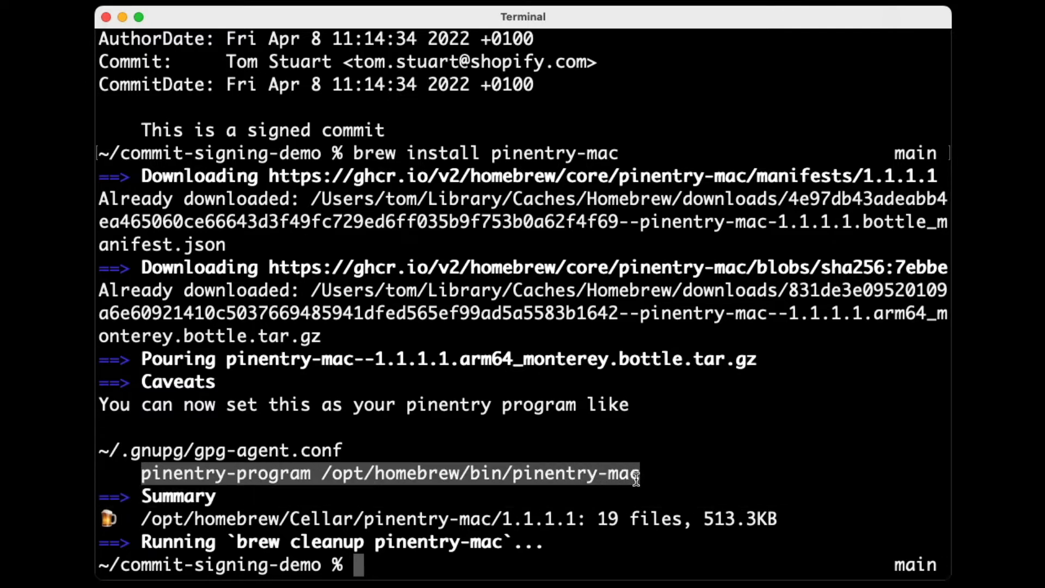
Write pinentry-program /opt/homebrew/bin/pinentry-mac into ~/.gnupg/gpg-agent.conf and killall gpg-agent.
text(echo ')
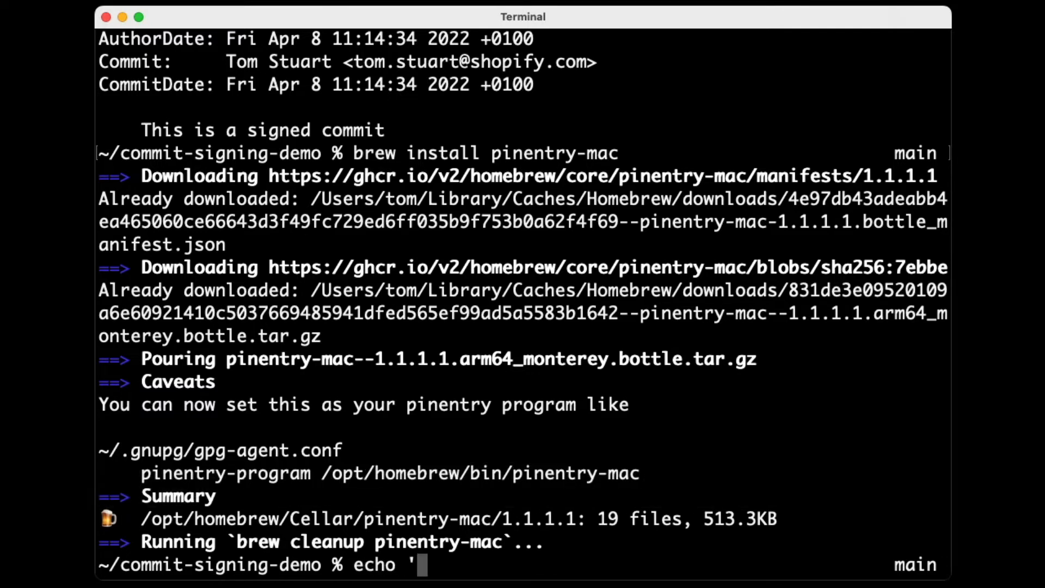
text(pinentry-program /opt/homebrew/bin/pinentry-mac' >)
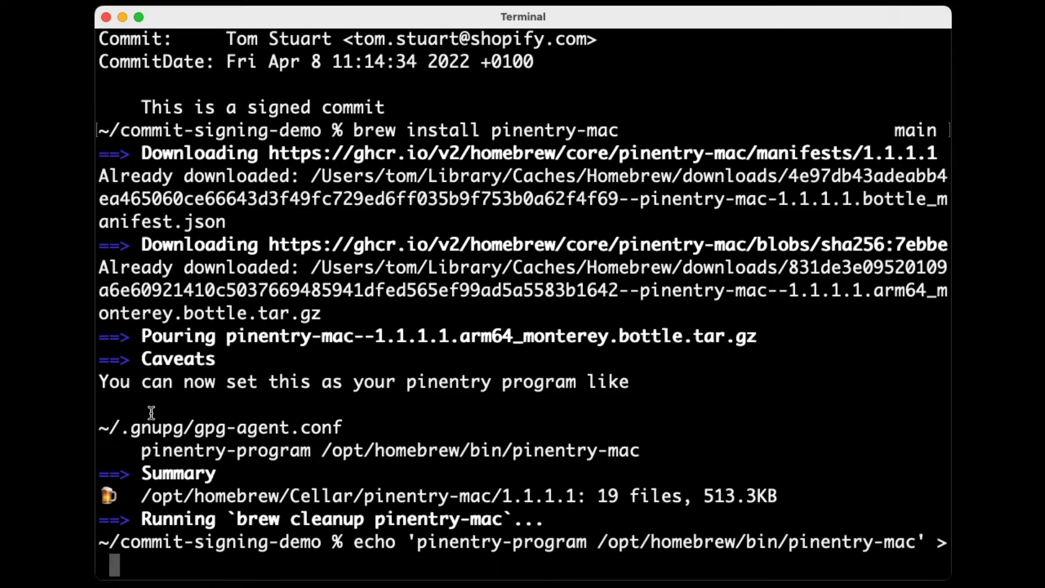
double_click(220, 426)
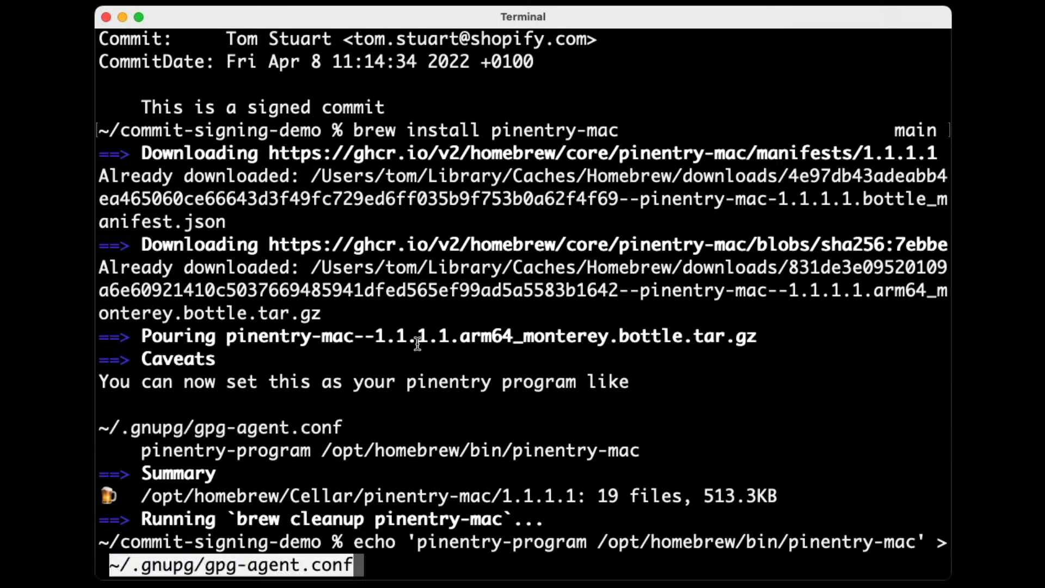
text(ki)
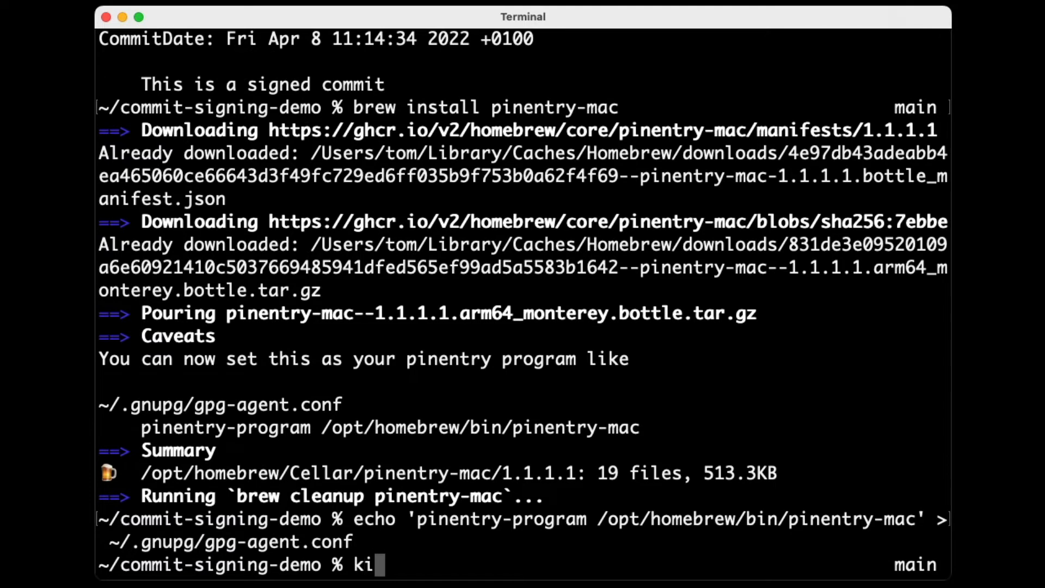
text(llall gpg-agent)
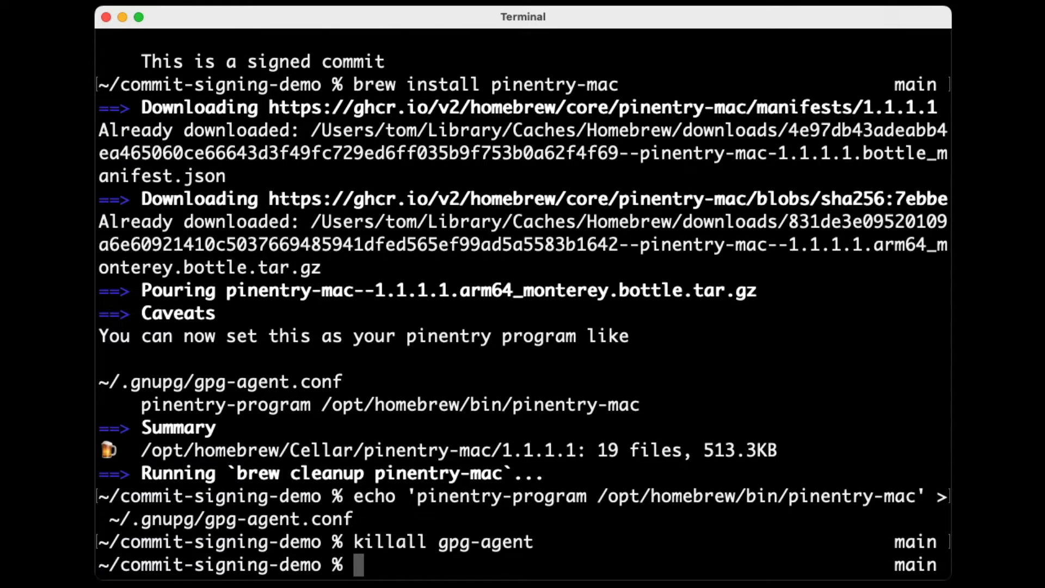
text(killall gpg-agent)
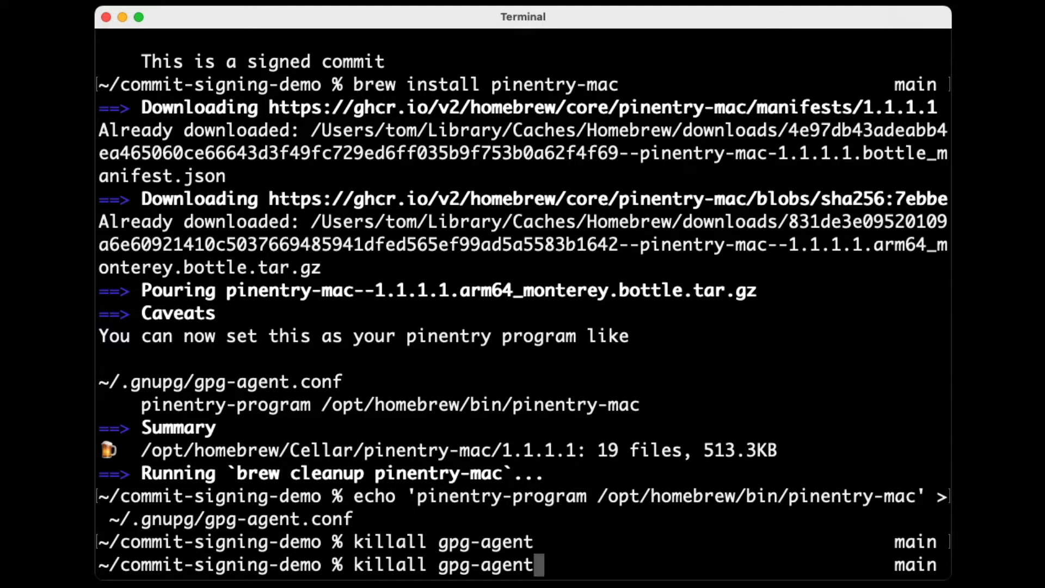
Run the signed empty commit with message 'This is another signed commit'.
text(git commit --gpg-sign --allow-empty --message 'This is a signed commit')
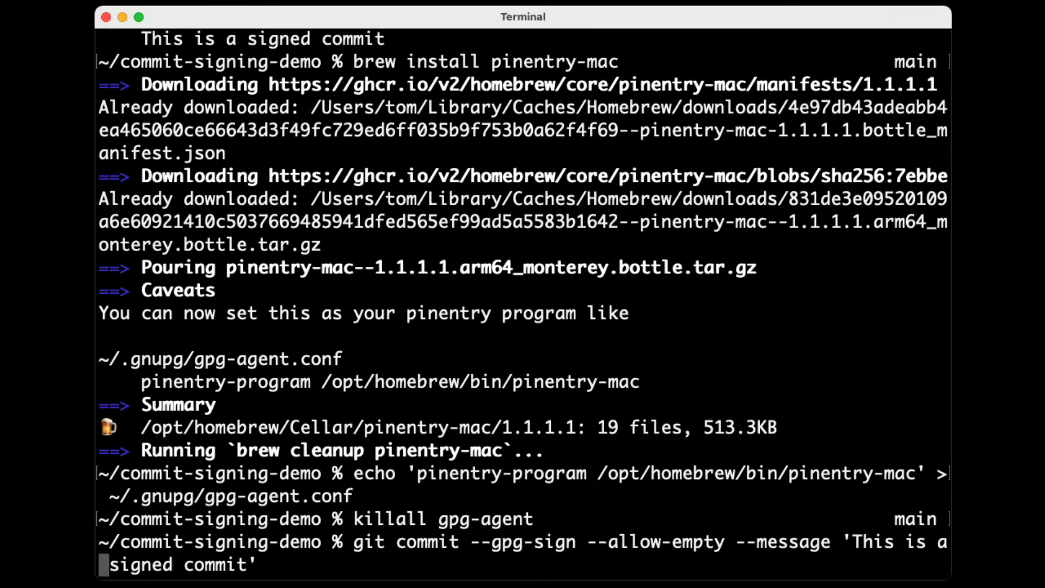
text(nother)
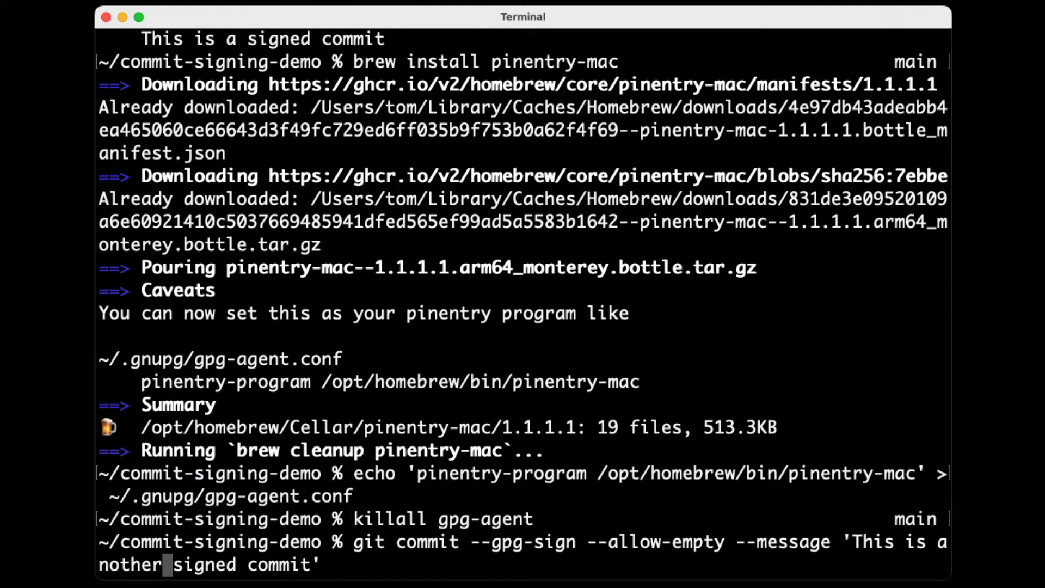
key(Return)
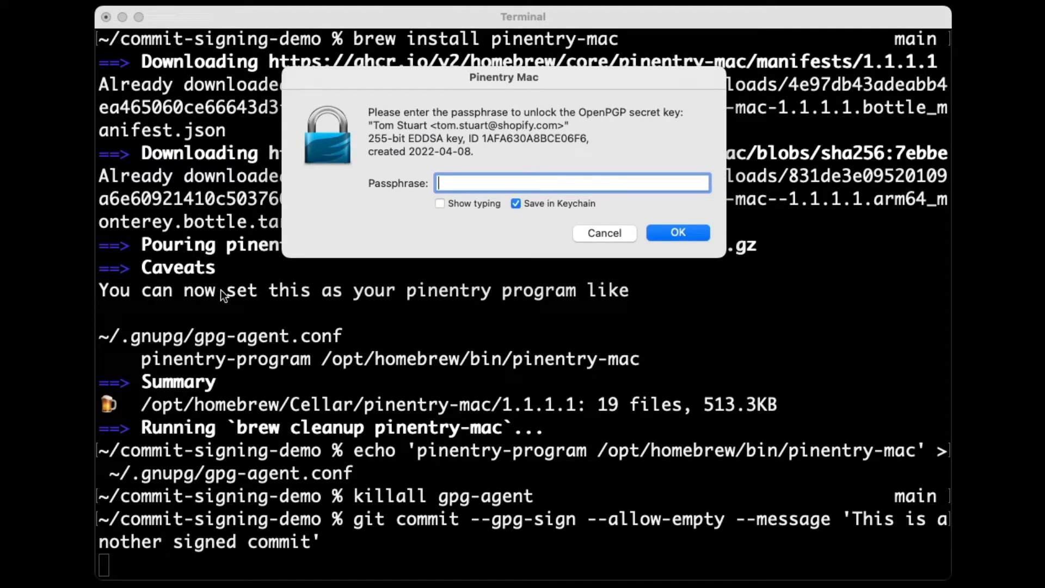
Enter the passphrase in Pinentry Mac without saving to Keychain, then recheck the signature.
click(515, 204)
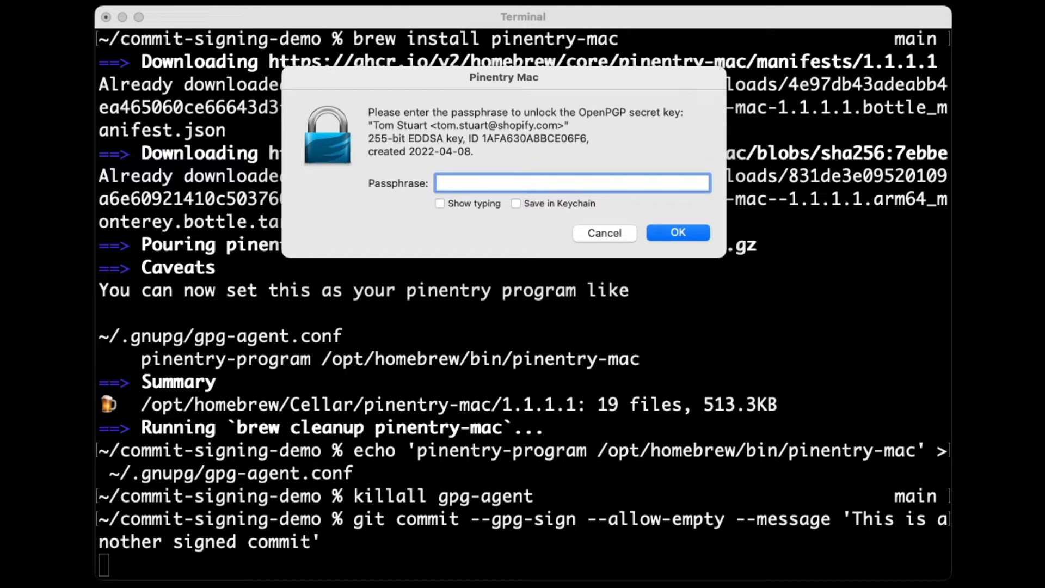
text(•)
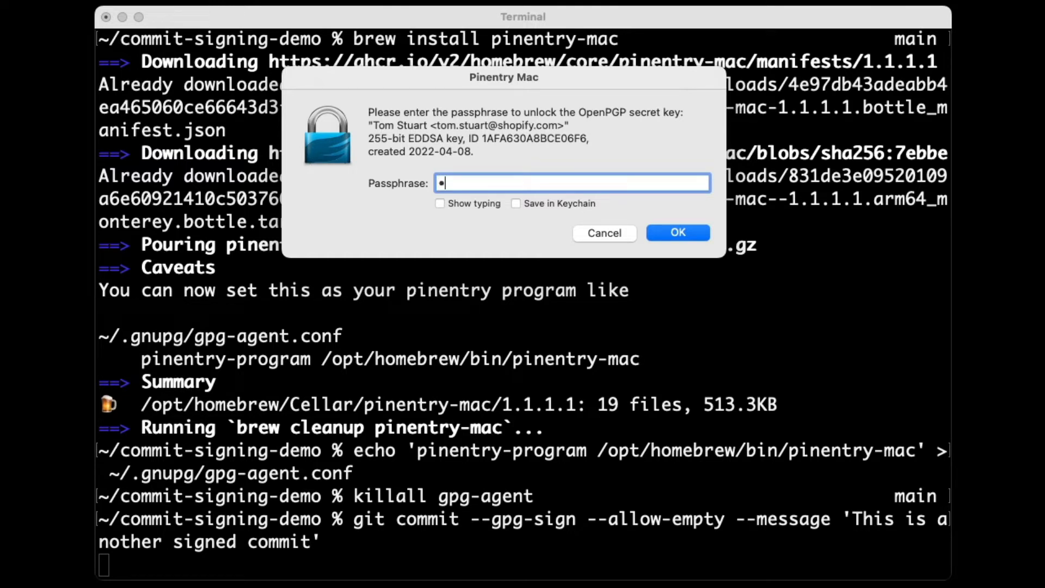
text(password)
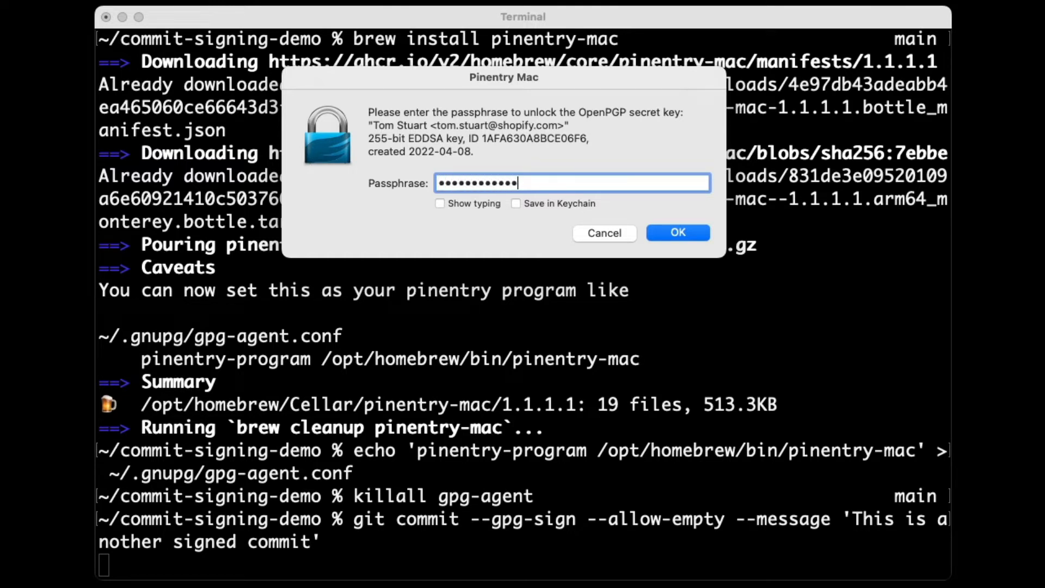
click(677, 233)
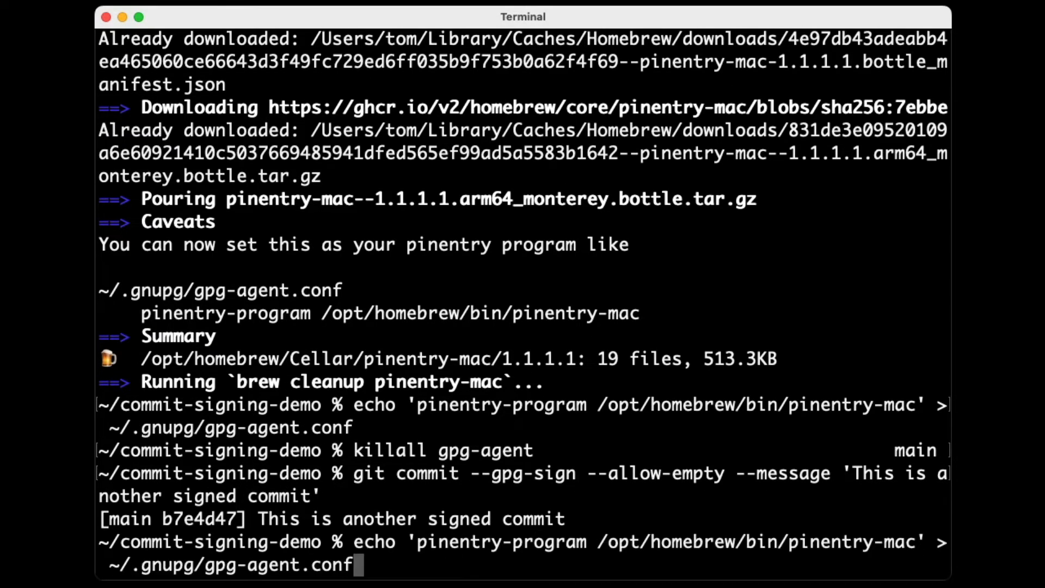
key(Return)
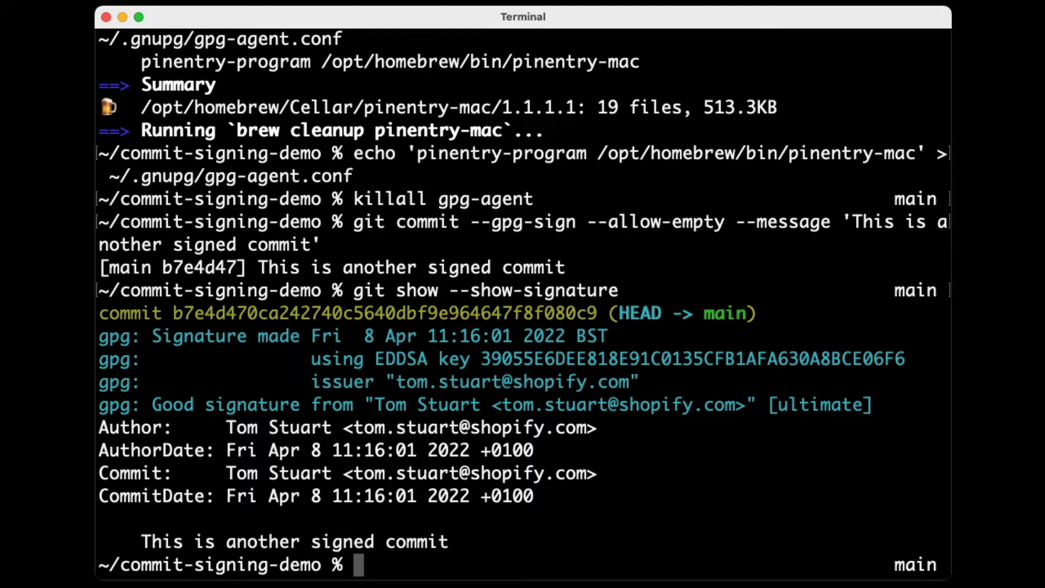
Enable commit signing by default with git config --global commit.gpgsign true.
text(git c)
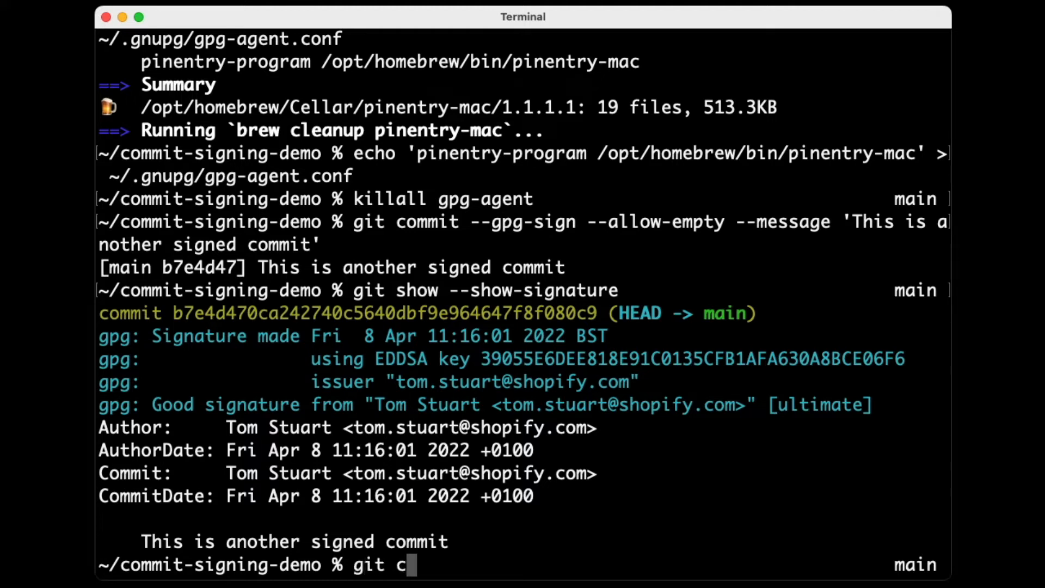
text(onfig --glo)
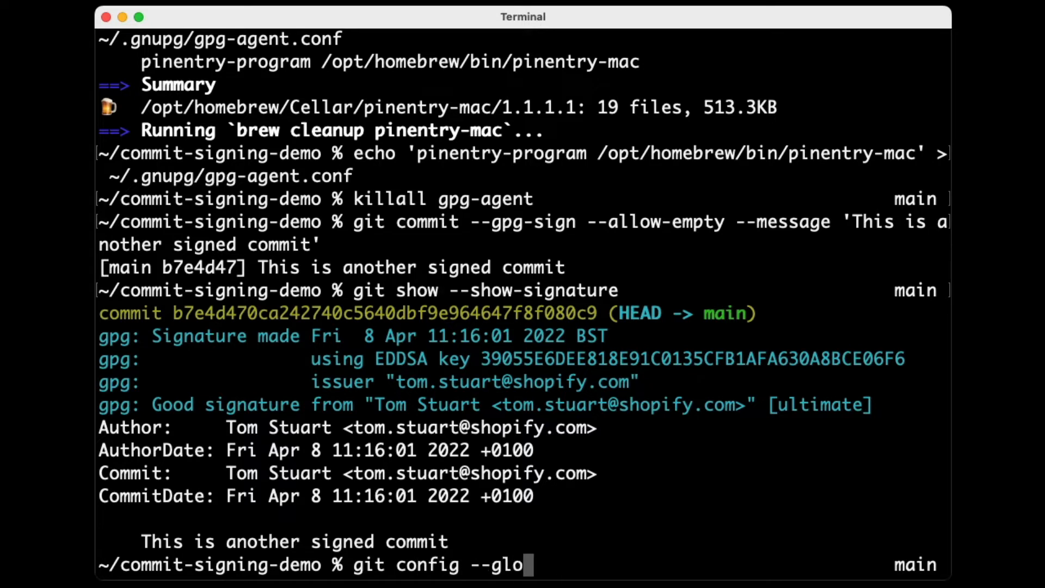
text(bal comm)
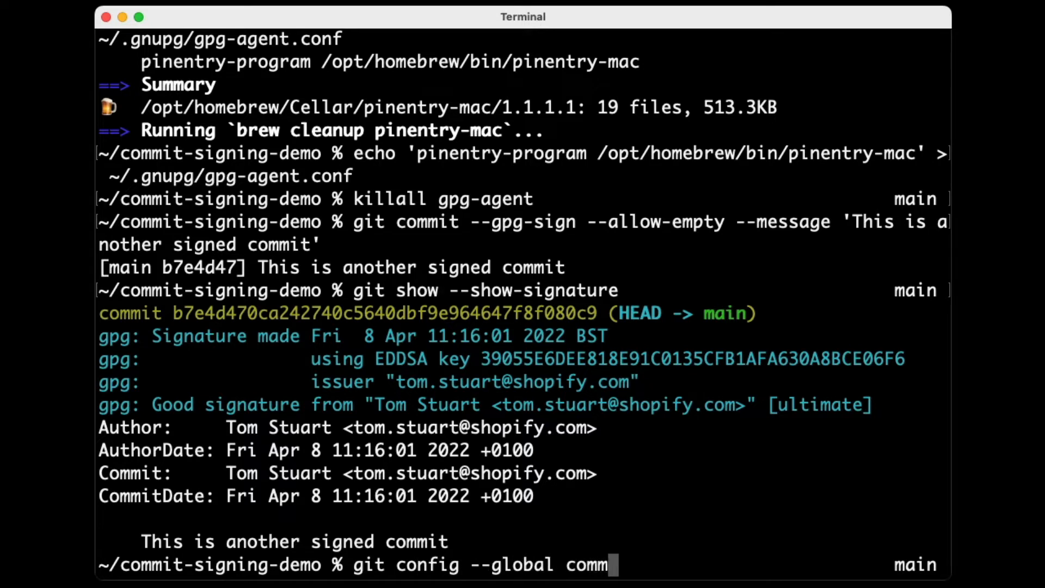
text(it.gpgsign)
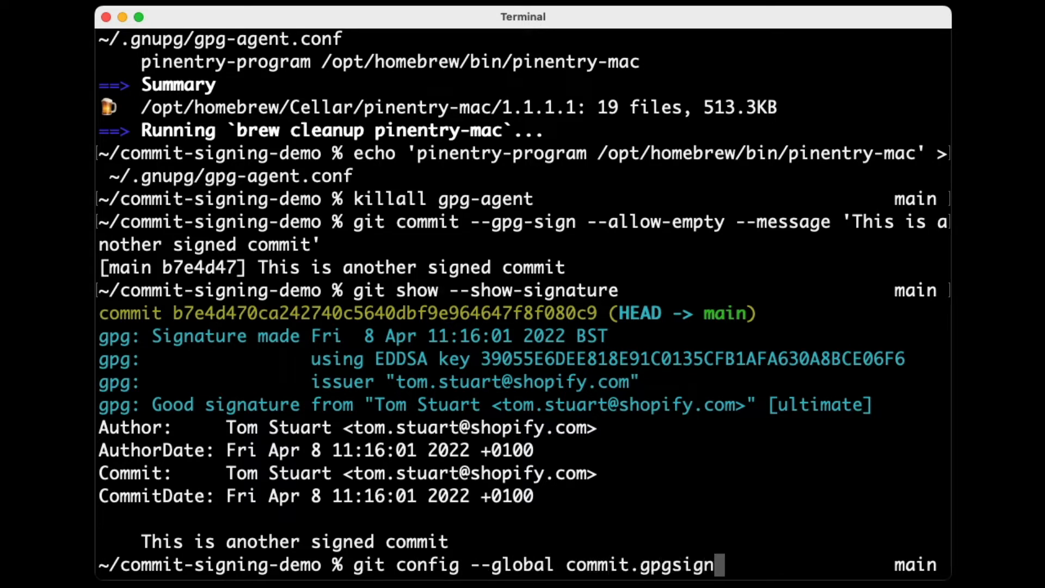
key(Return)
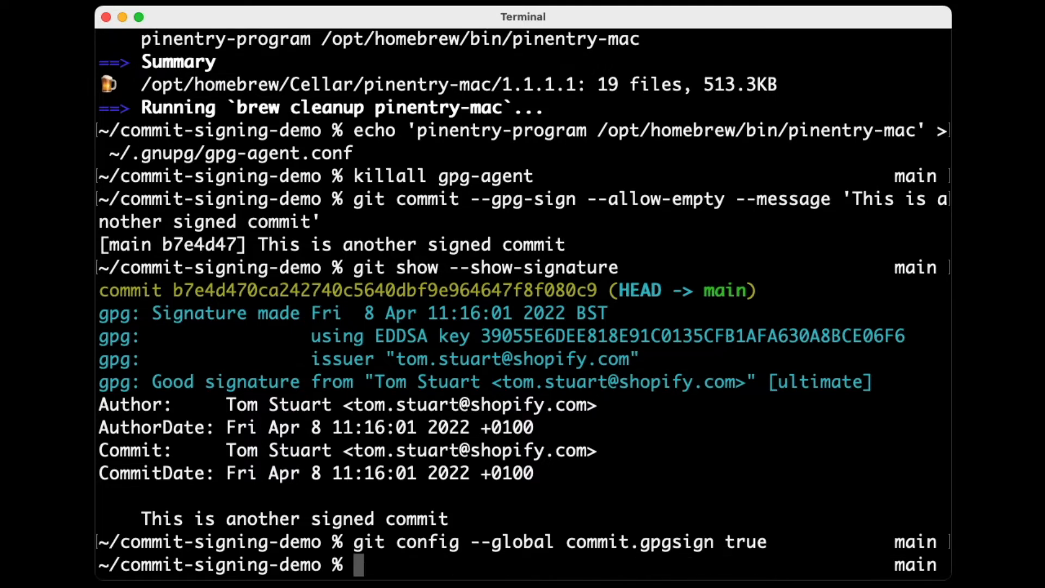
Create an empty commit without a sign flag and show its good signature via git show.
text(git commit --allow)
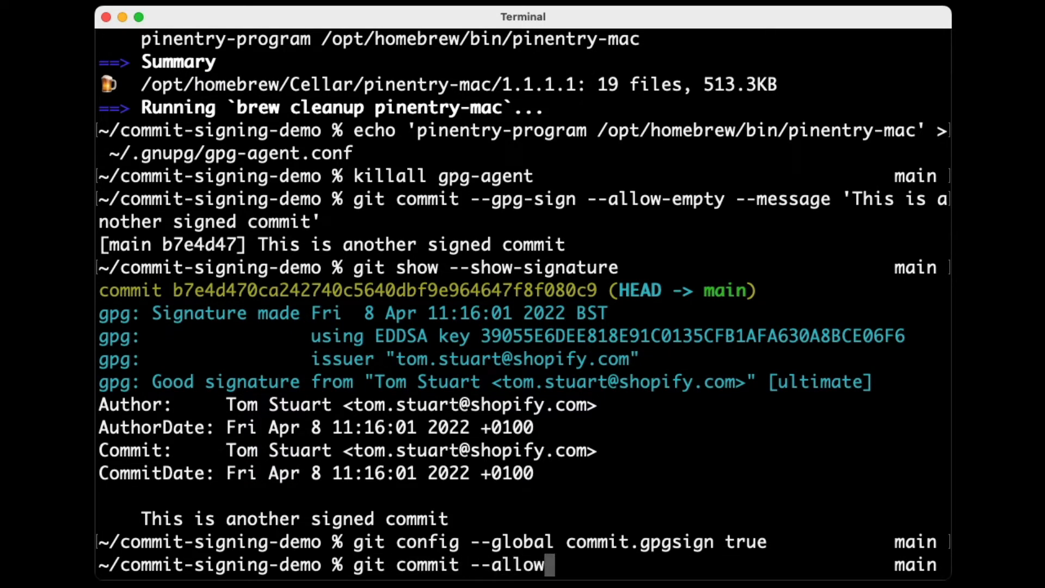
text(-empty --message 'This)
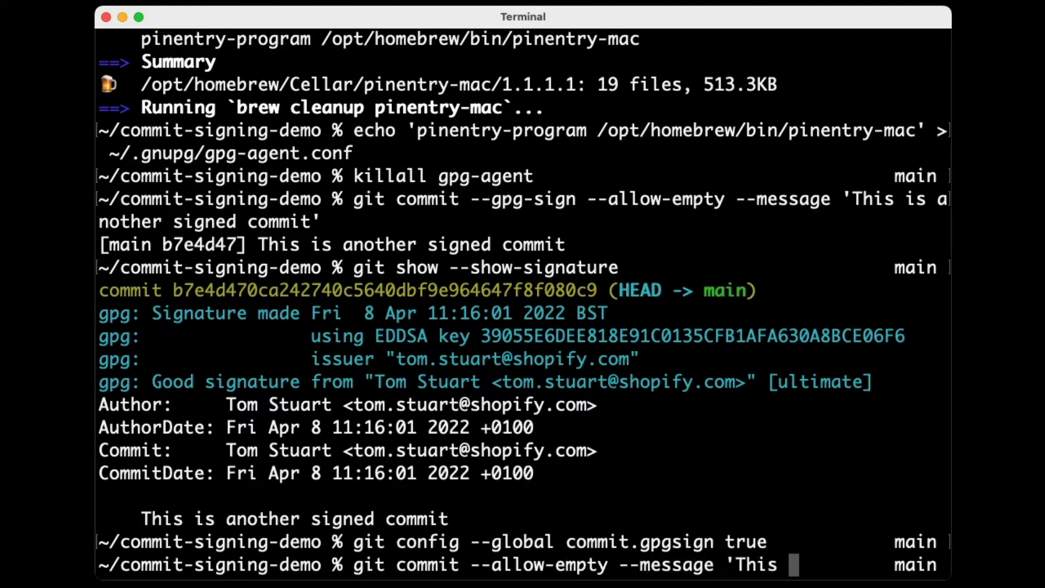
text(commit is signed by default')
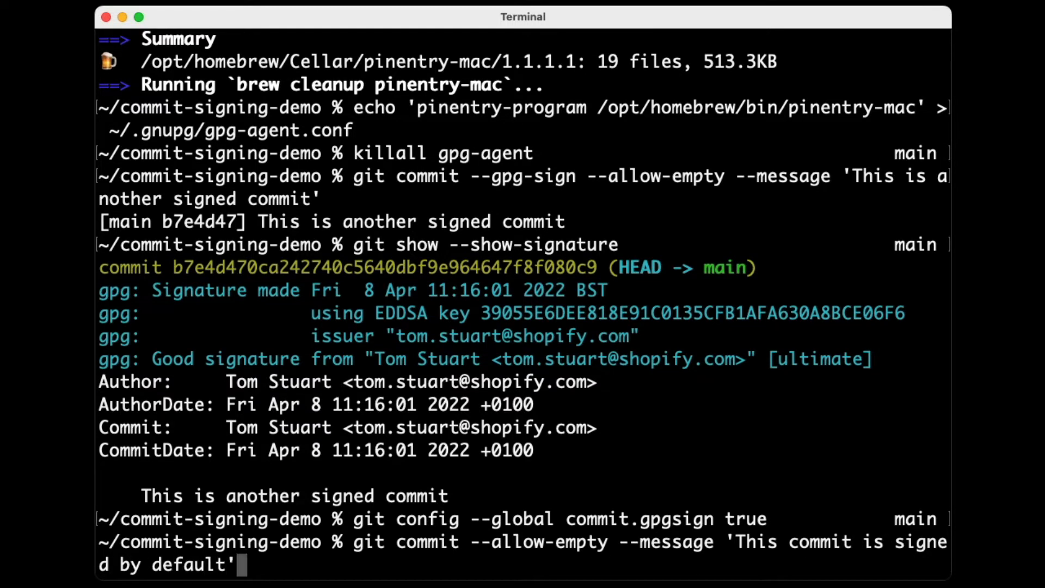
key(Return)
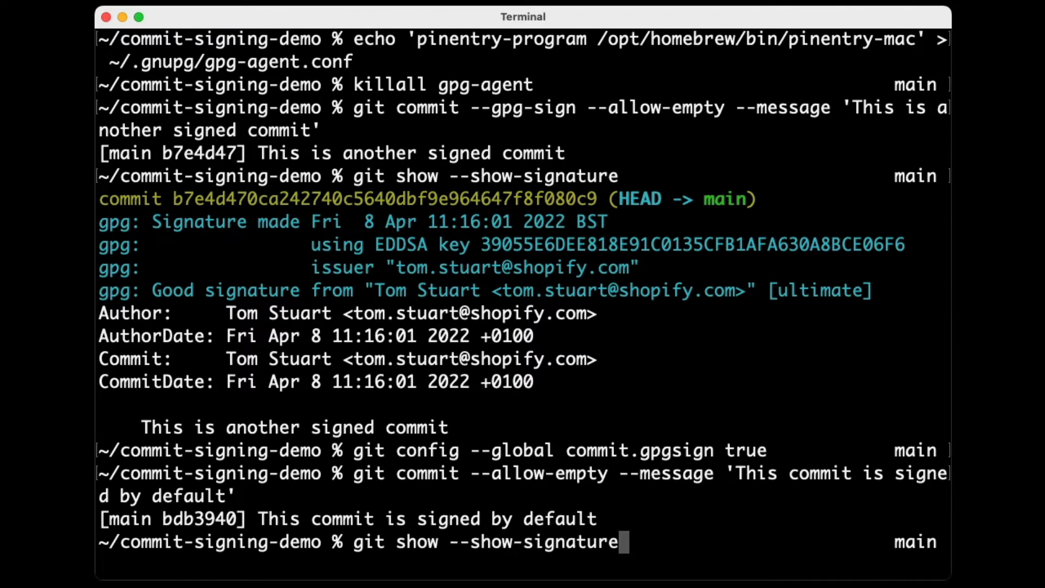
key(Return)
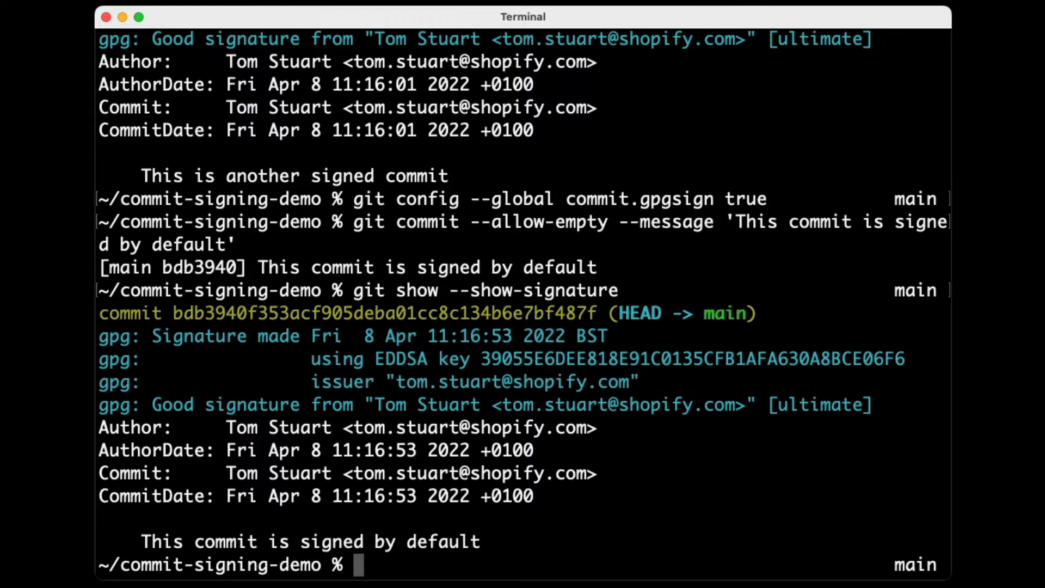
Push the local signed commits to the GitHub repository with git push.
text(git push)
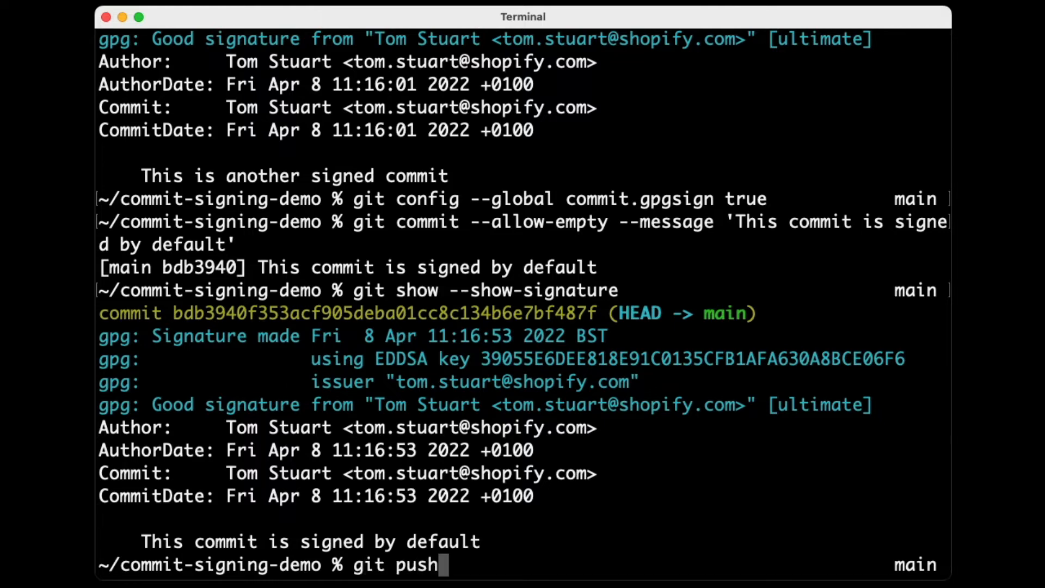
key(Return)
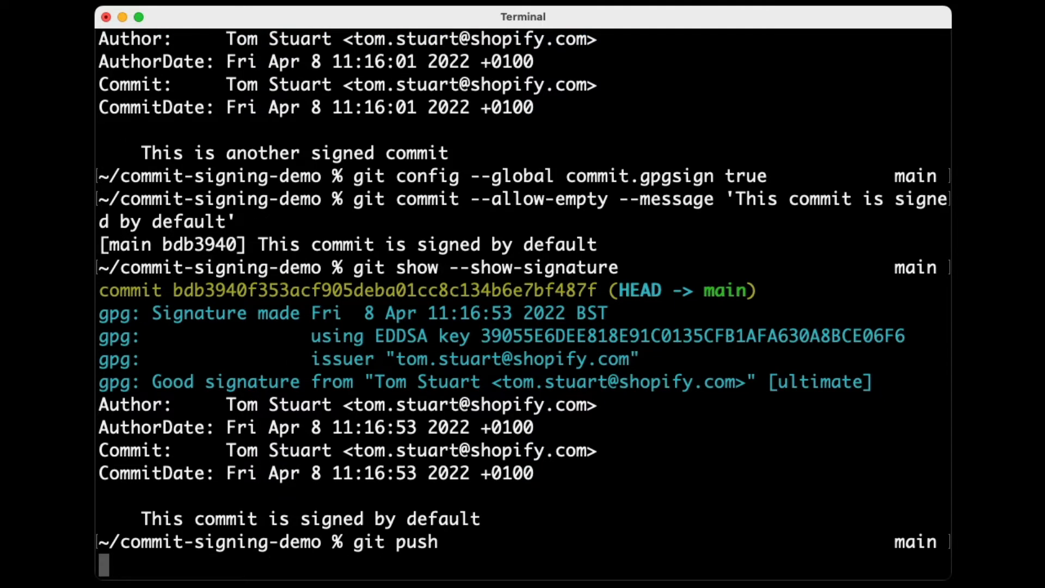
key(Return)
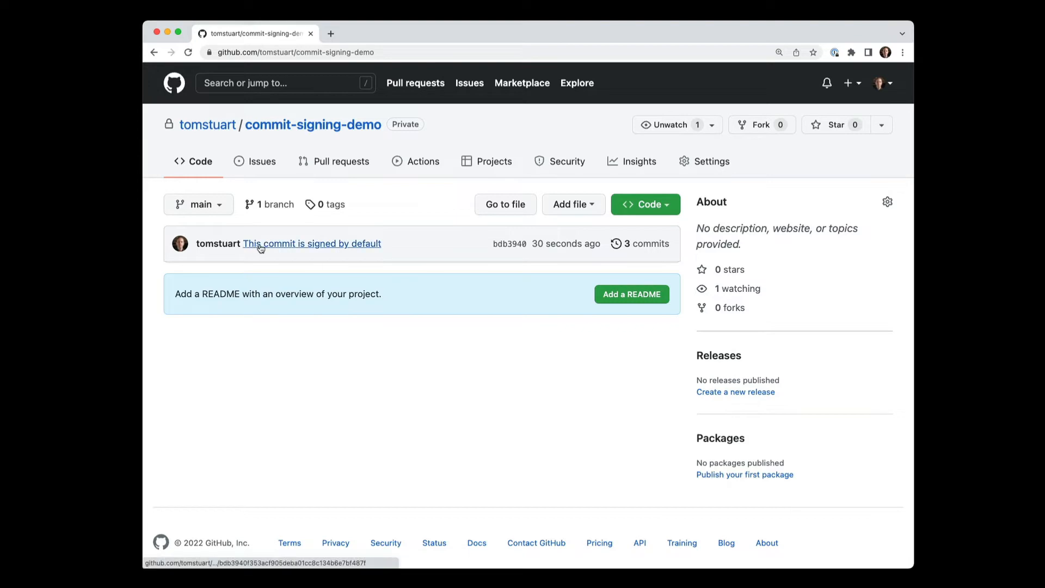
View commit bdb3940 on GitHub, where its signature is marked Unverified.
click(311, 242)
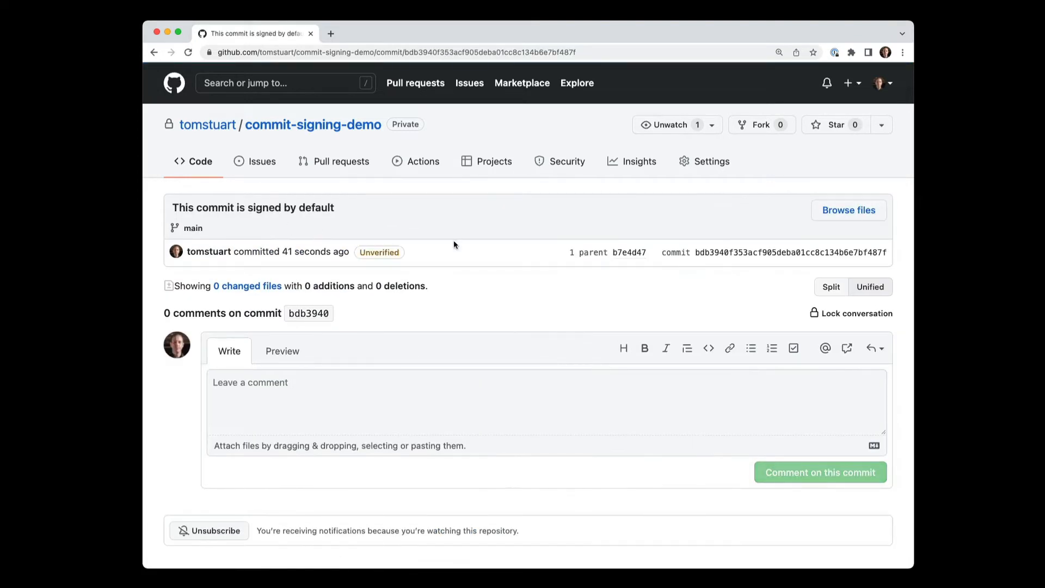
mouse_move(379, 251)
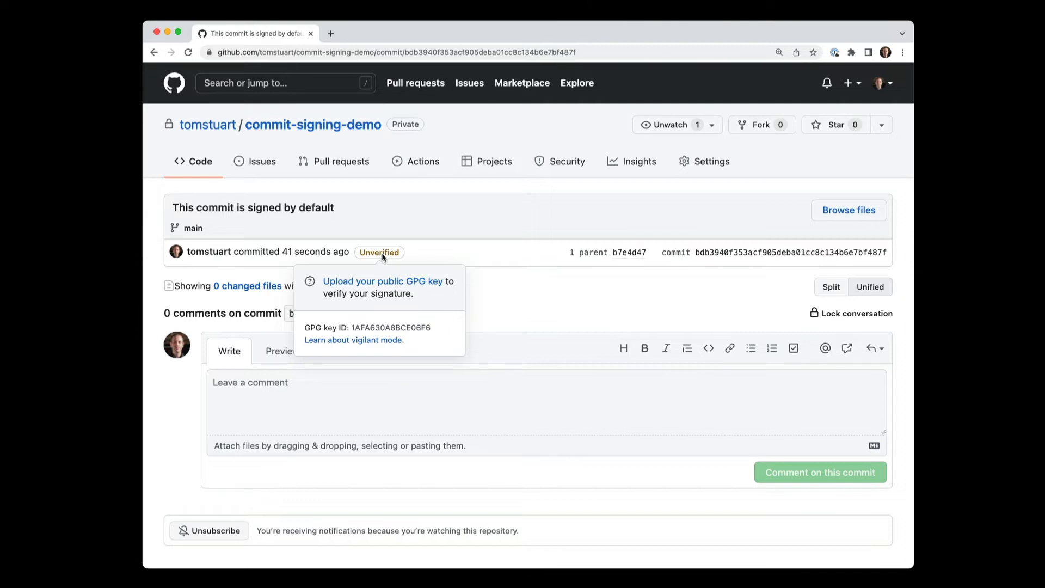
mouse_move(891, 89)
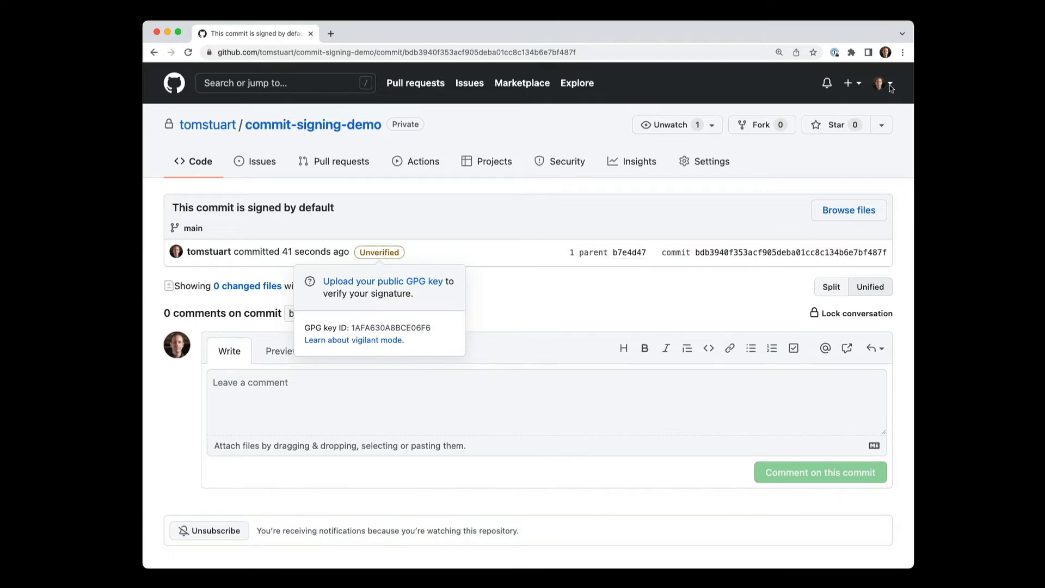
Reach the account's SSH and GPG keys settings, showing no GPG keys, and begin adding one.
click(883, 82)
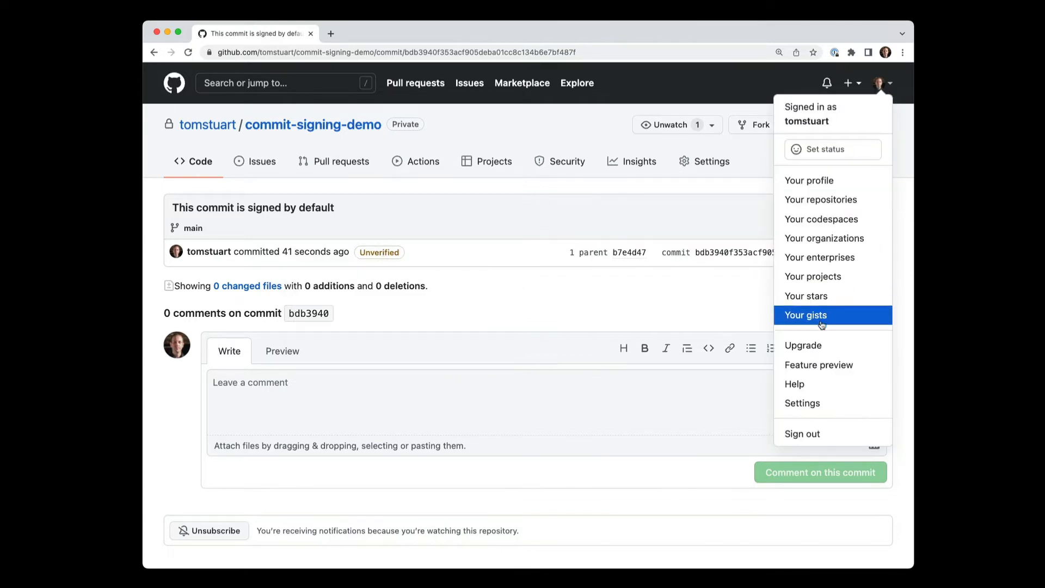
click(805, 315)
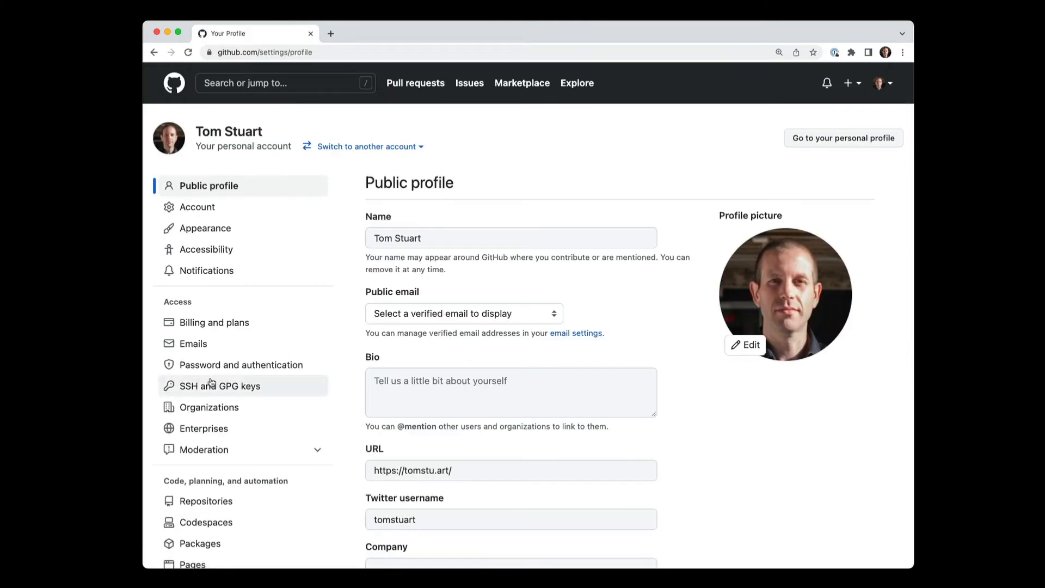
mouse_move(217, 385)
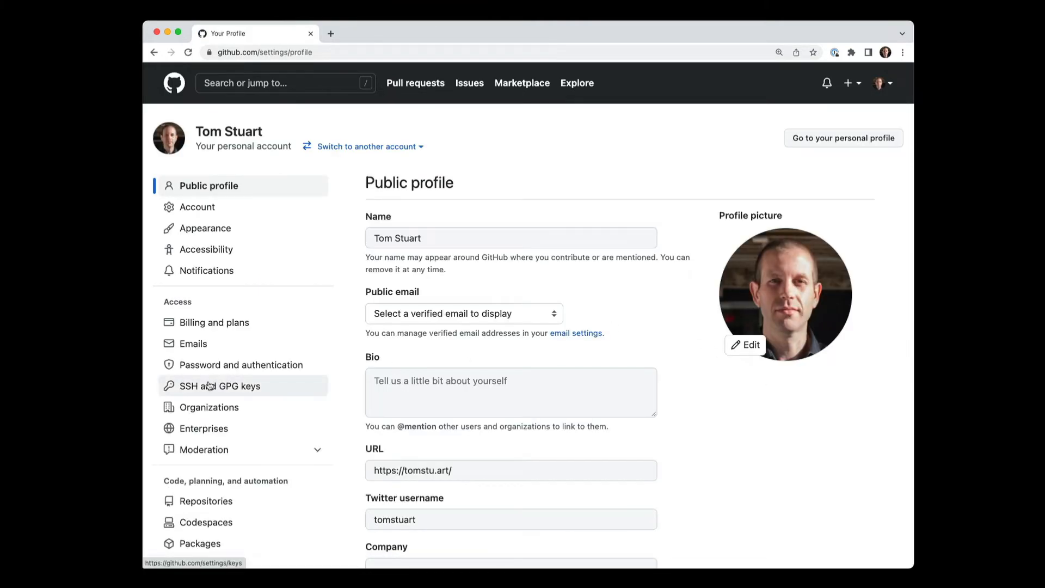
click(219, 385)
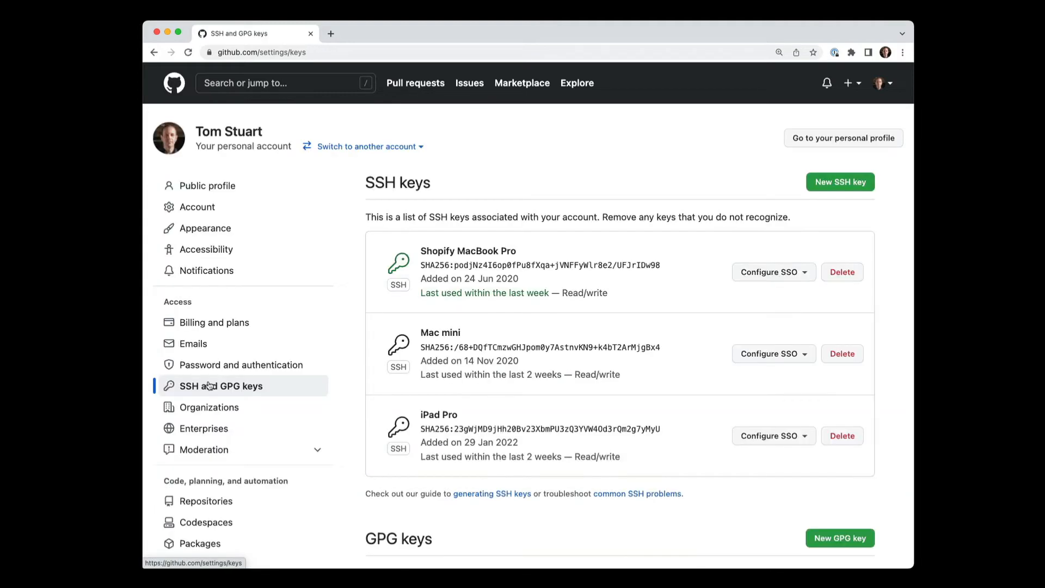
scroll(down, 3)
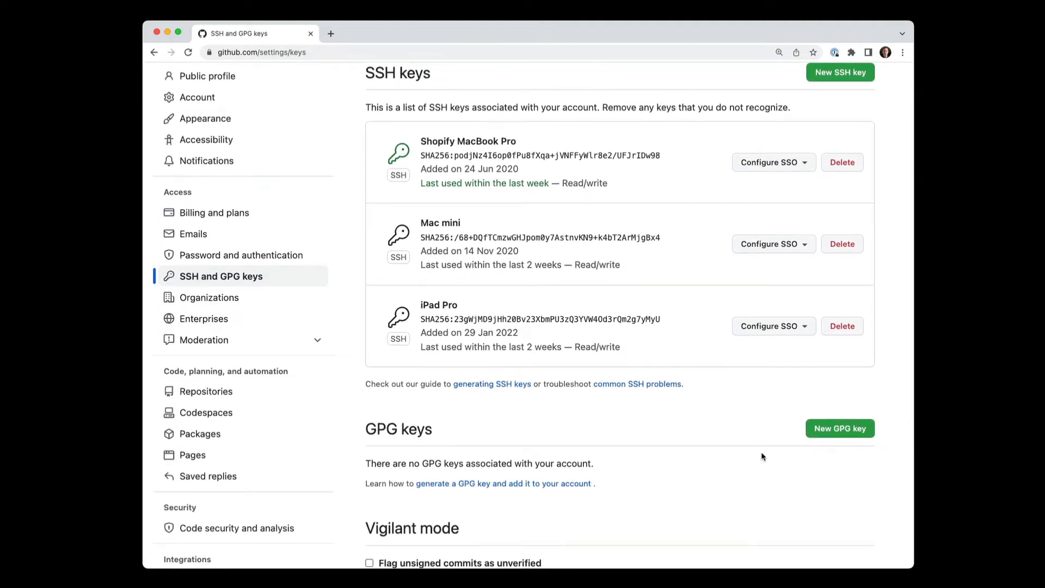
click(839, 427)
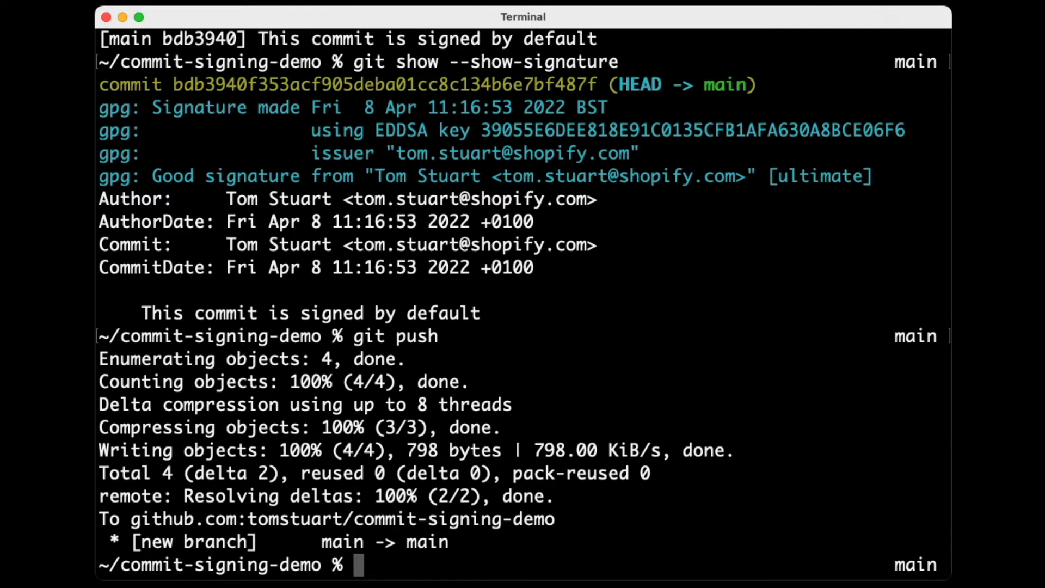
text(gpg -)
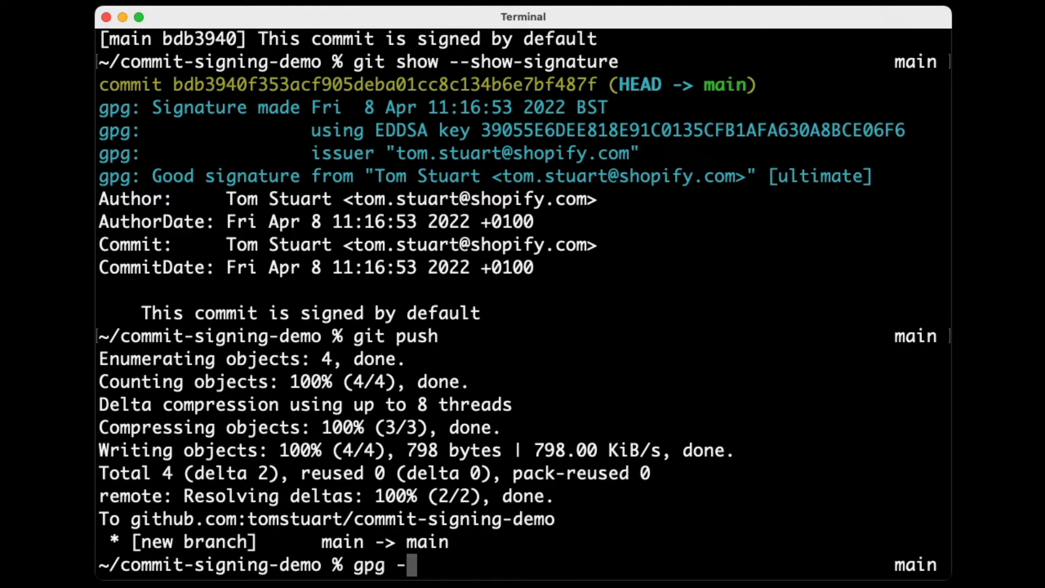
text(-export)
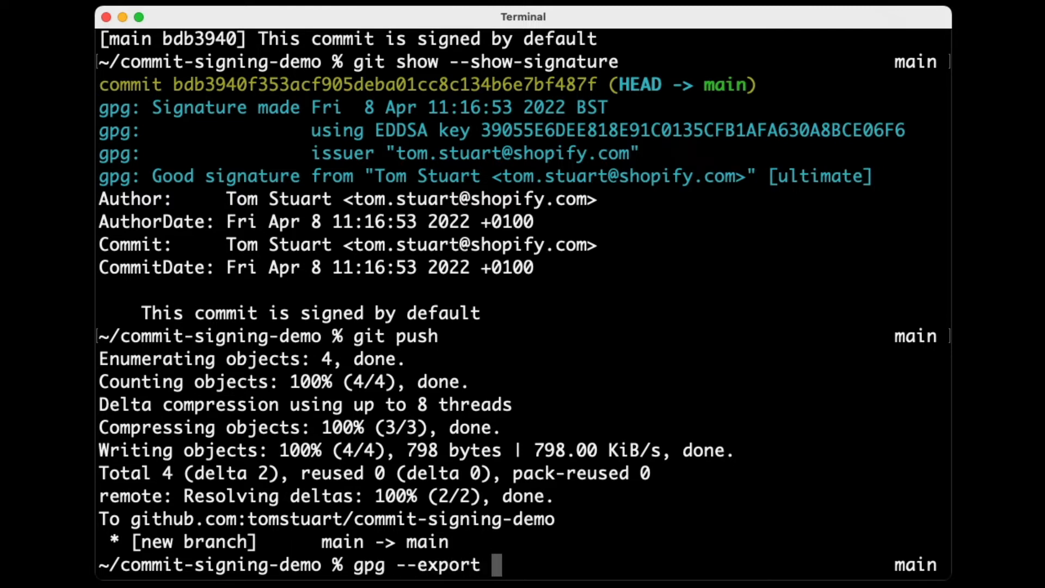
text(--armor)
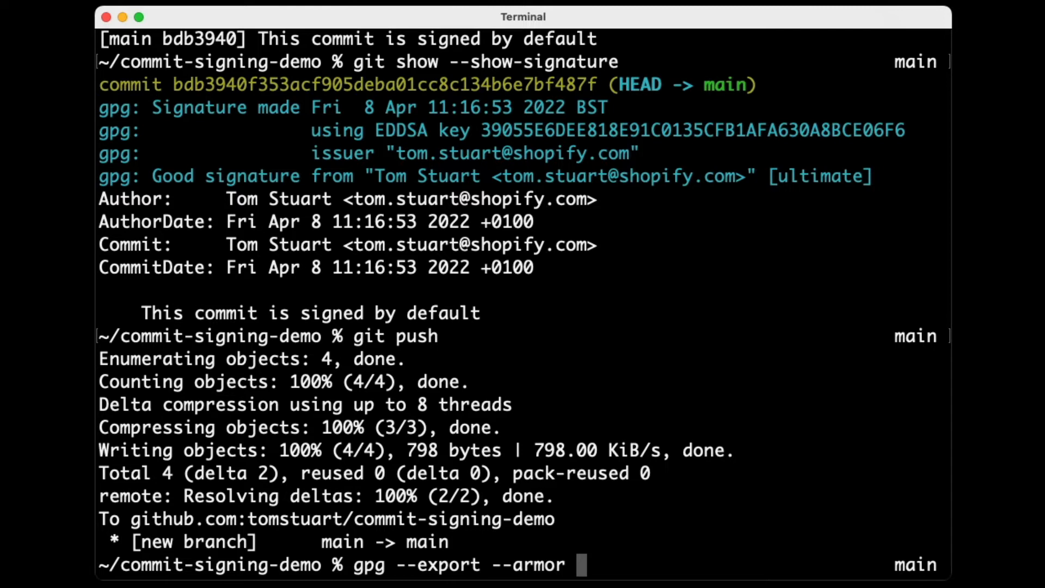
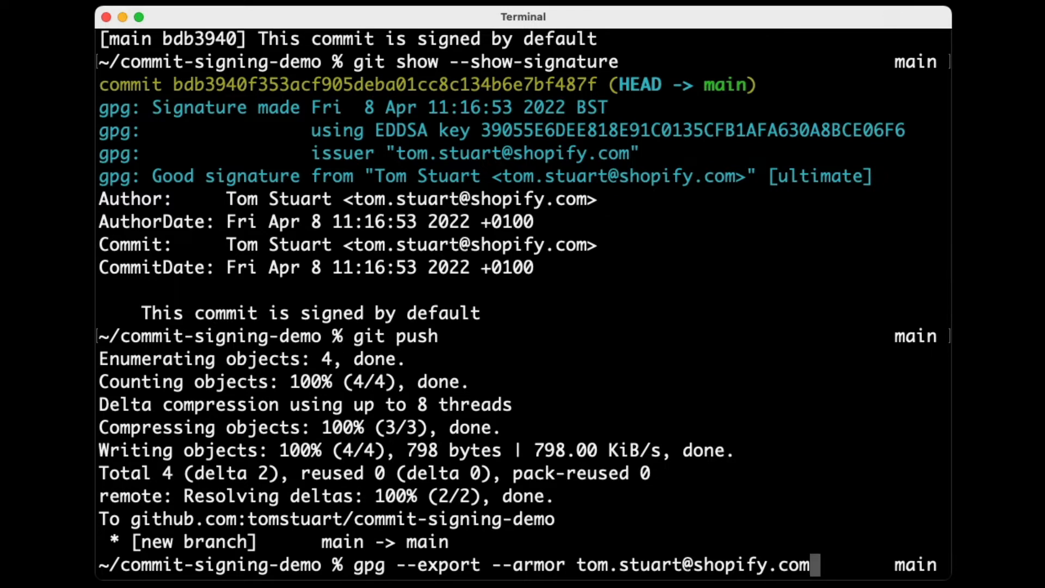
key(Return)
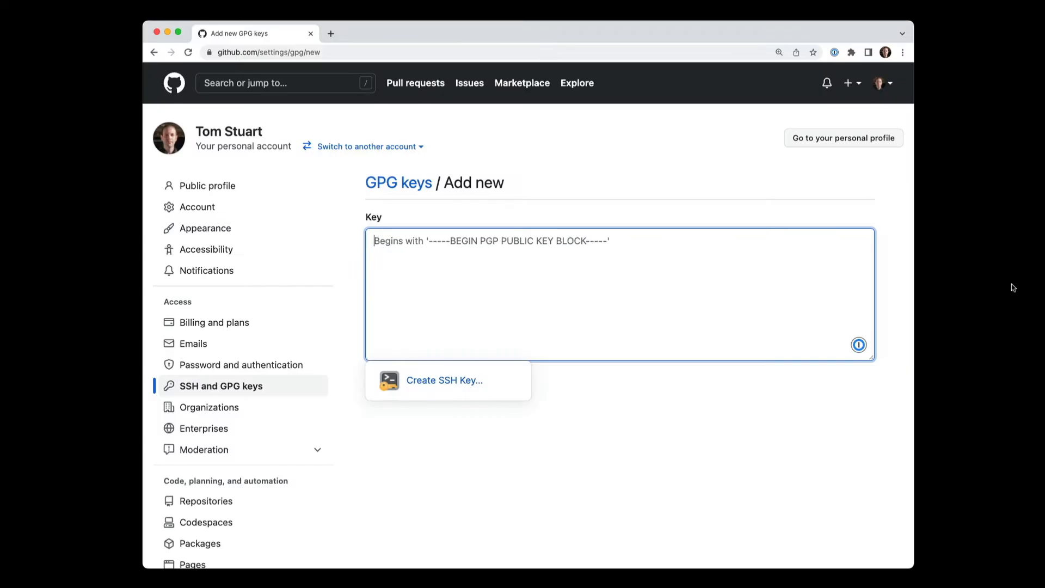
Add the PGP public key block to the account's GPG keys, then return to the repository.
text(-----BEGIN PGP PUBLIC KEY BLOCK-----)
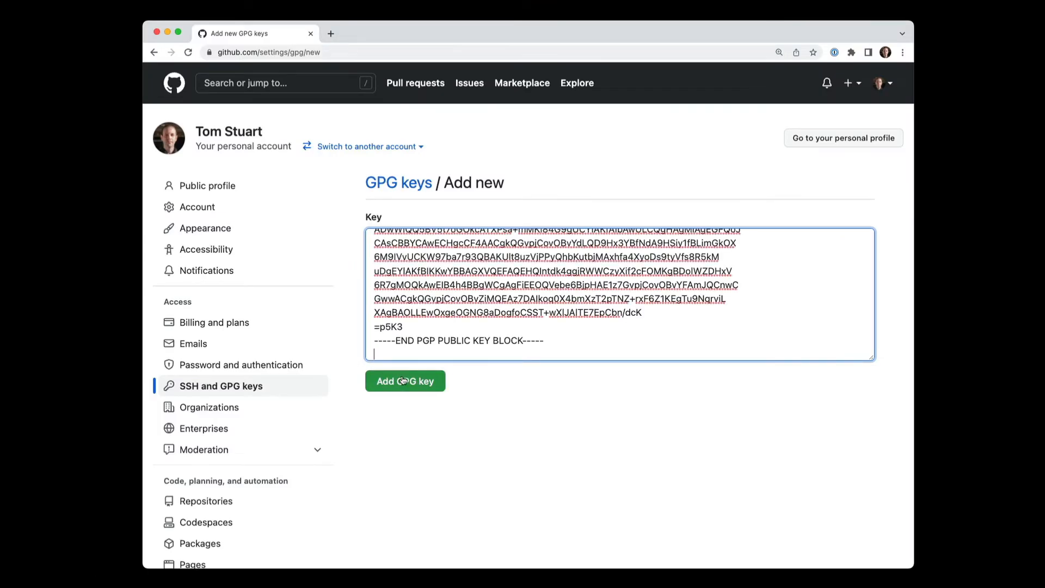
click(405, 380)
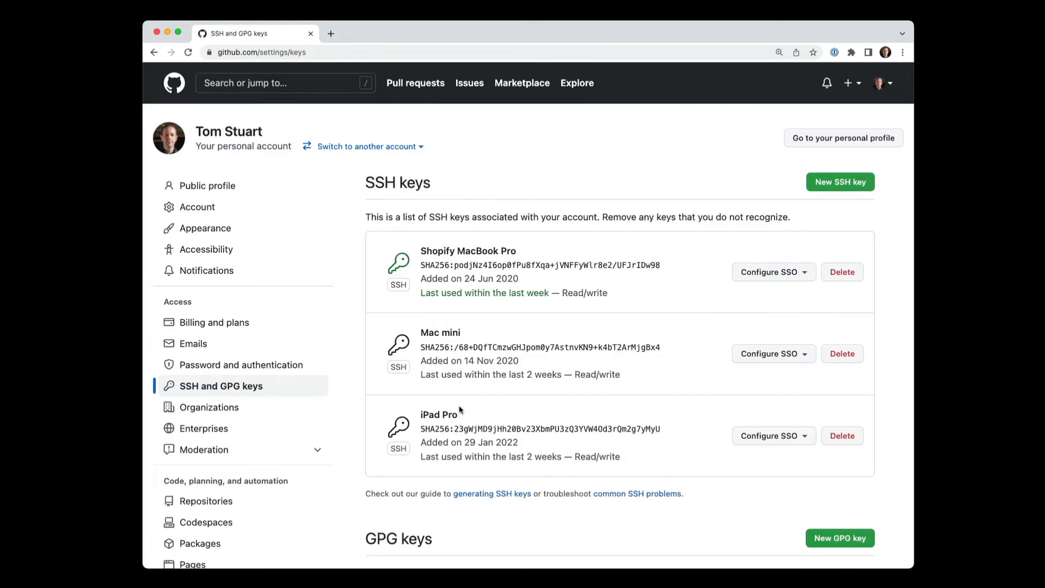
scroll(down, 3)
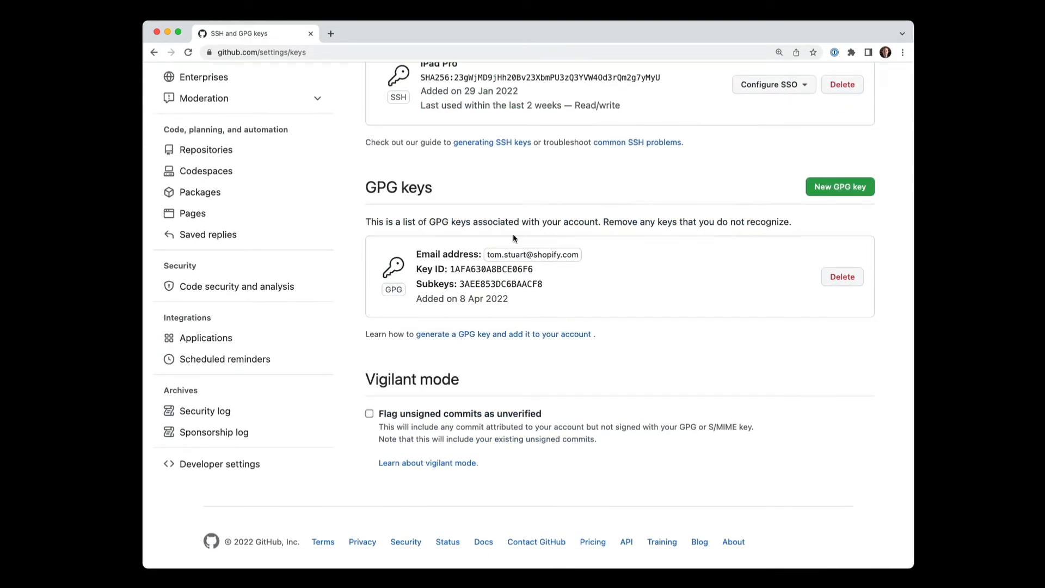
mouse_move(591, 286)
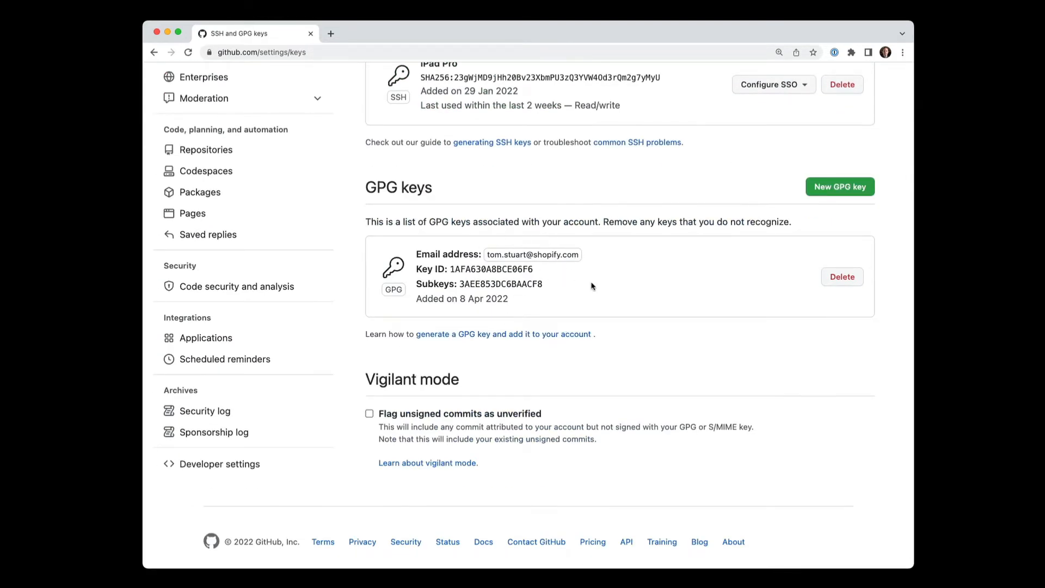
click(260, 53)
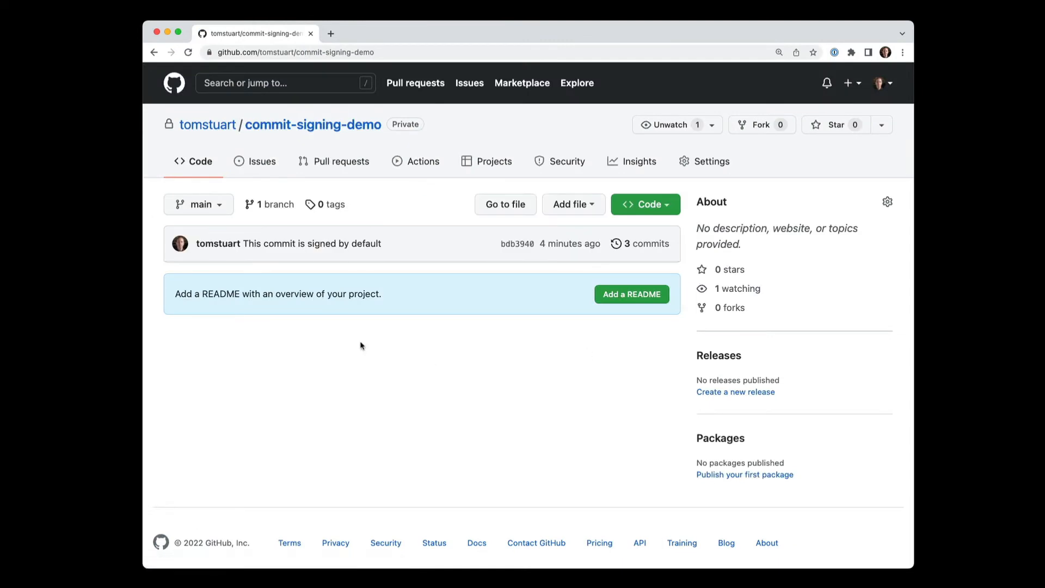
View commit bdb3940 again, now marked Verified with GPG key 1AFA630A8BCE06F6.
click(320, 243)
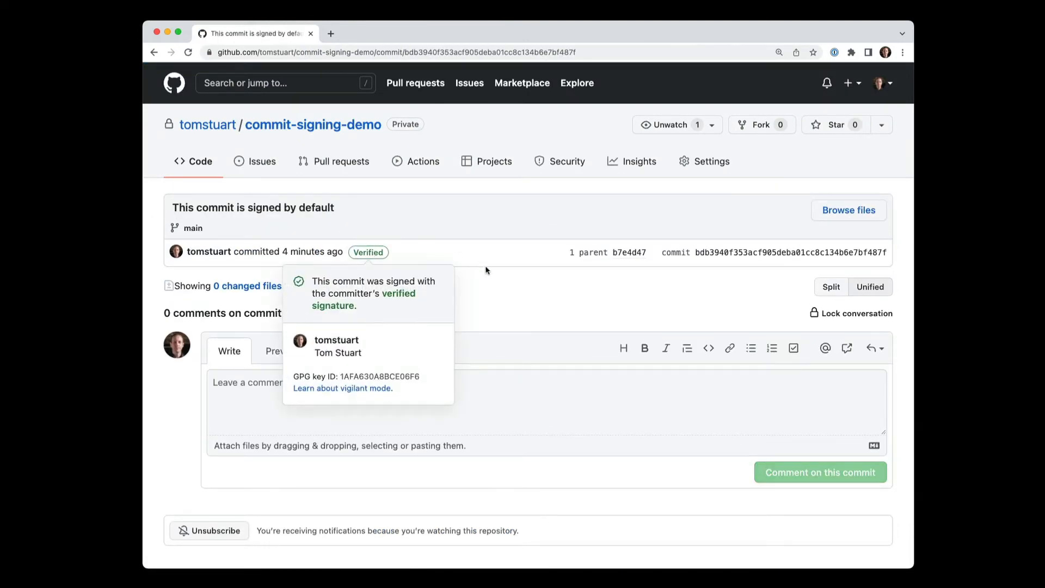
mouse_move(496, 283)
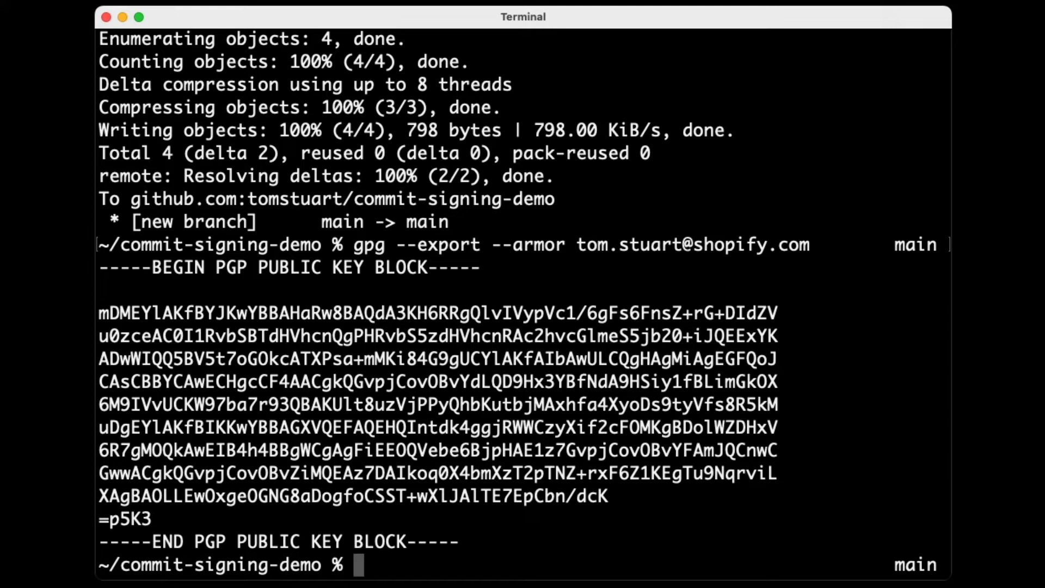
Start gpg --card-edit on the YubiKey and reach the passwd PIN menu as admin.
text(g)
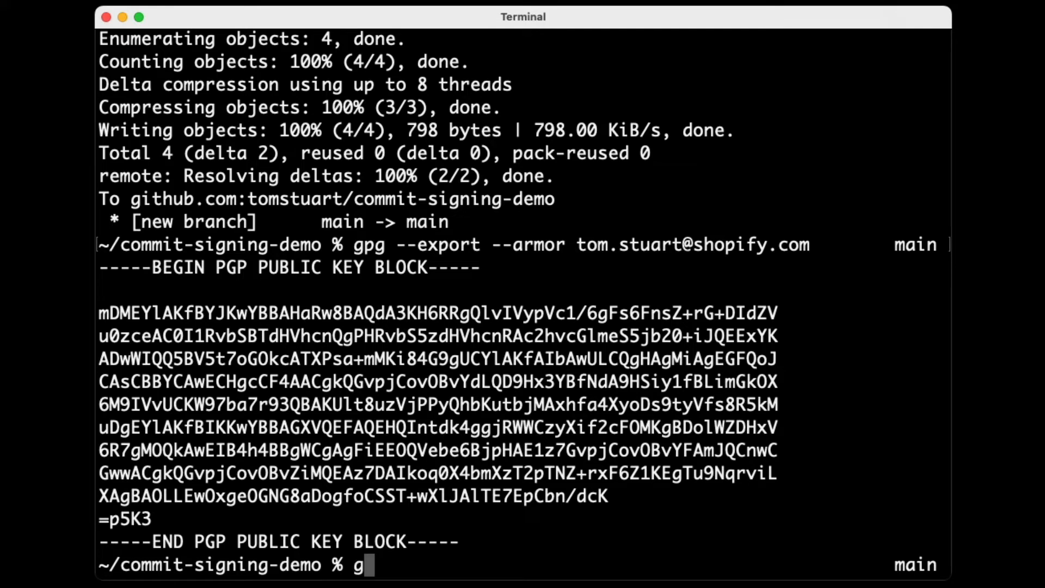
text(pg --card-ed)
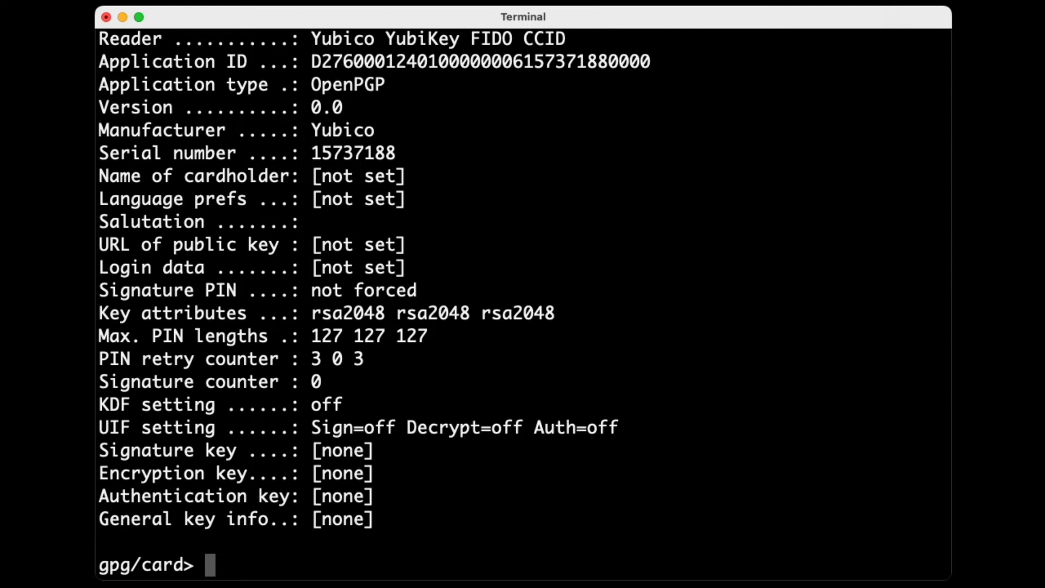
mouse_move(200, 459)
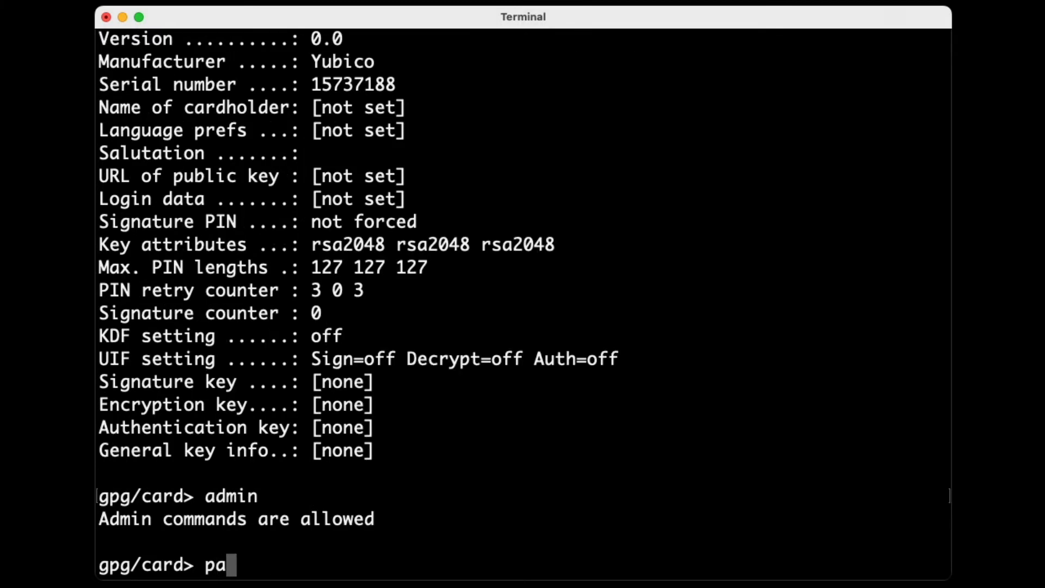
text(sswd)
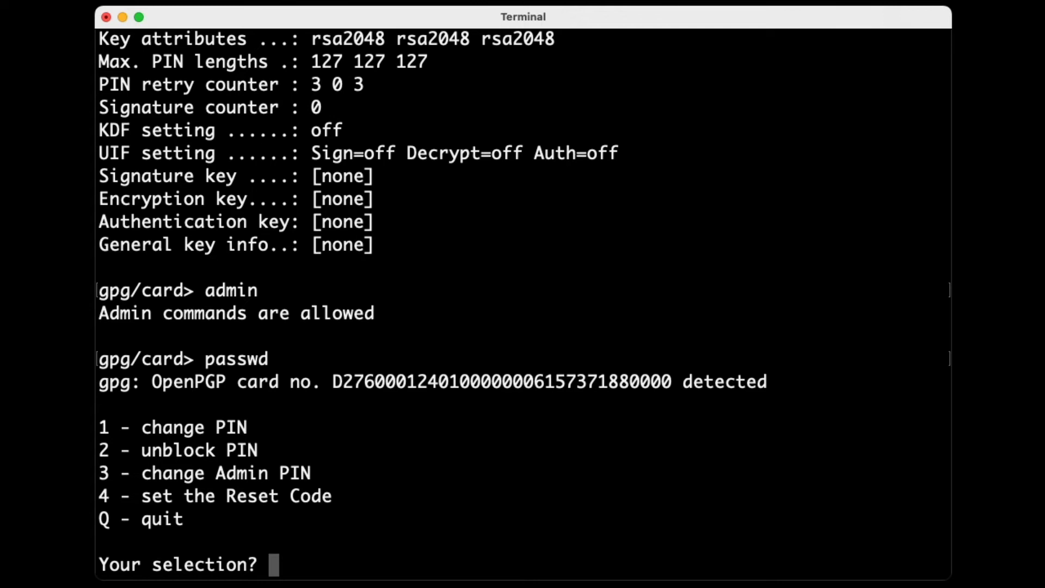
text(1)
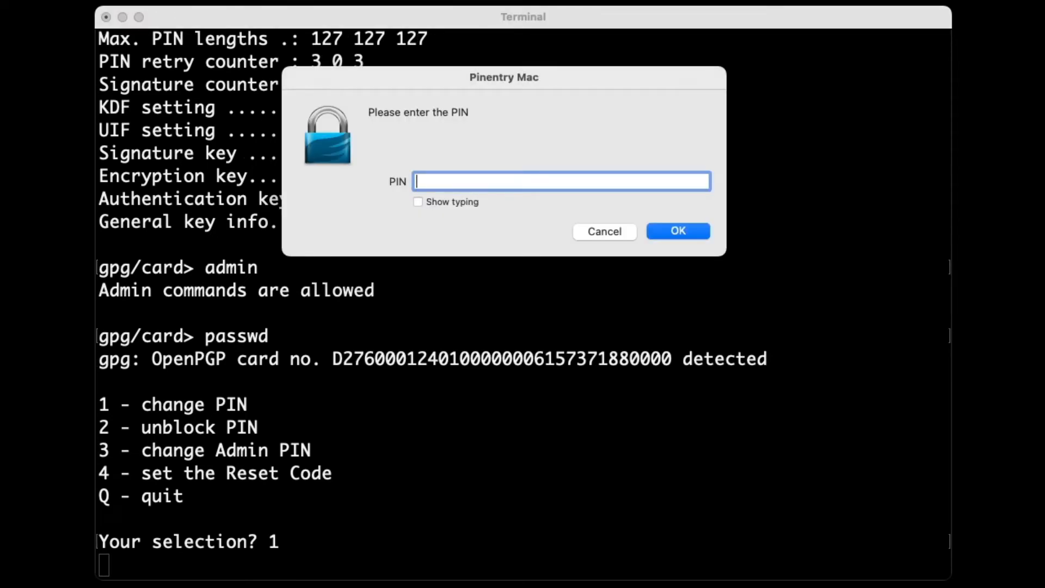
click(417, 203)
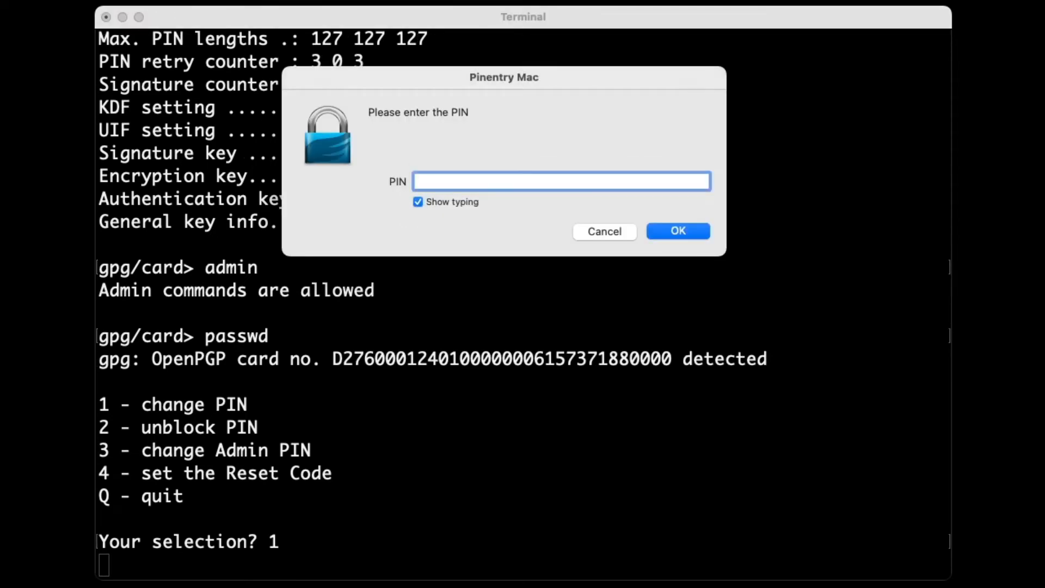
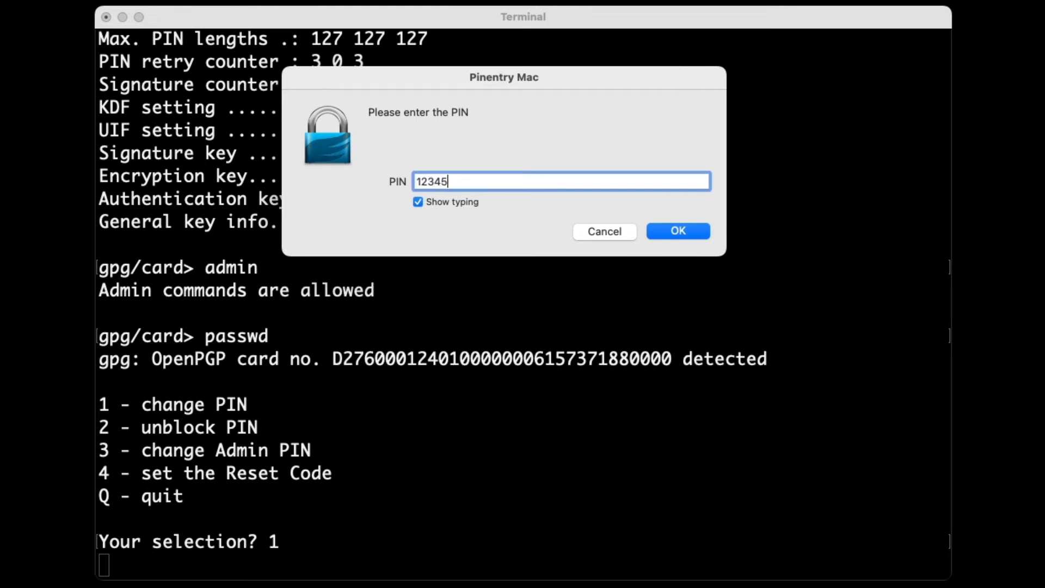
click(677, 231)
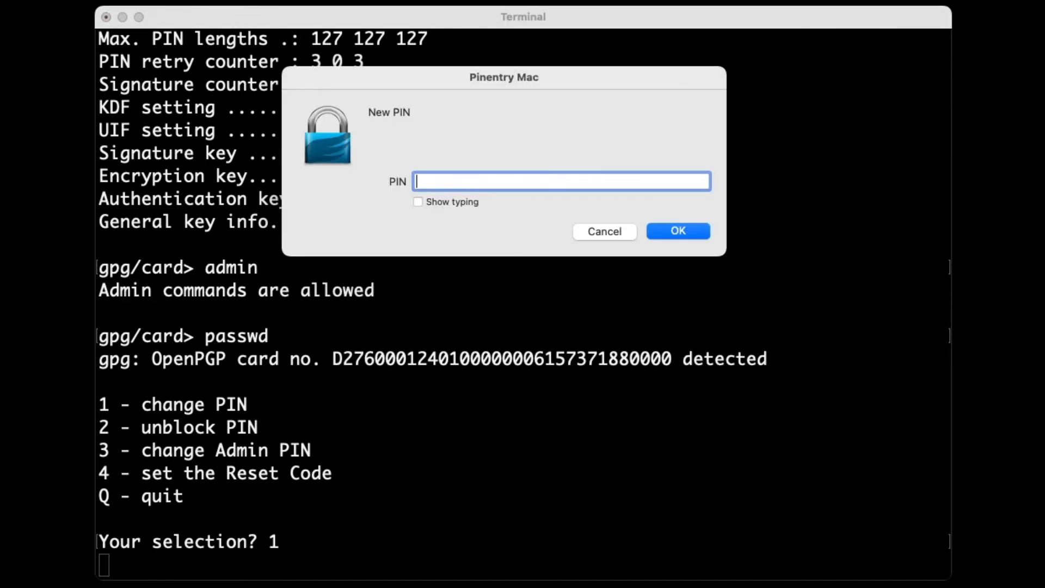
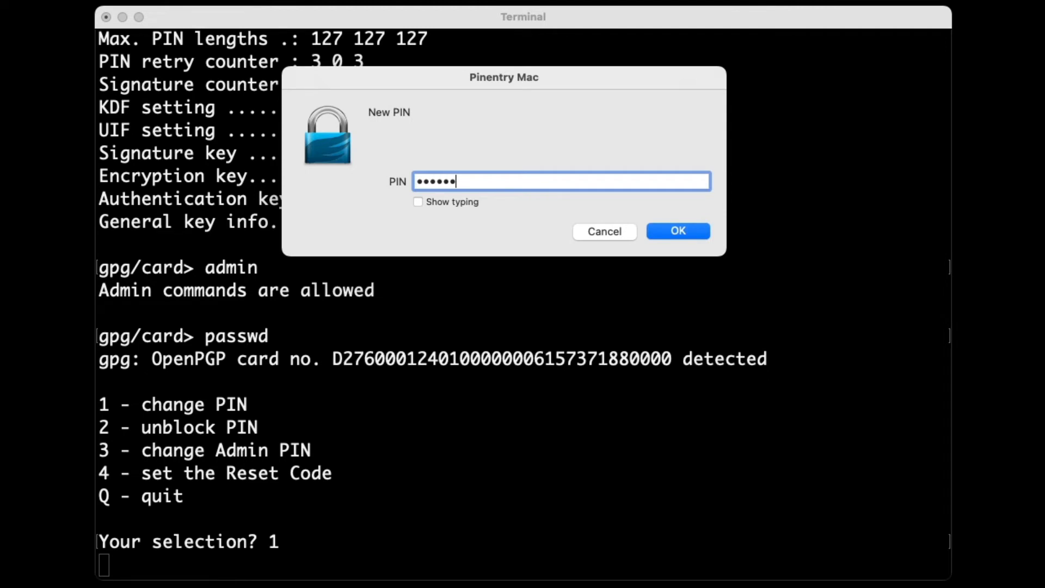
click(677, 230)
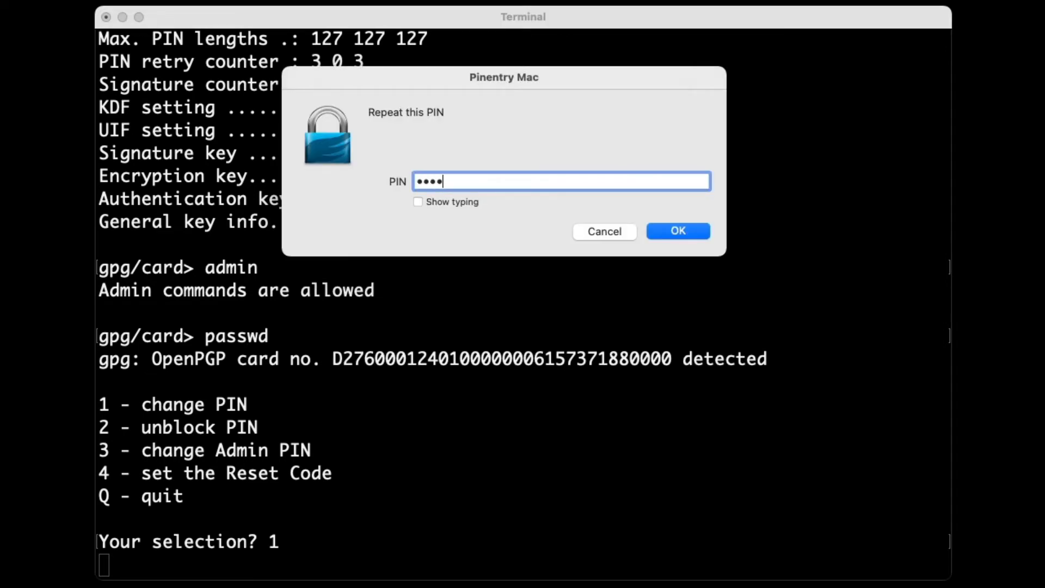
click(677, 231)
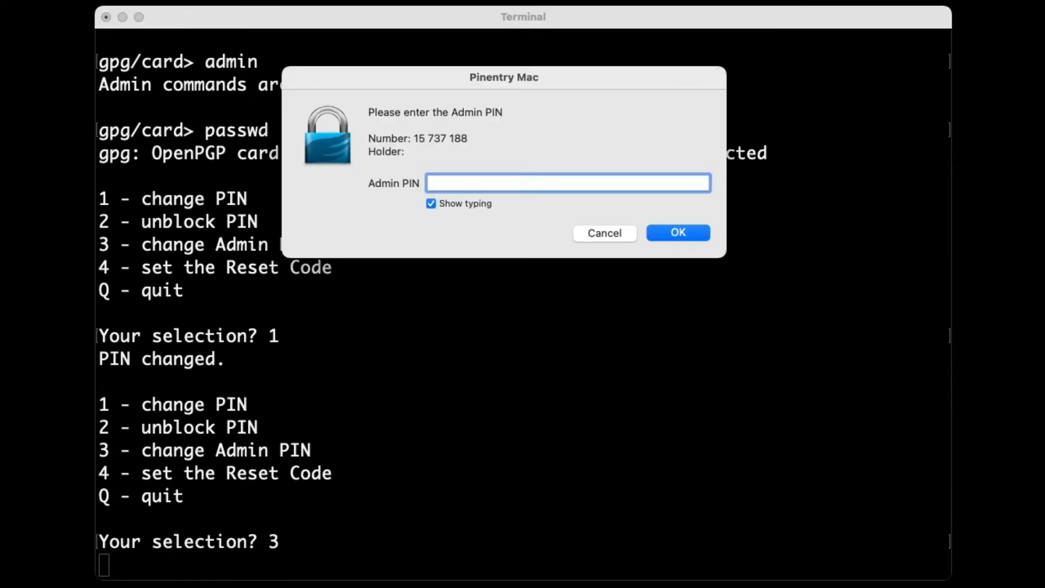
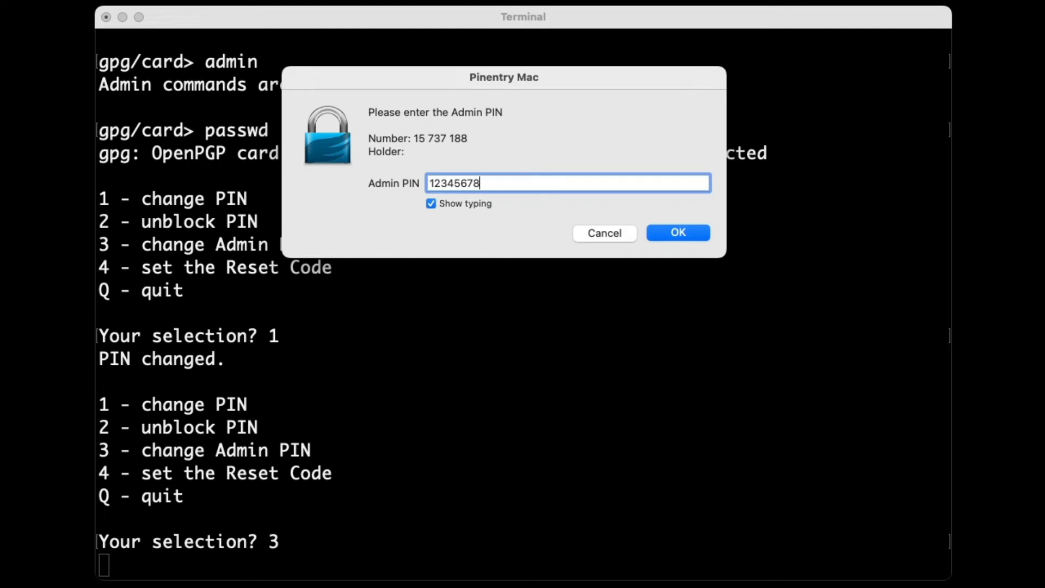
click(677, 231)
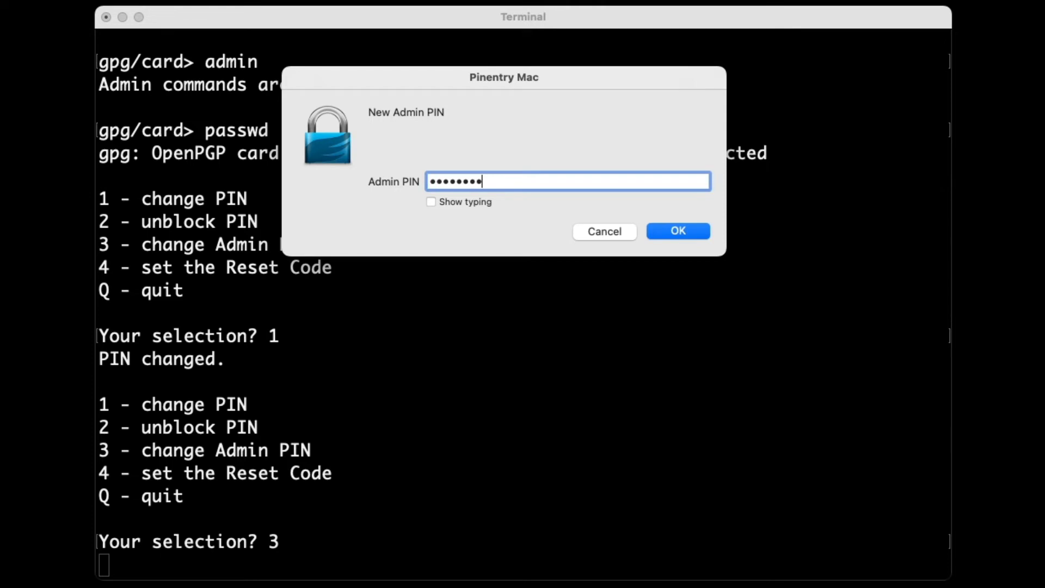
click(677, 230)
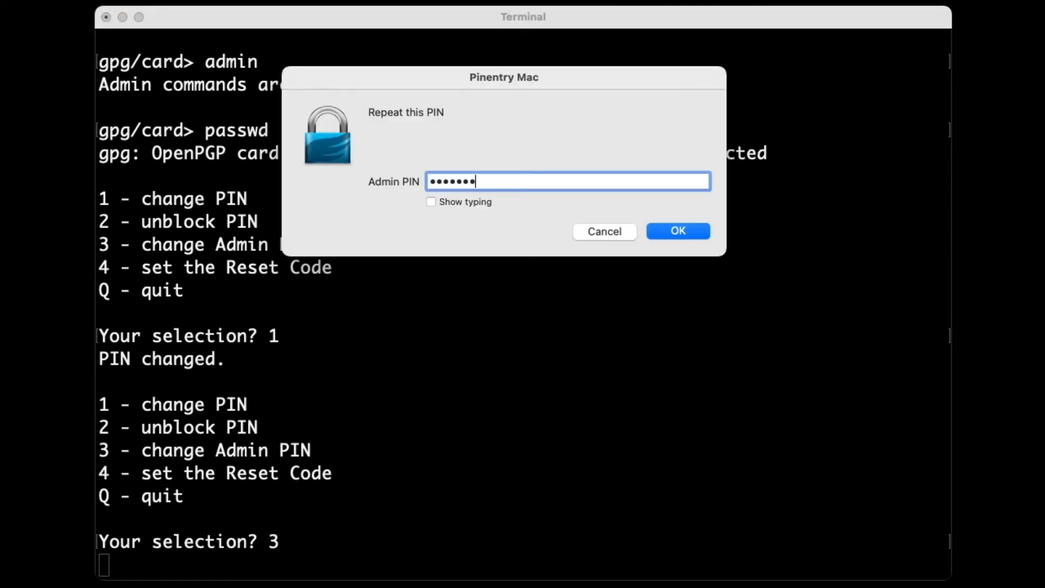
click(677, 231)
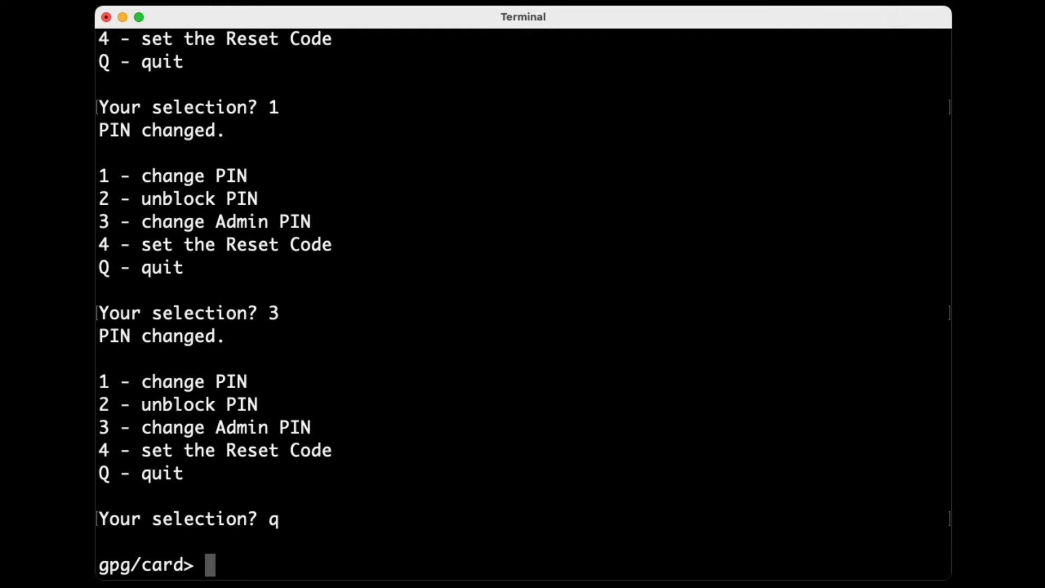
Quit the gpg card editor, returning to the commit-signing-demo shell prompt.
text(quit)
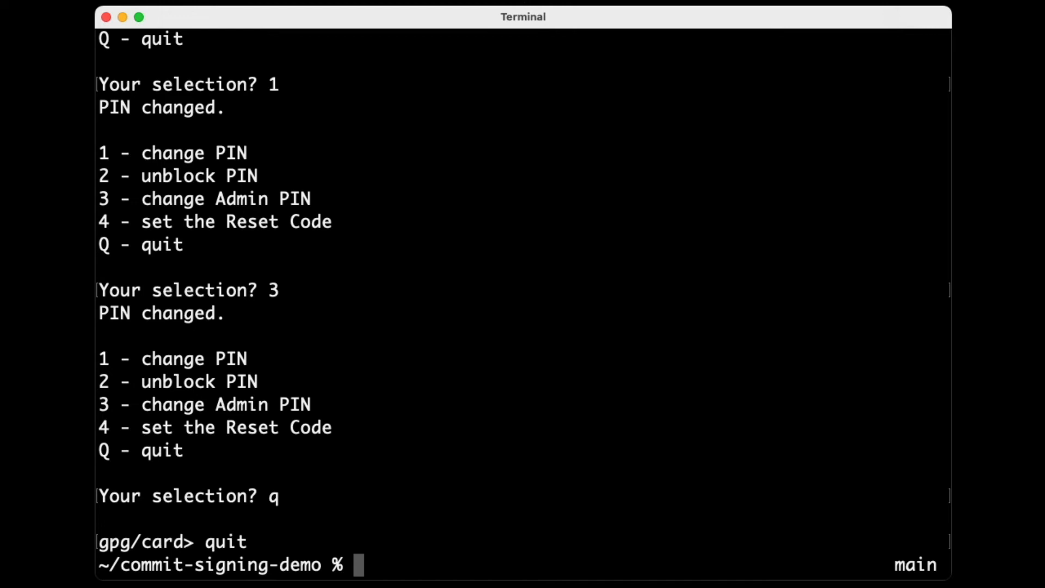
text(gpg --export)
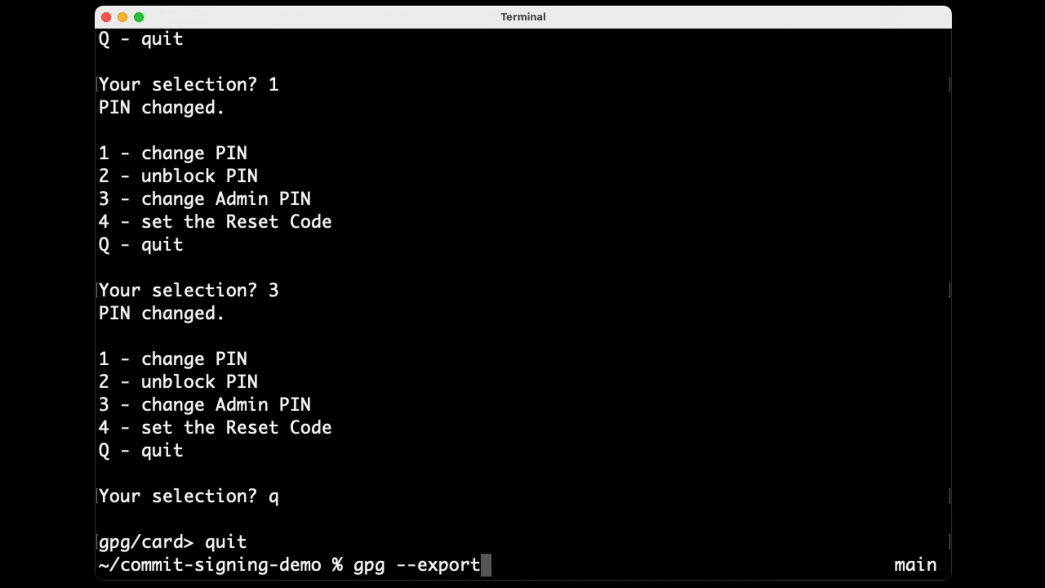
text(-secret-key)
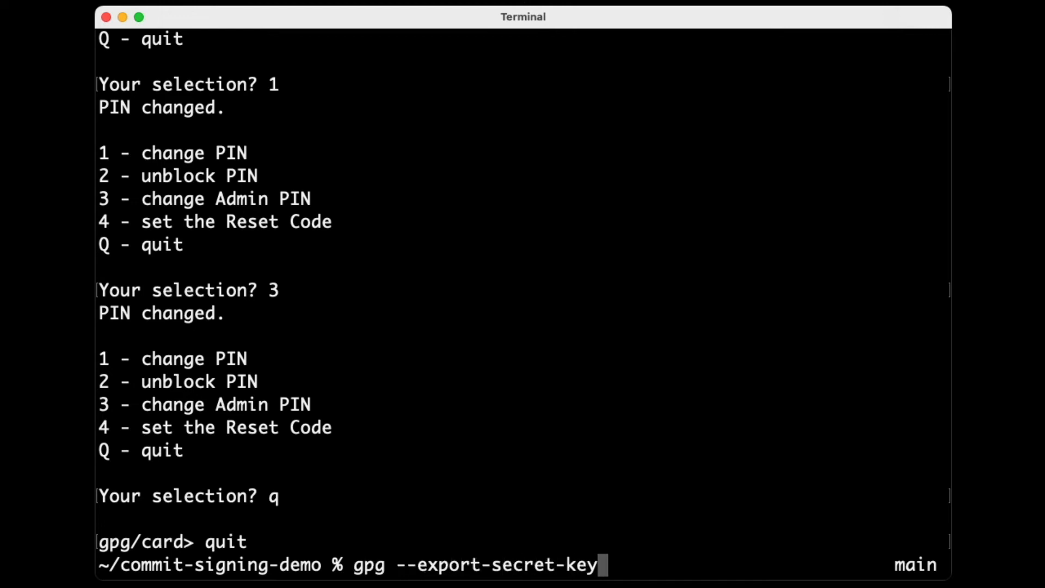
text(--armor)
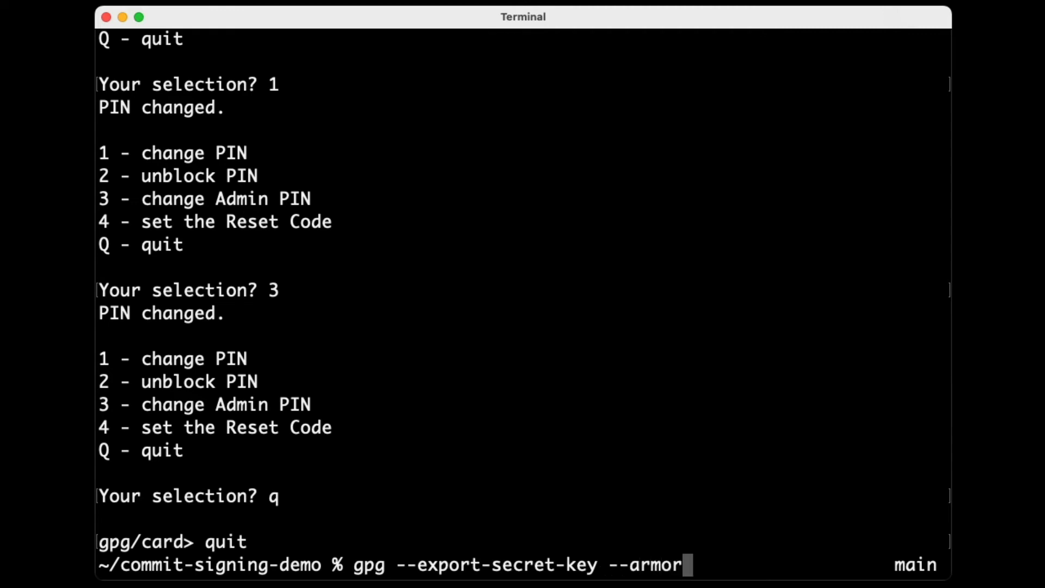
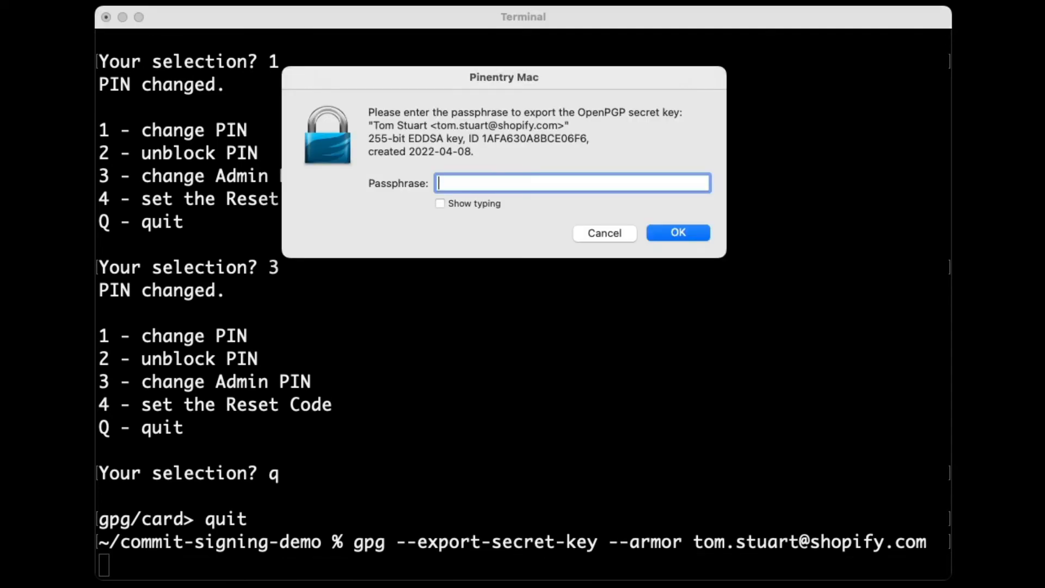
Unlock the export with the passphrase so the armored private key block prints, then start the next gpg command.
text(••••)
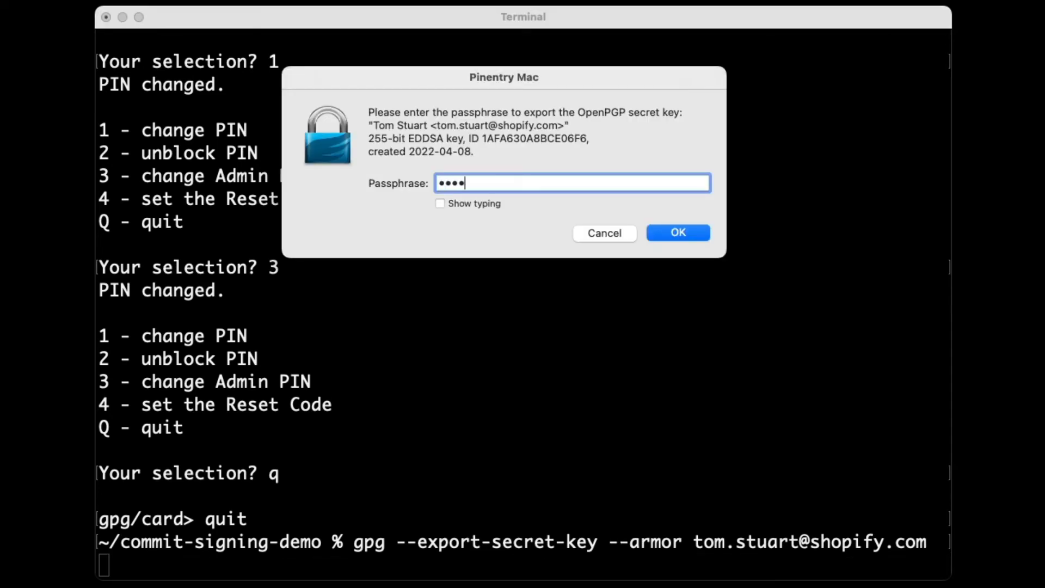
click(677, 232)
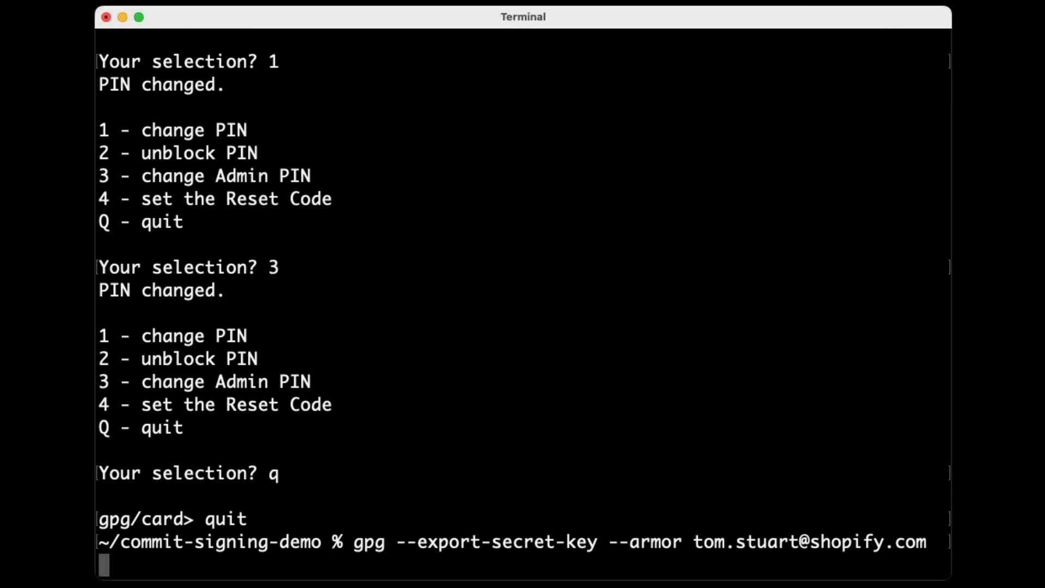
key(Return)
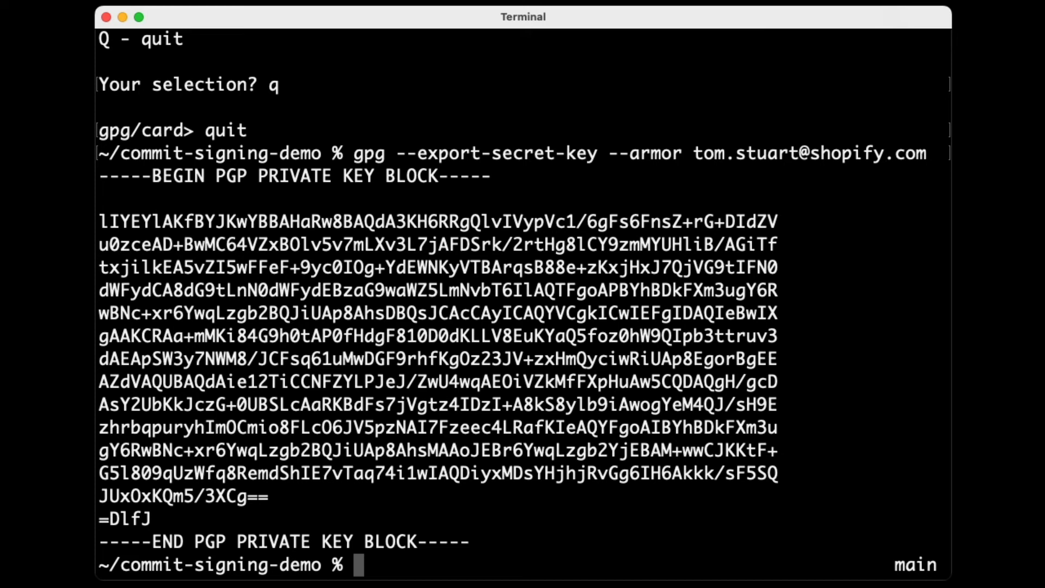
text(gpg)
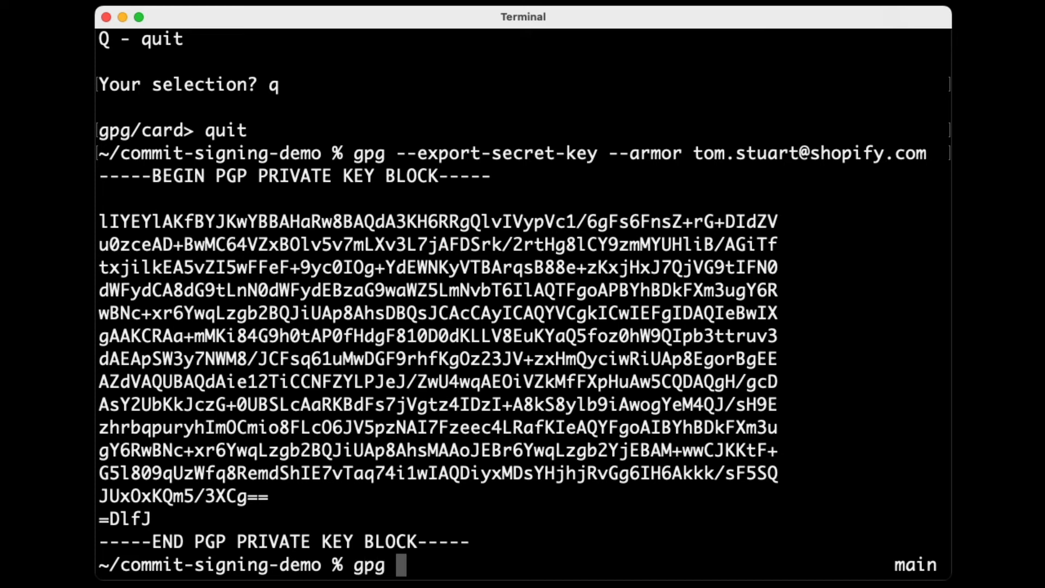
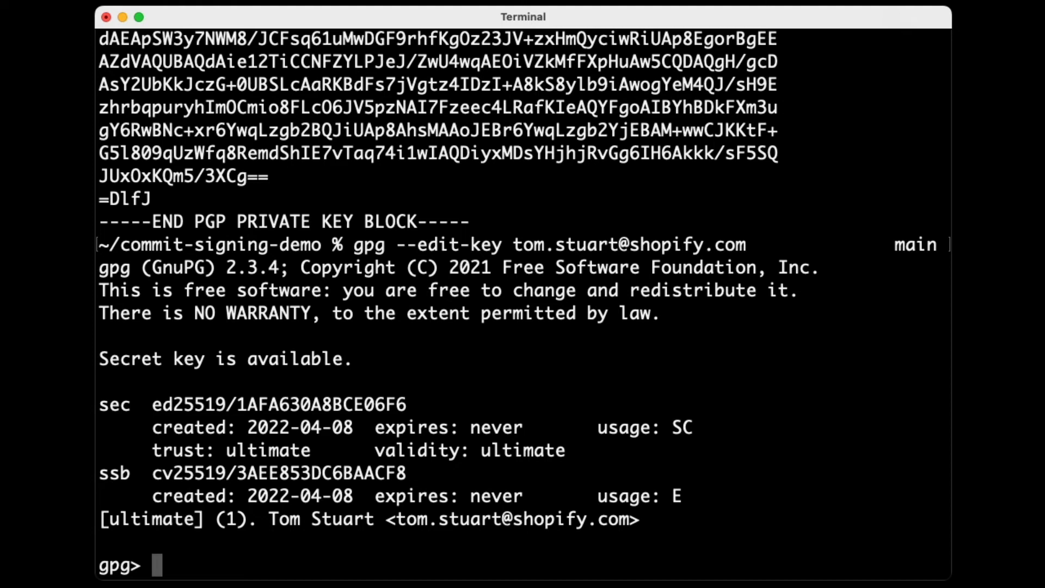
mouse_move(349, 392)
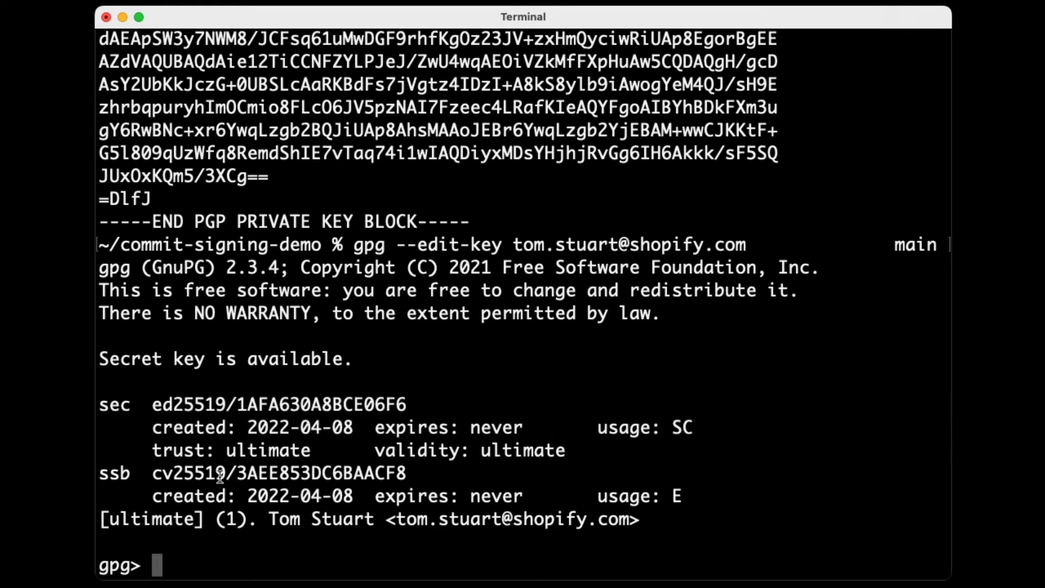
mouse_move(531, 474)
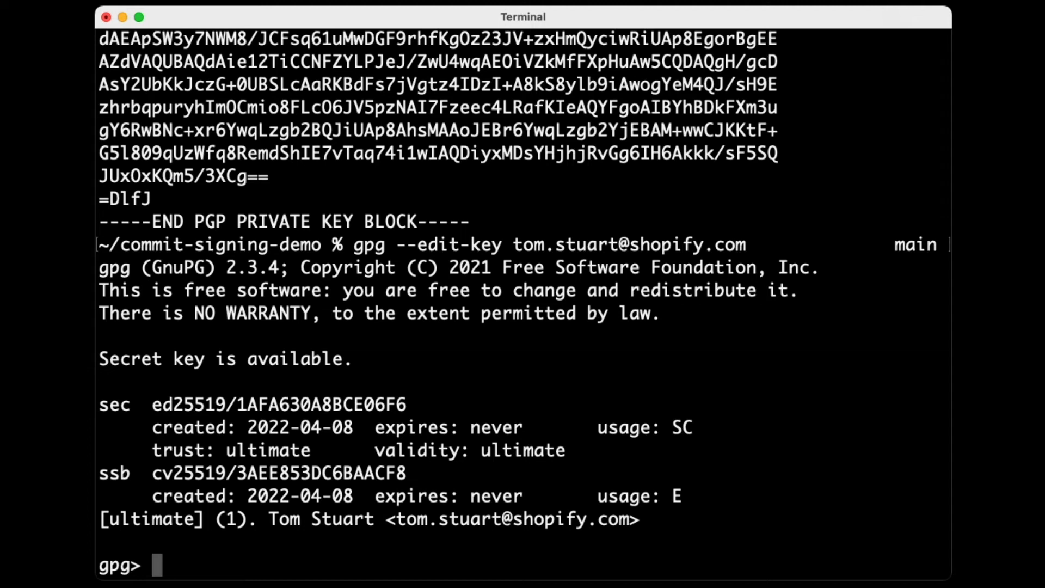
text(key 0)
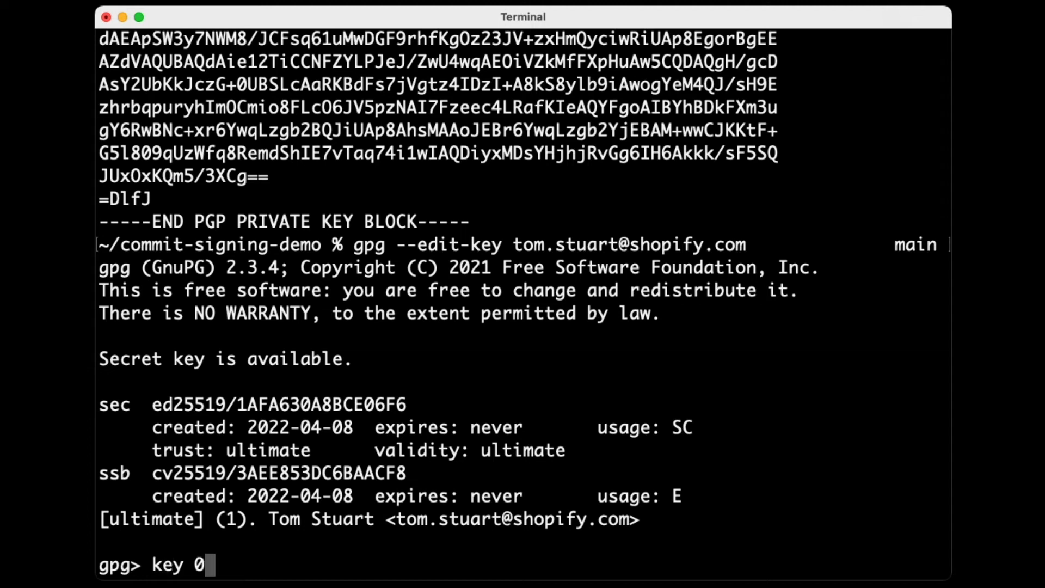
Run keytocard on the primary key and choose slot 1, the Signature key.
key(Return)
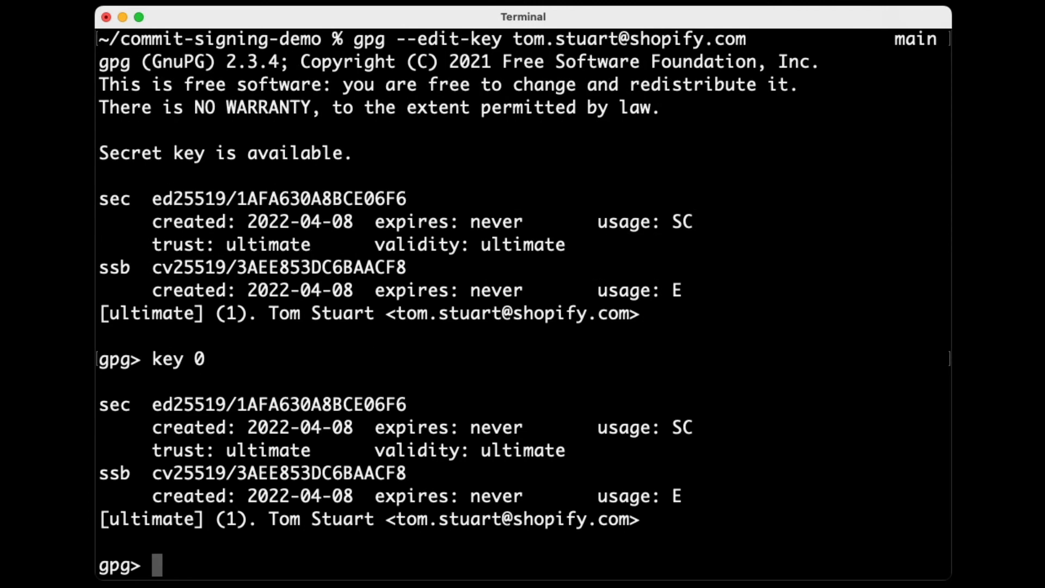
text(k)
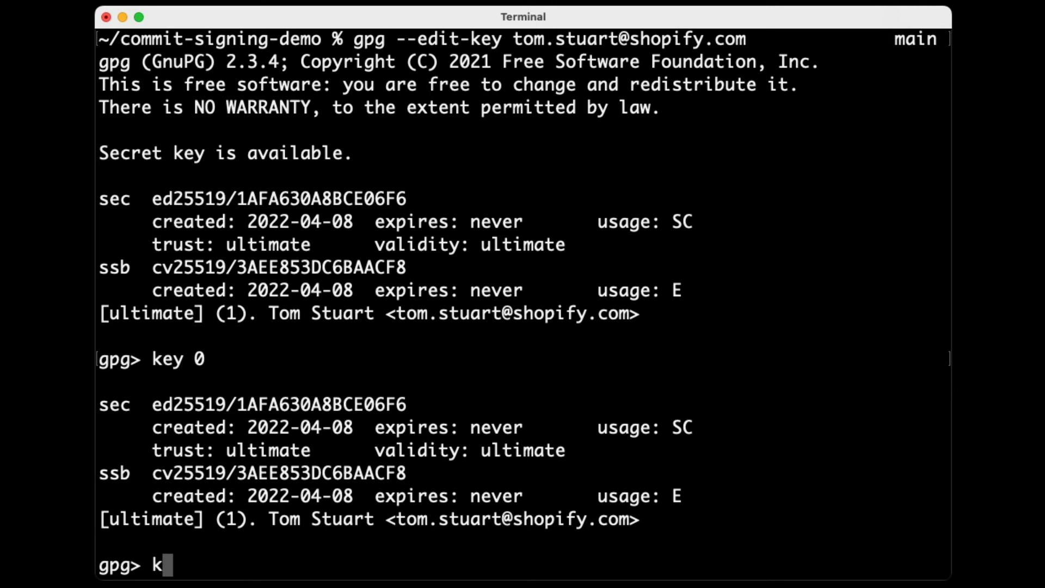
text(eytocard)
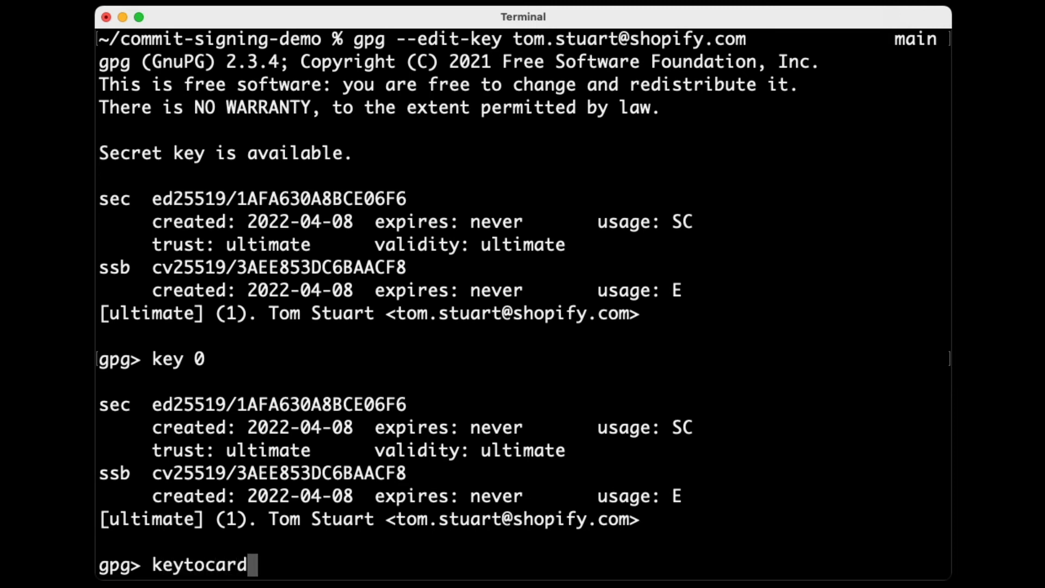
key(Return)
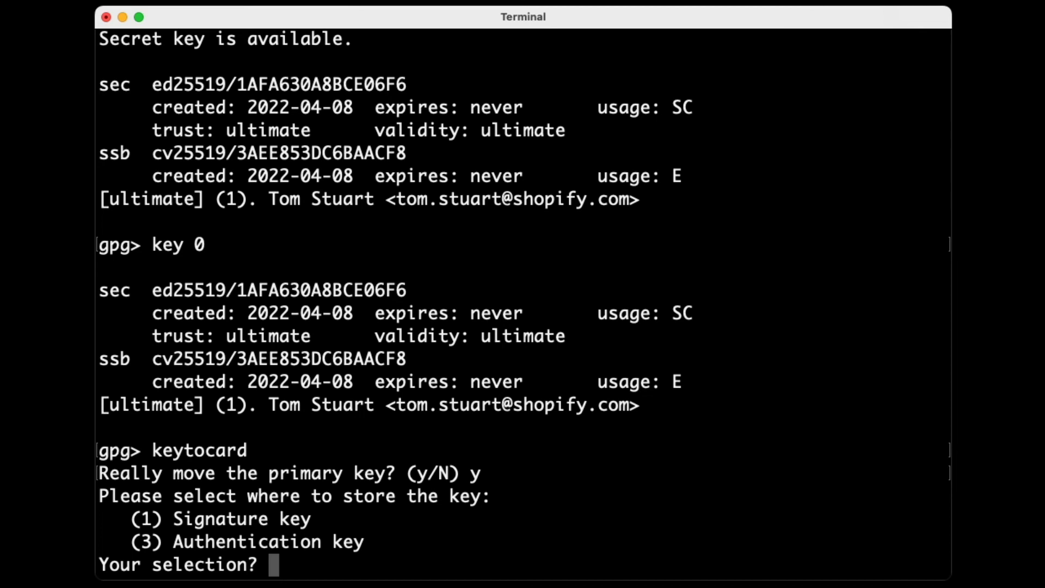
text(1)
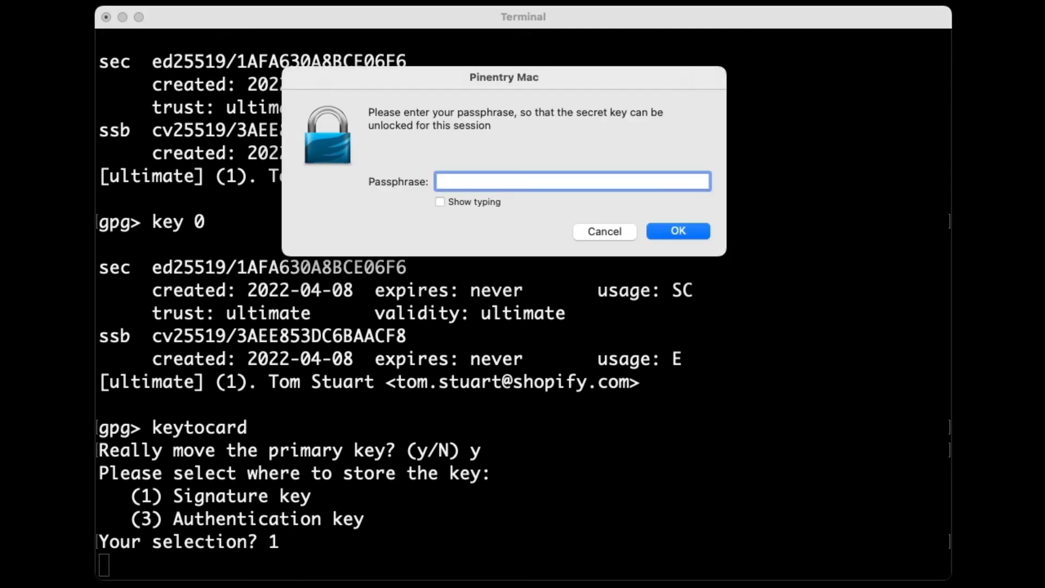
Authorise the move with the key passphrase and the card's Admin PIN in Pinentry.
text(password)
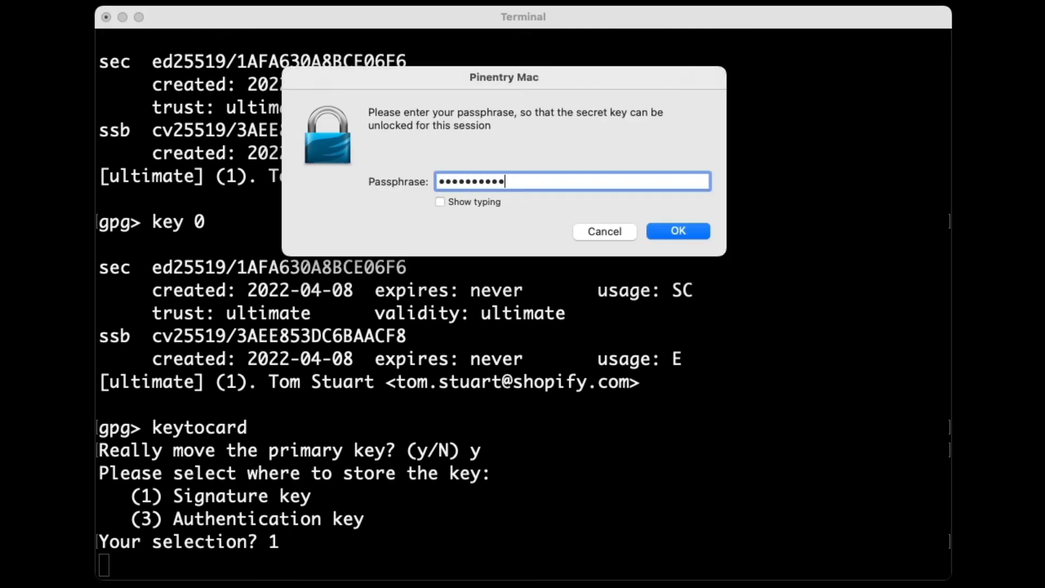
click(677, 231)
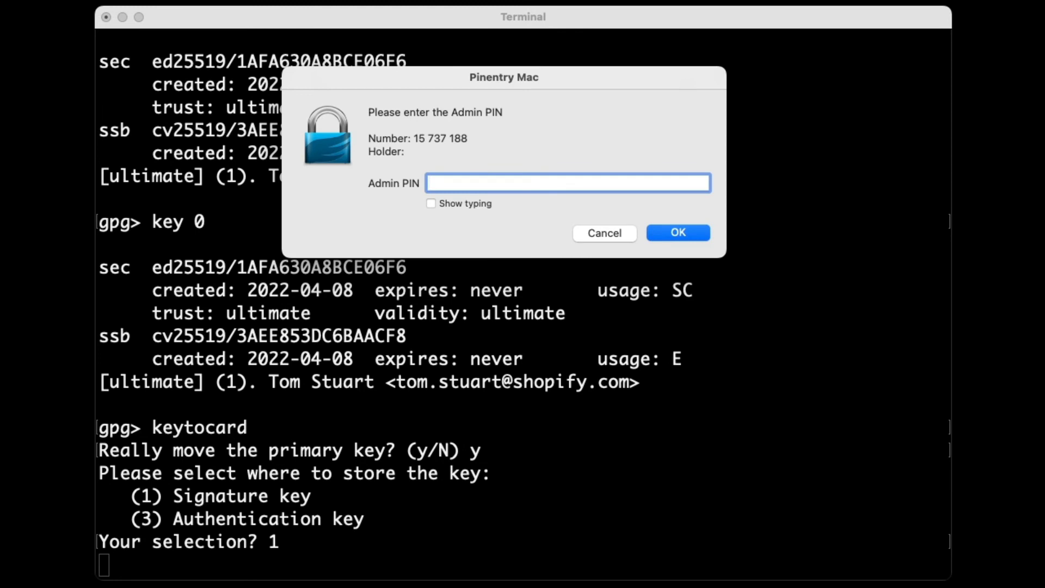
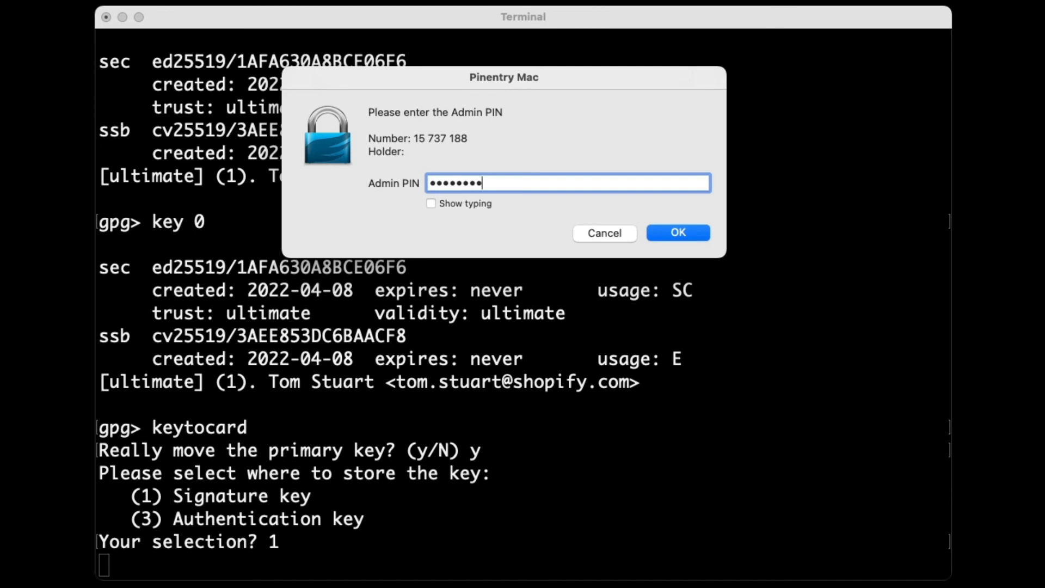
key(ctrl+a)
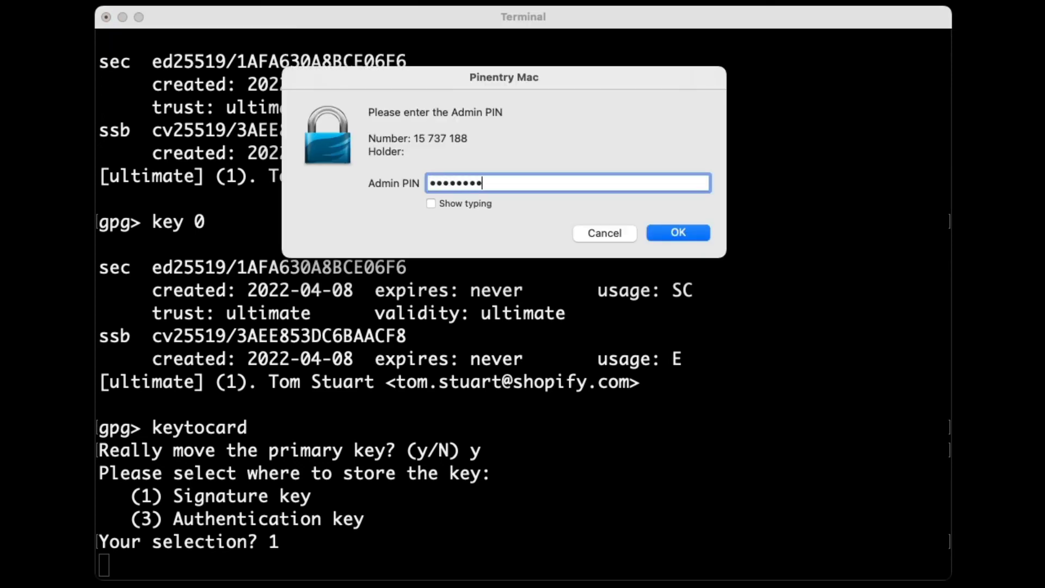
click(677, 233)
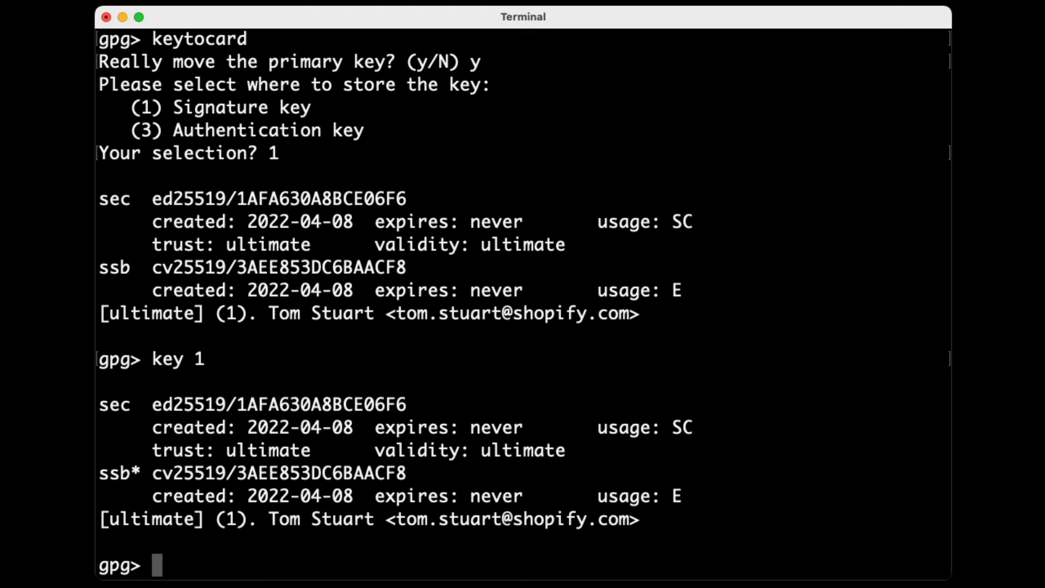
Run keytocard for the encryption subkey, authorise with passphrase and Admin PIN, then save and quit the editor.
text(keytocard)
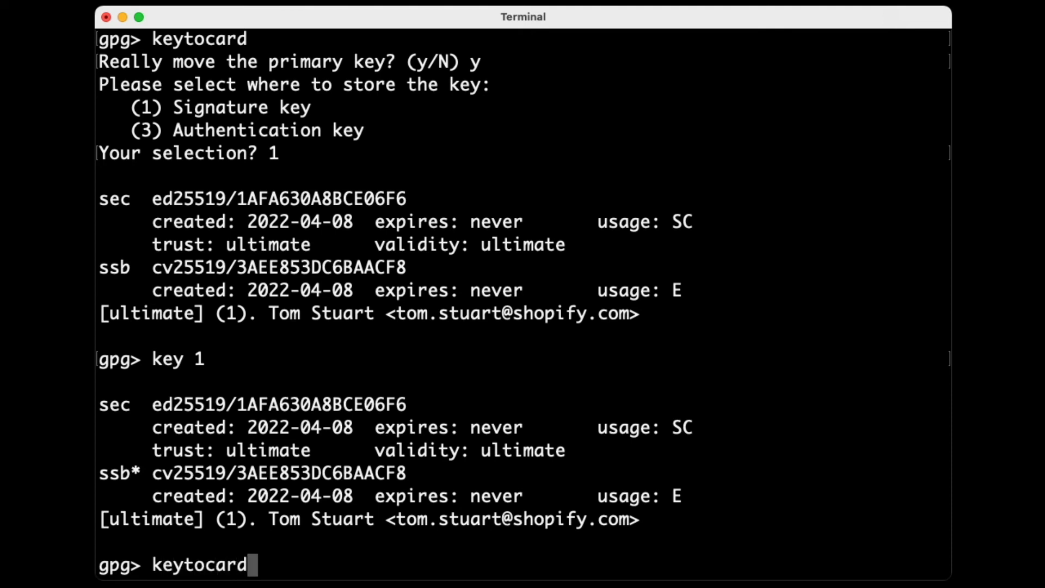
key(Return)
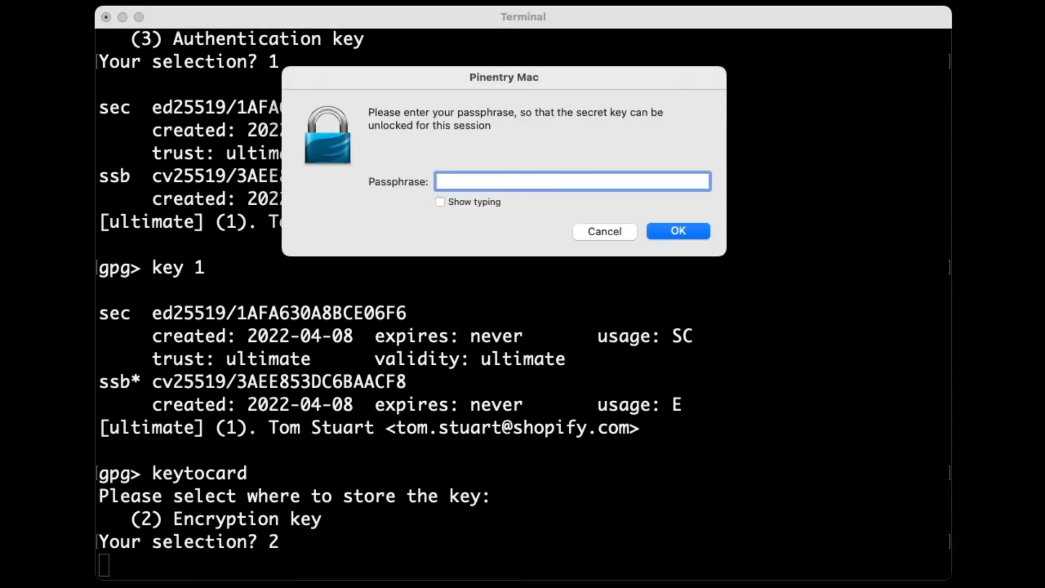
text(password)
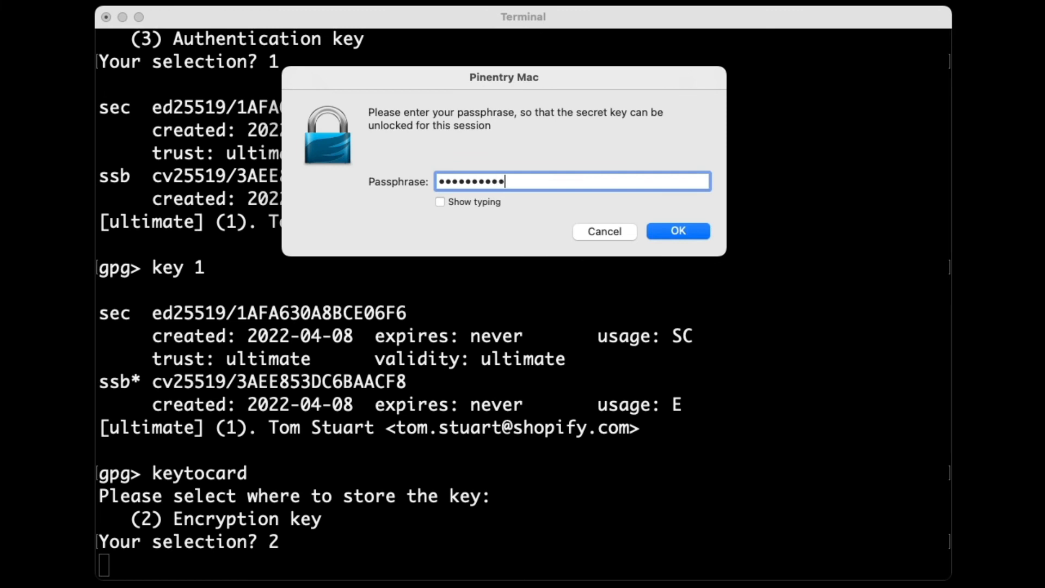
click(677, 231)
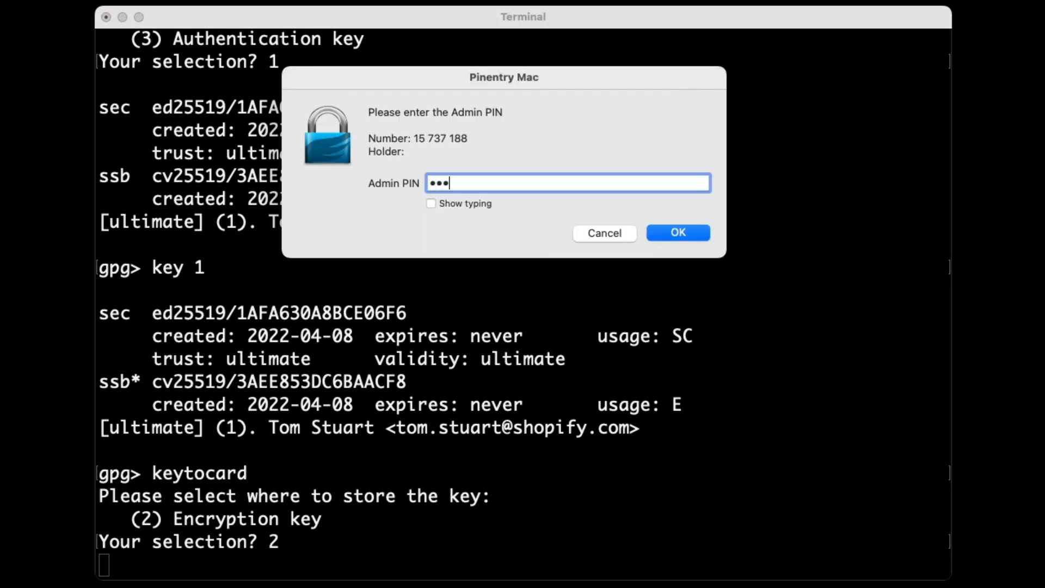
click(677, 233)
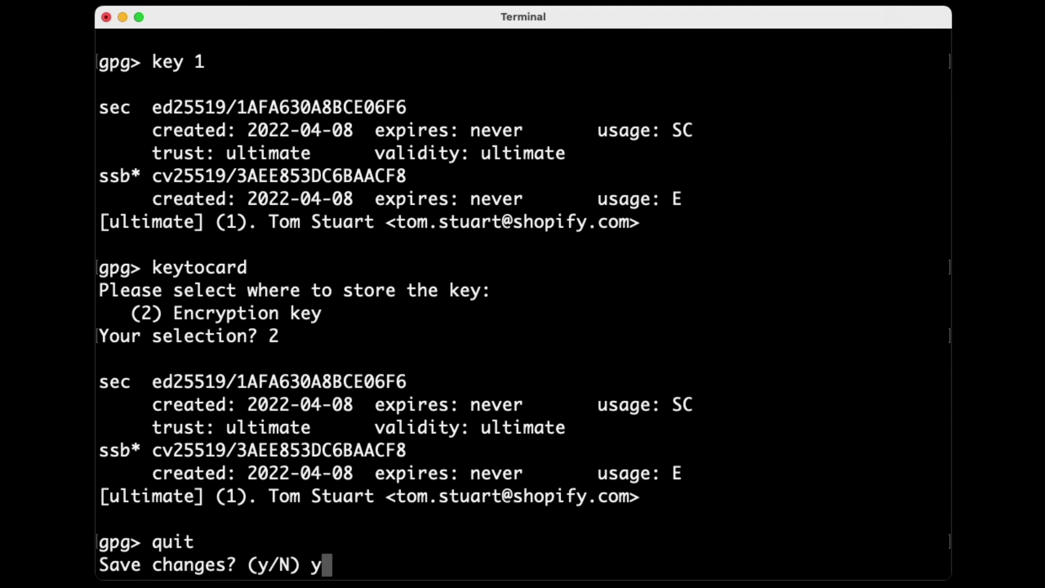
key(Return)
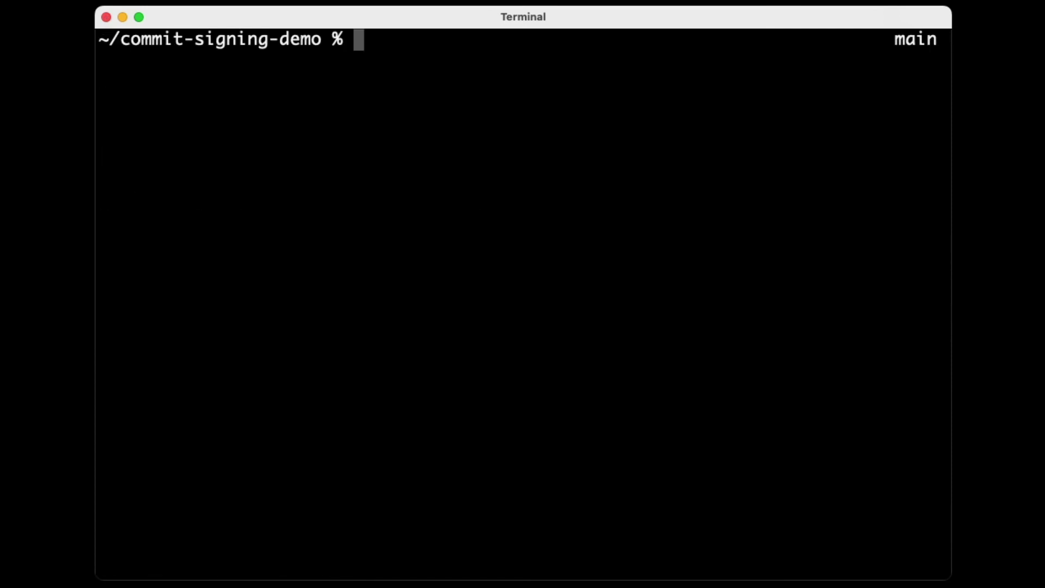
text(gpg --li)
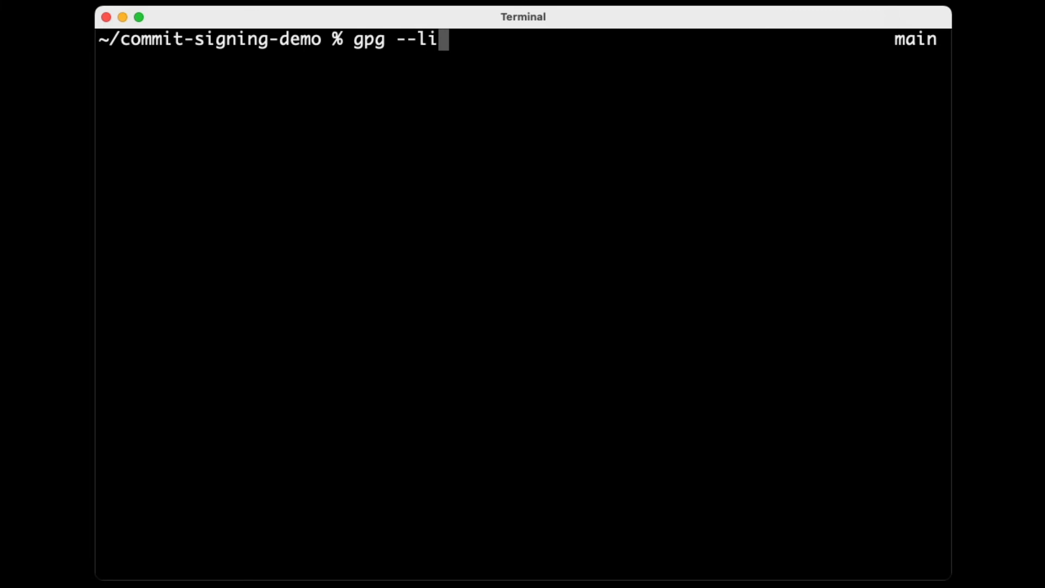
key(Return)
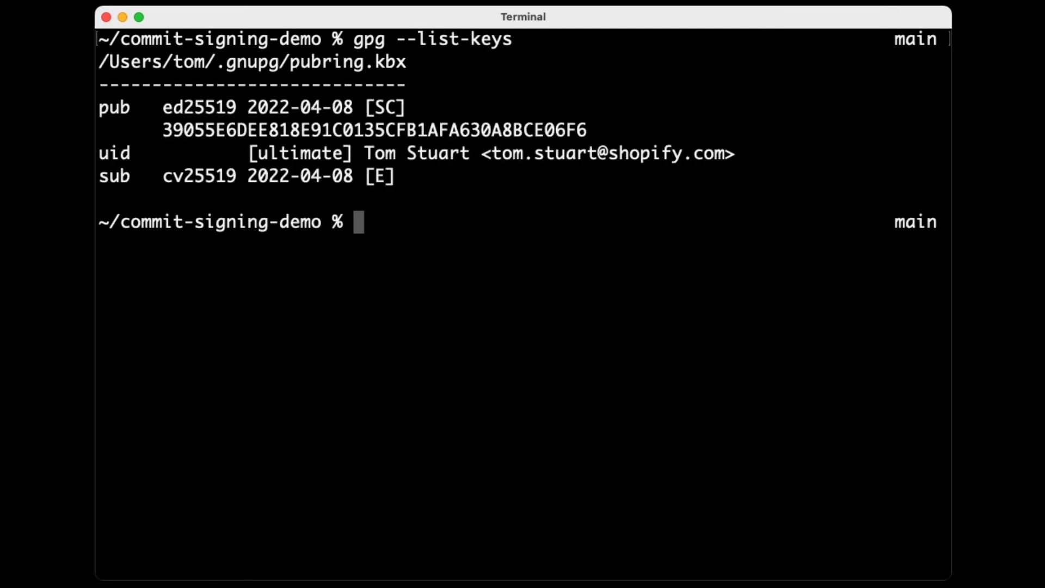
text(gpg --)
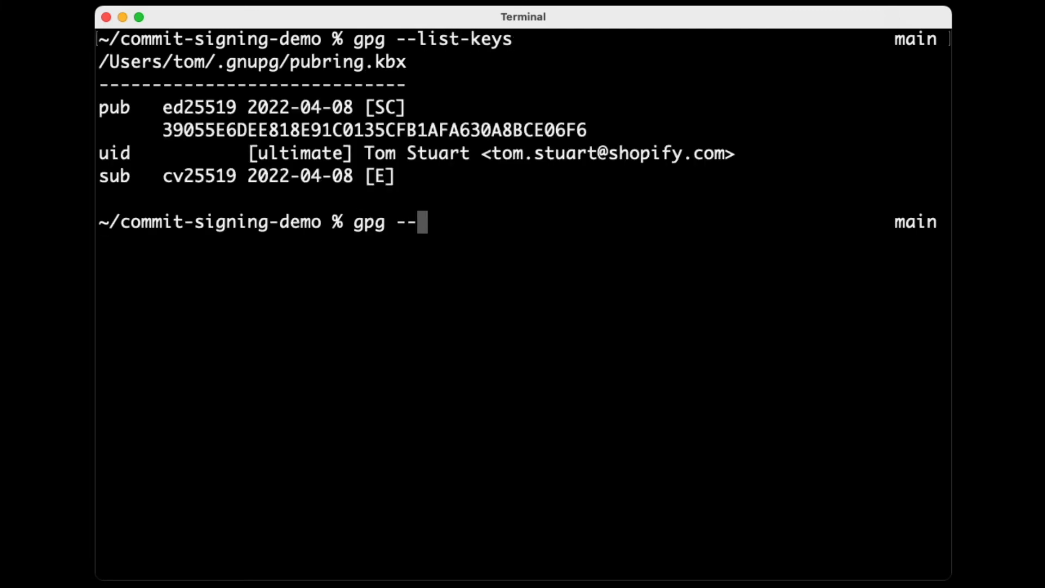
text(list-secret-key)
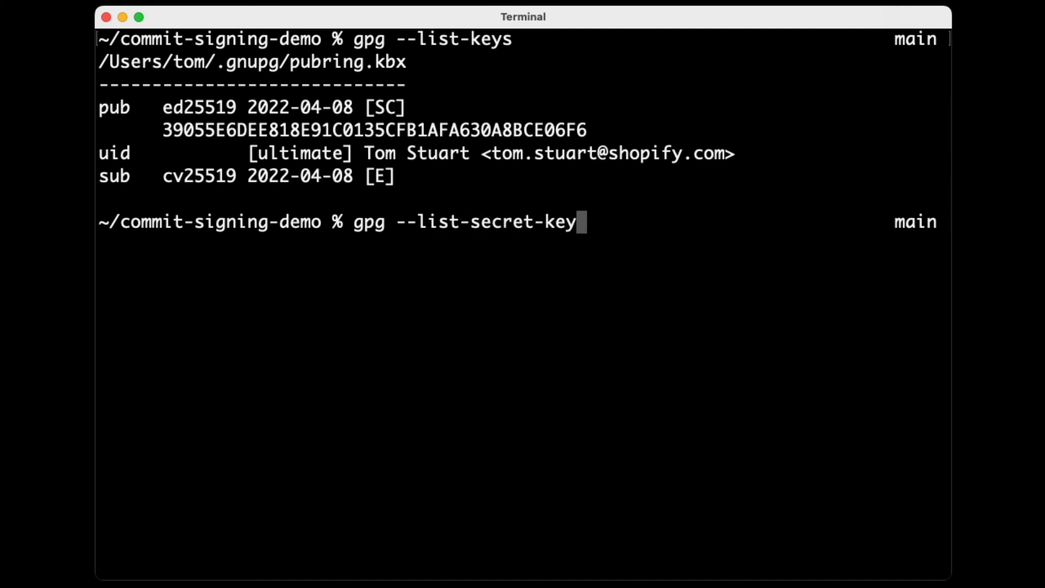
key(Return)
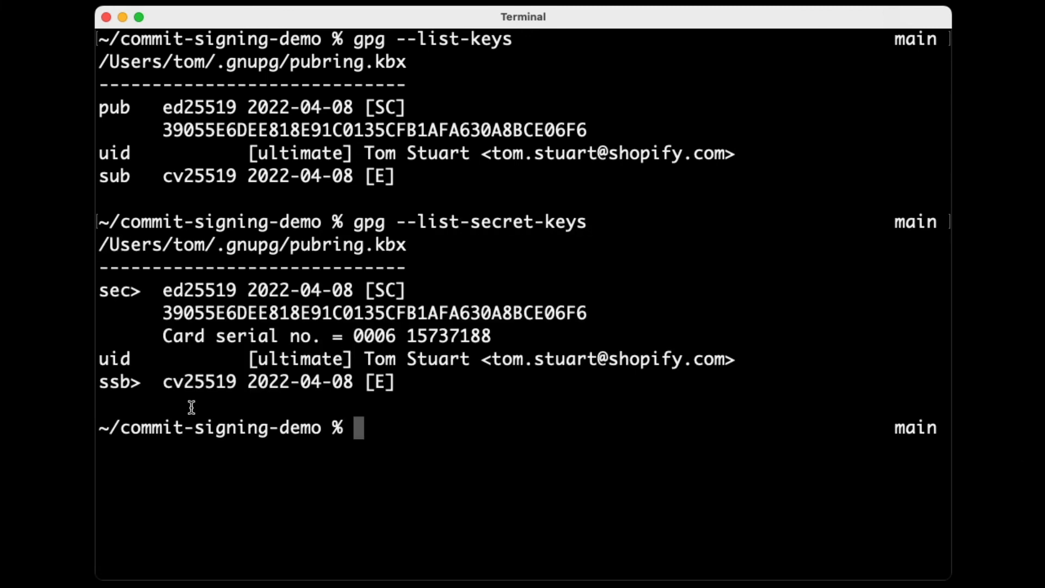
mouse_move(141, 289)
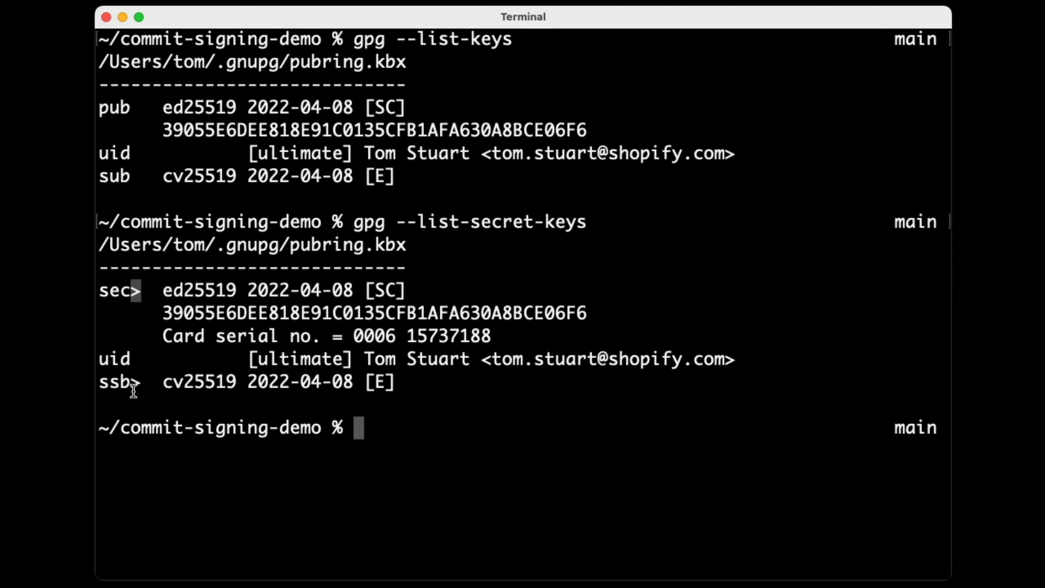
mouse_move(140, 289)
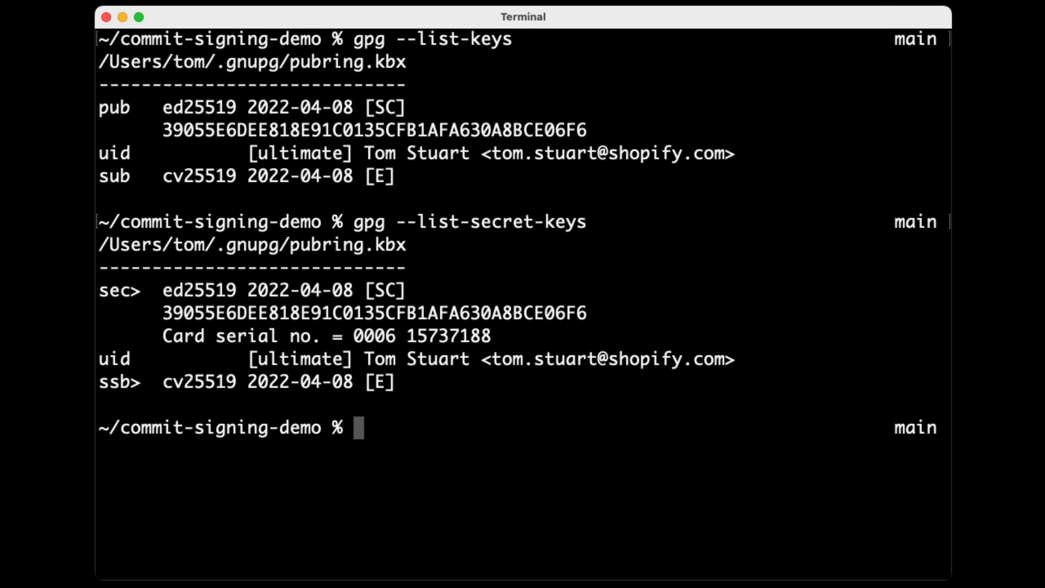
text(git commit -)
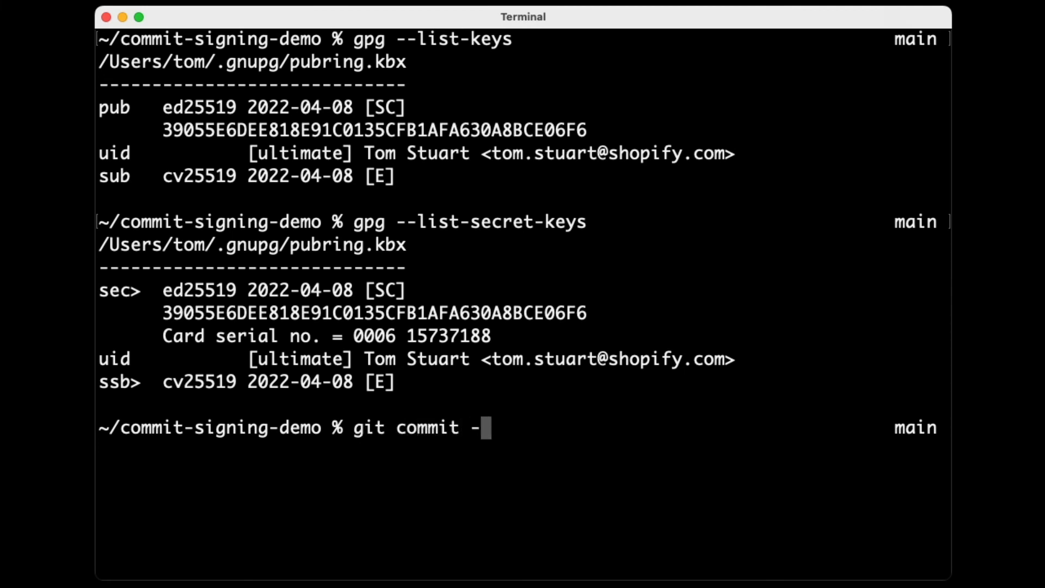
text(-allow-empt)
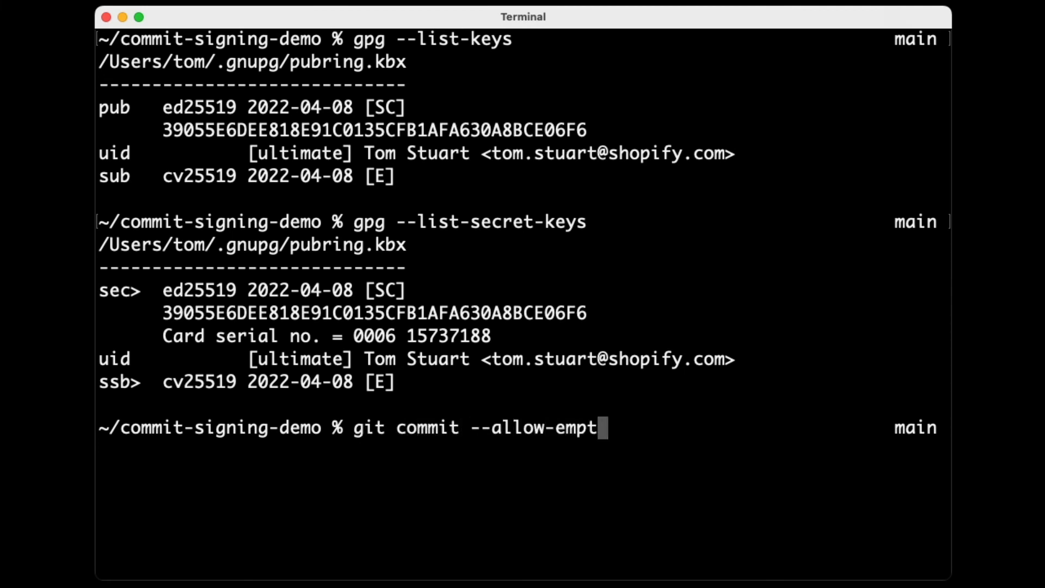
text(y --message 'This commit was signed)
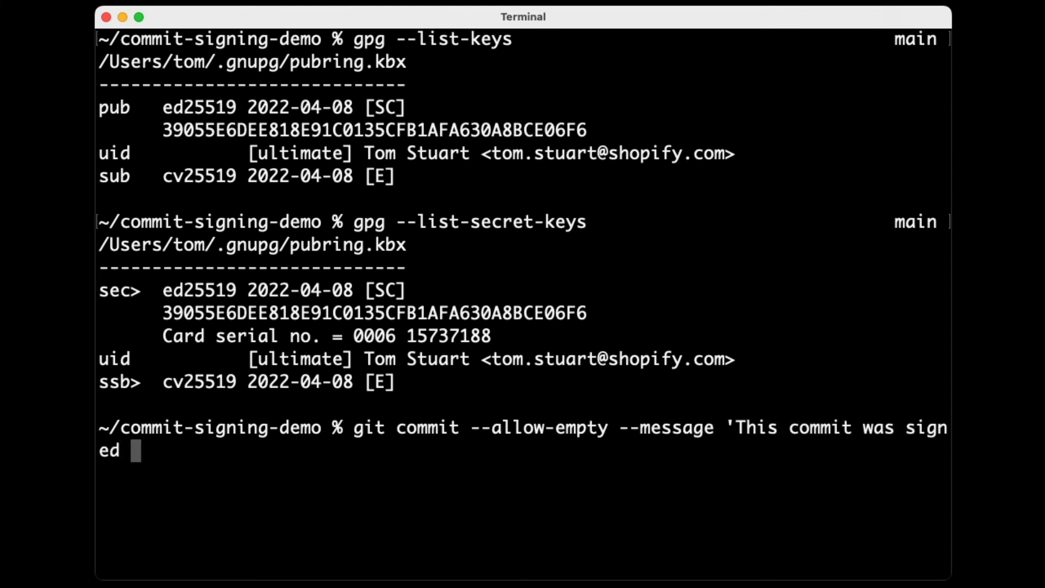
text(with the YubiKey)
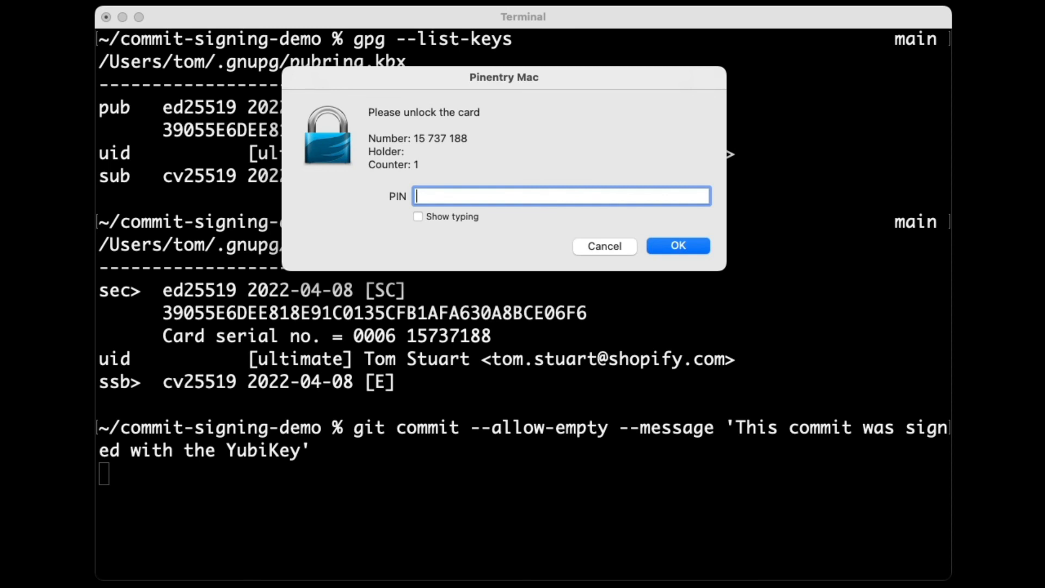
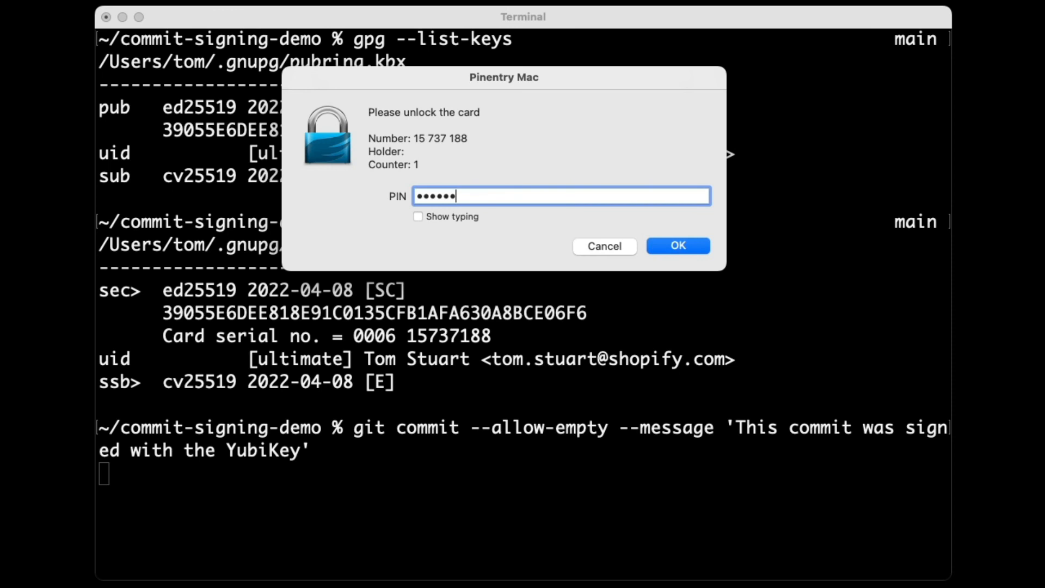
click(677, 245)
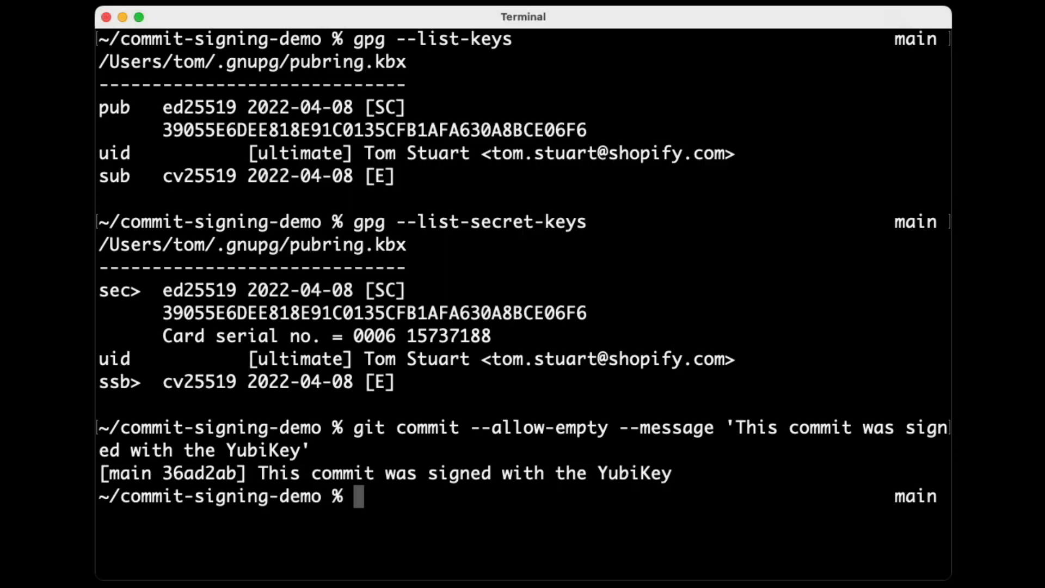
Run git show --show-signature to verify the commit's good signature.
text(git show --sh)
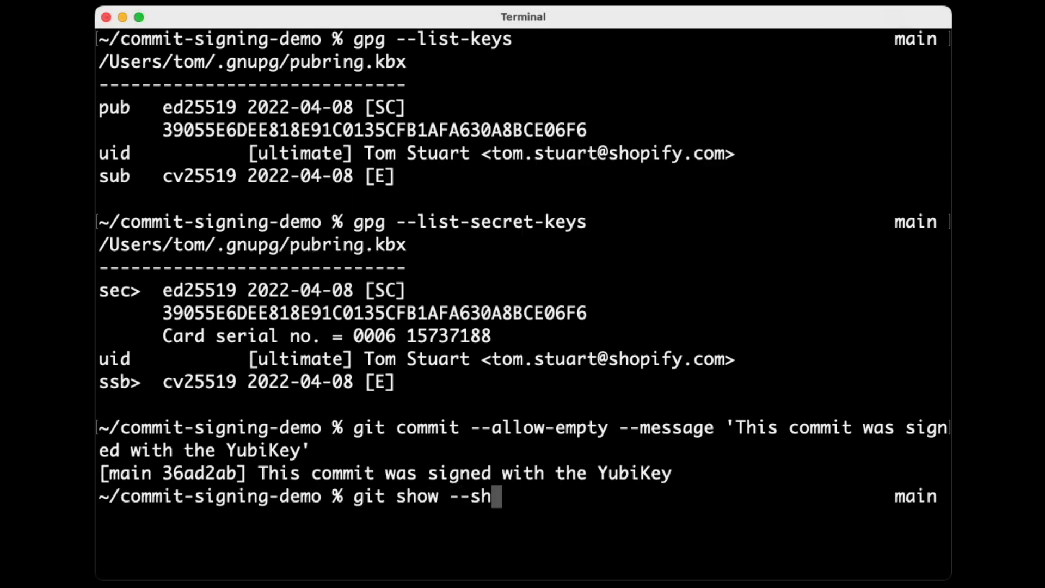
key(Return)
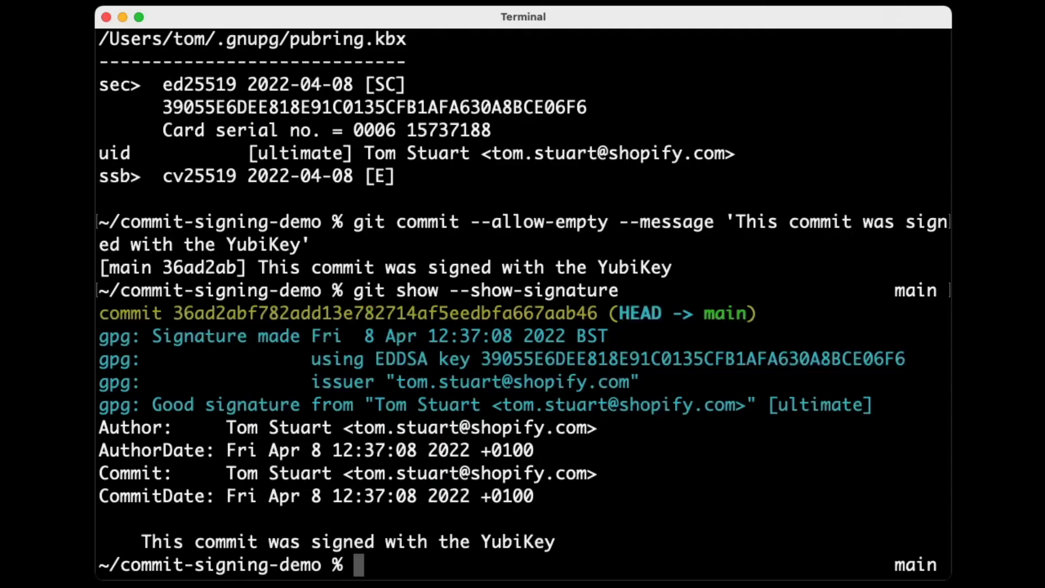
text(git commit --allow-empty --message 'This commit was signed with the YubiKey')
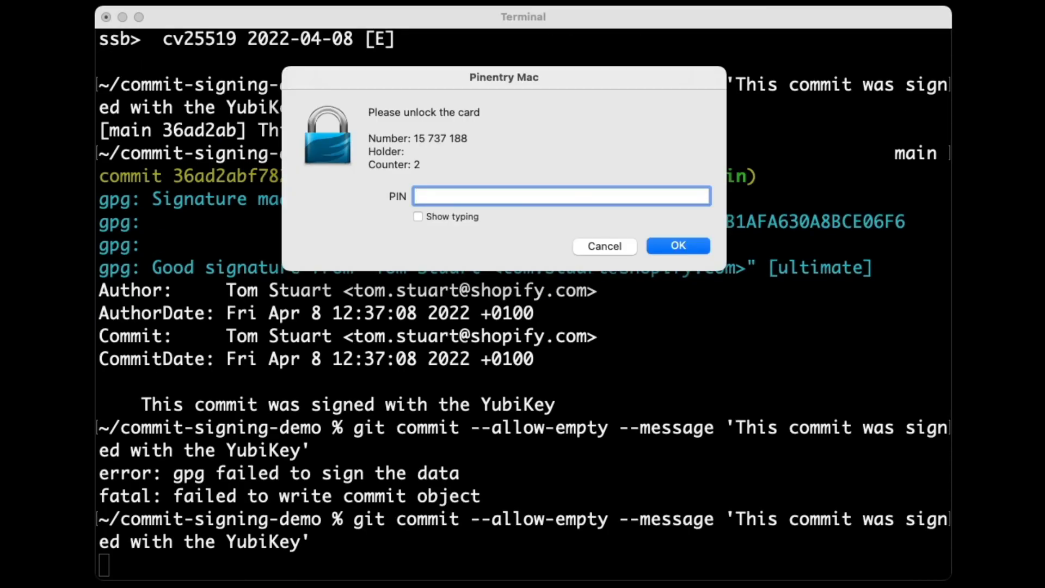
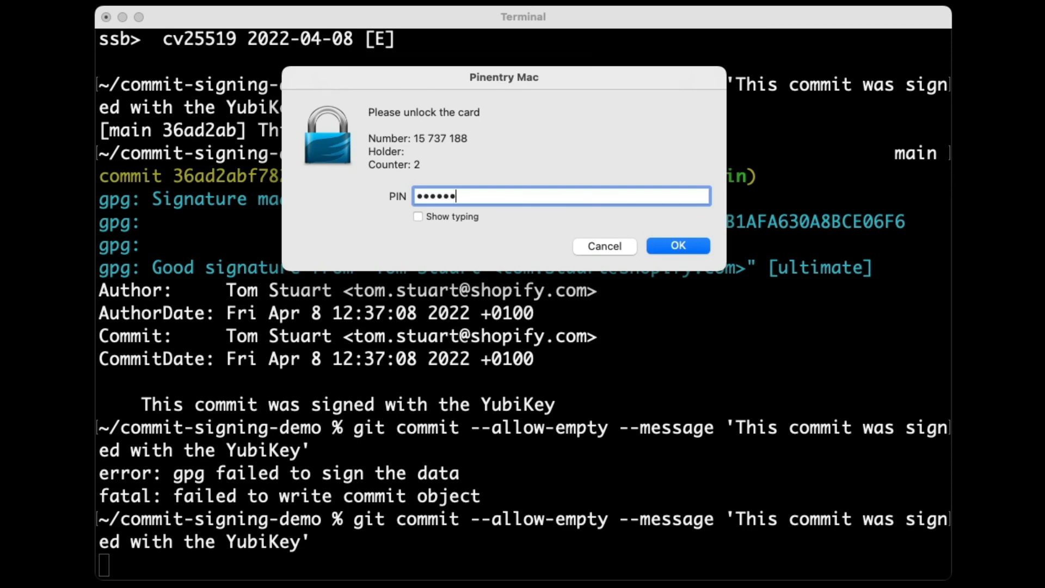
click(677, 246)
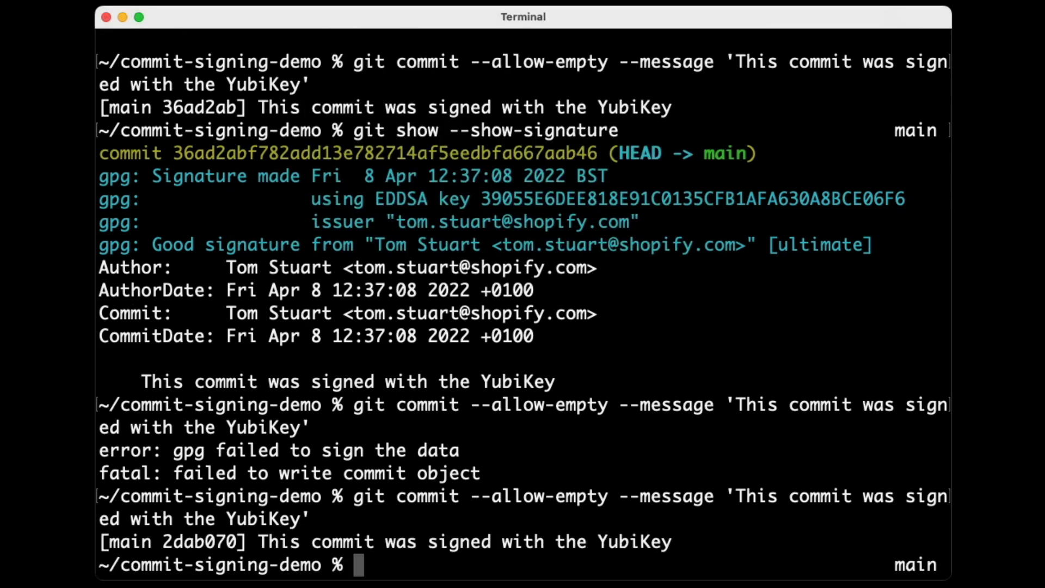